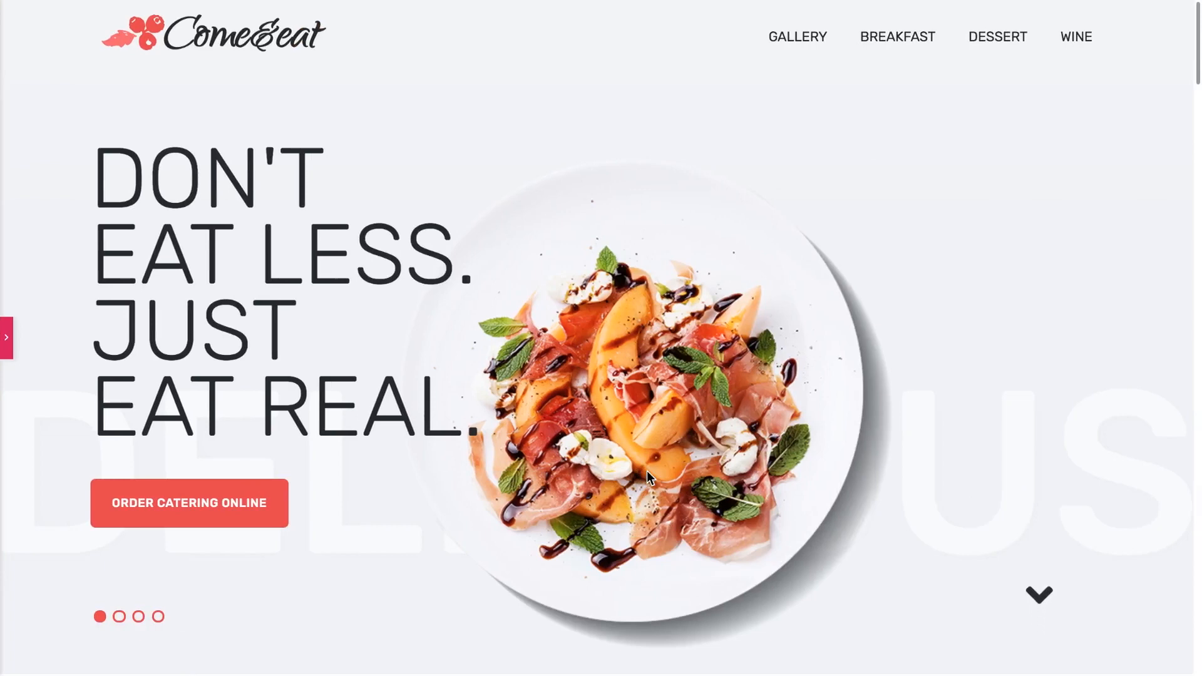
mouse_move(1066, 642)
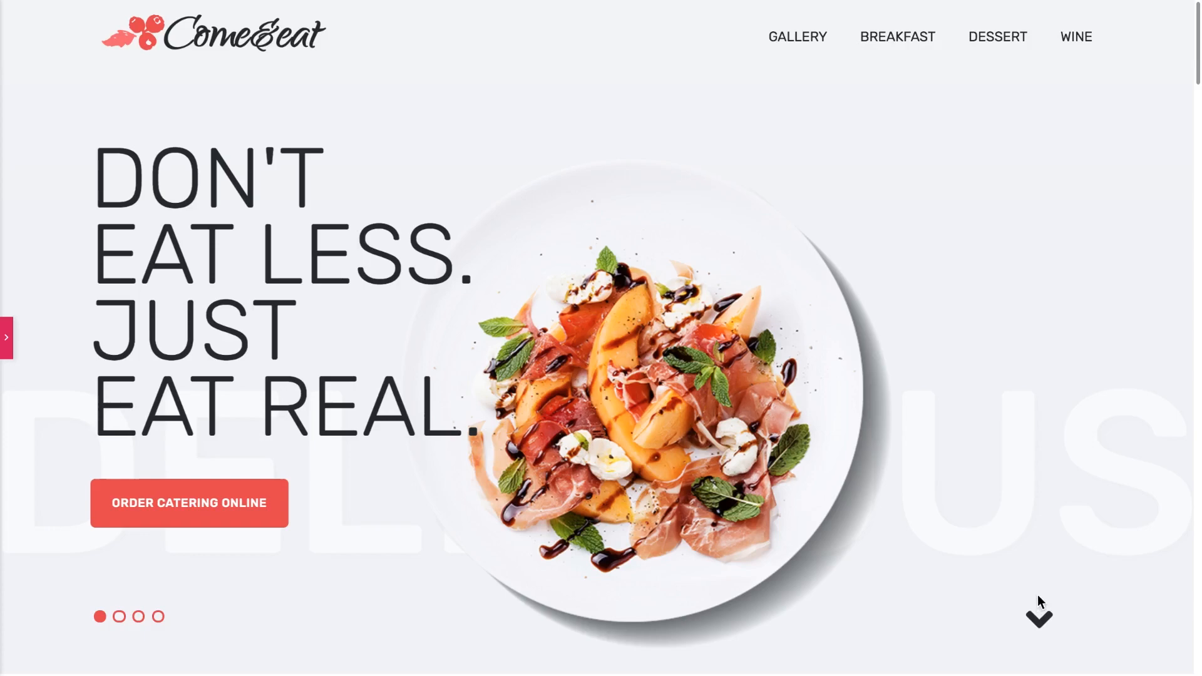
Scroll the Come&Eat page down to the main menu section and back up to the hero
scroll("down", 3)
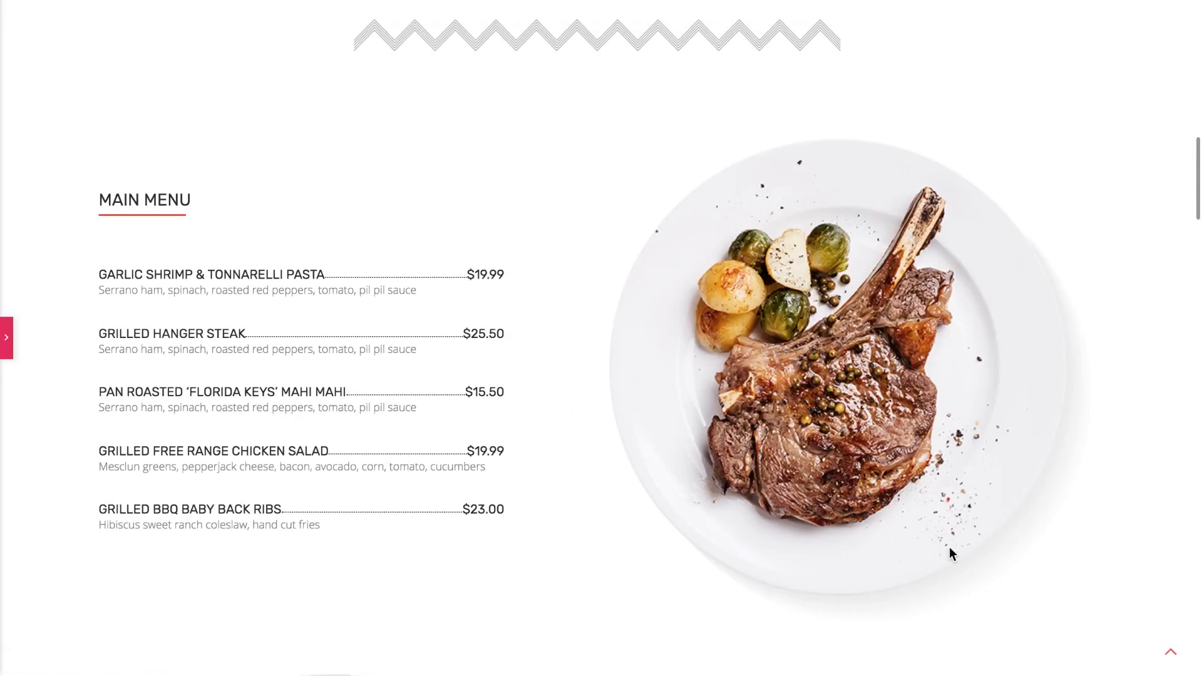
scroll("up", 3)
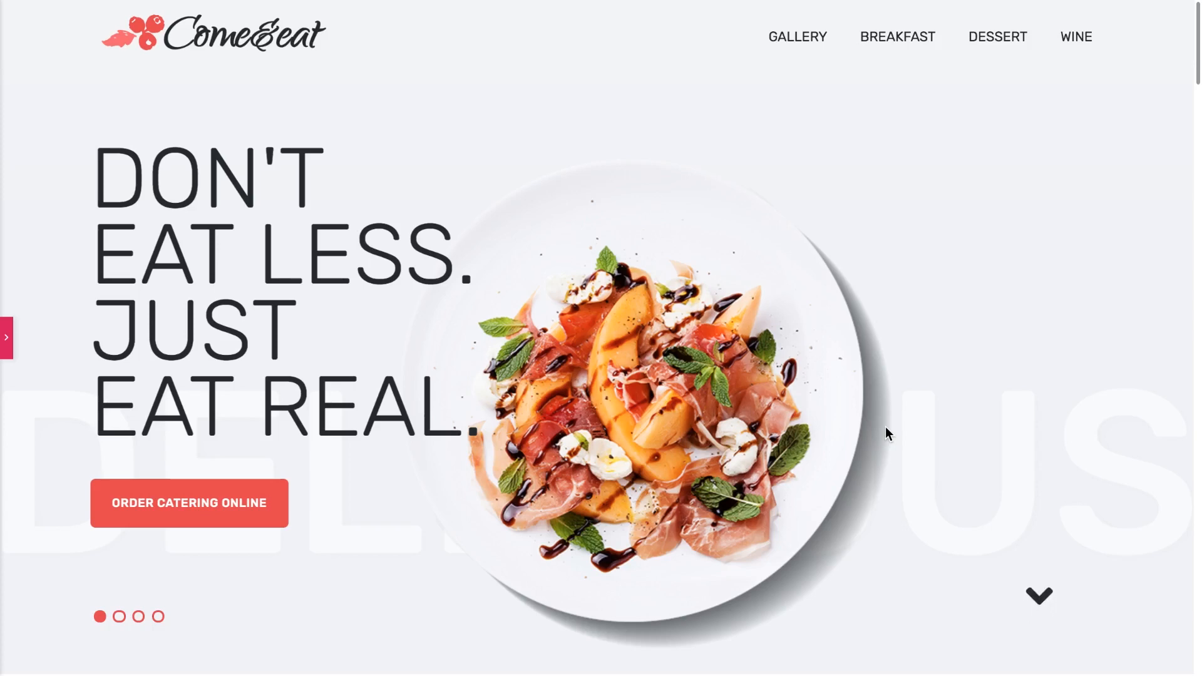
mouse_move(944, 428)
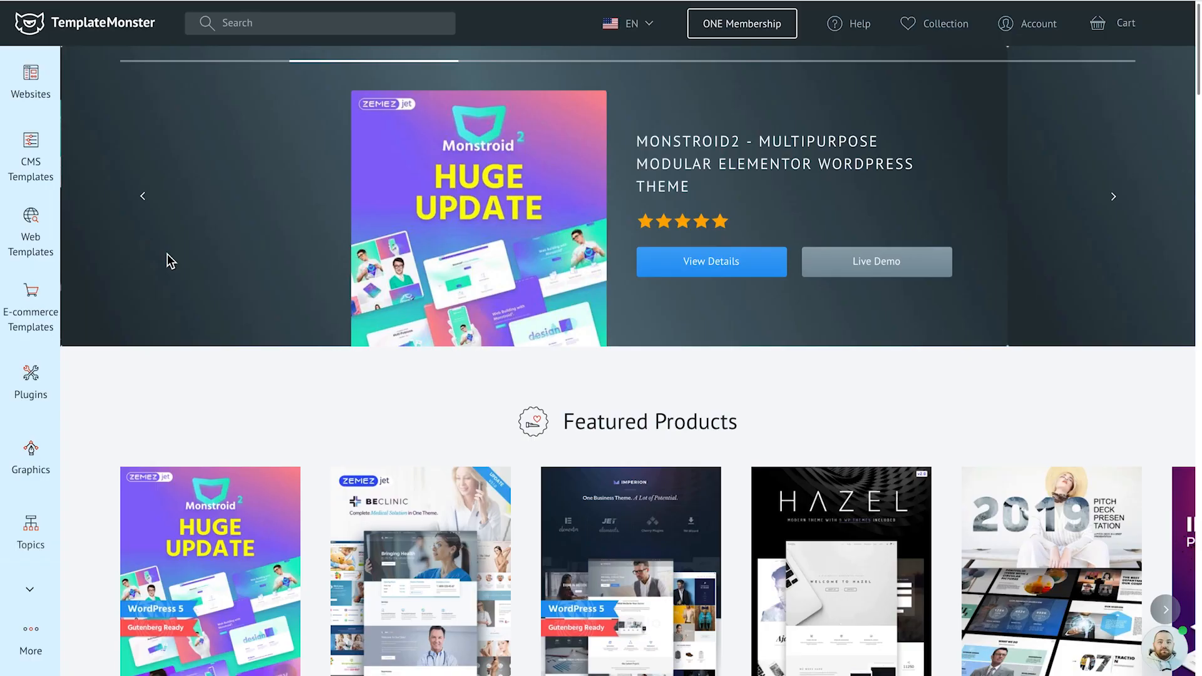
Go to TemplateMonster's ONE membership and browse its WordPress items catalogue
scroll("down", 3)
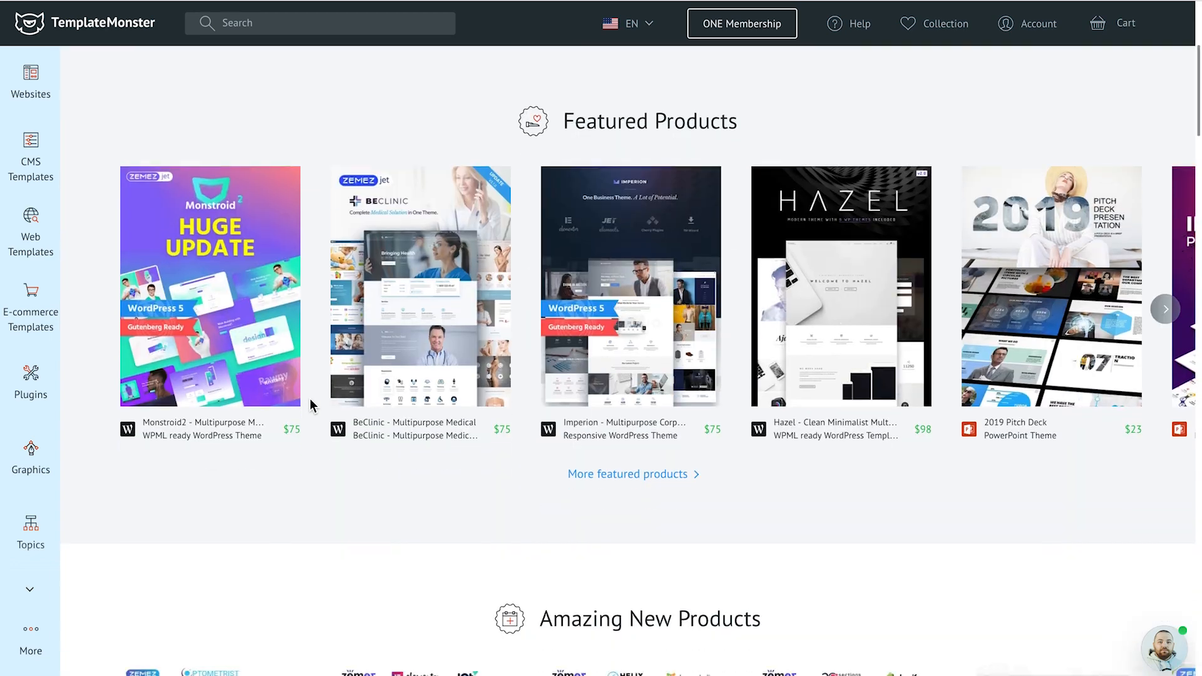
scroll("down", 3)
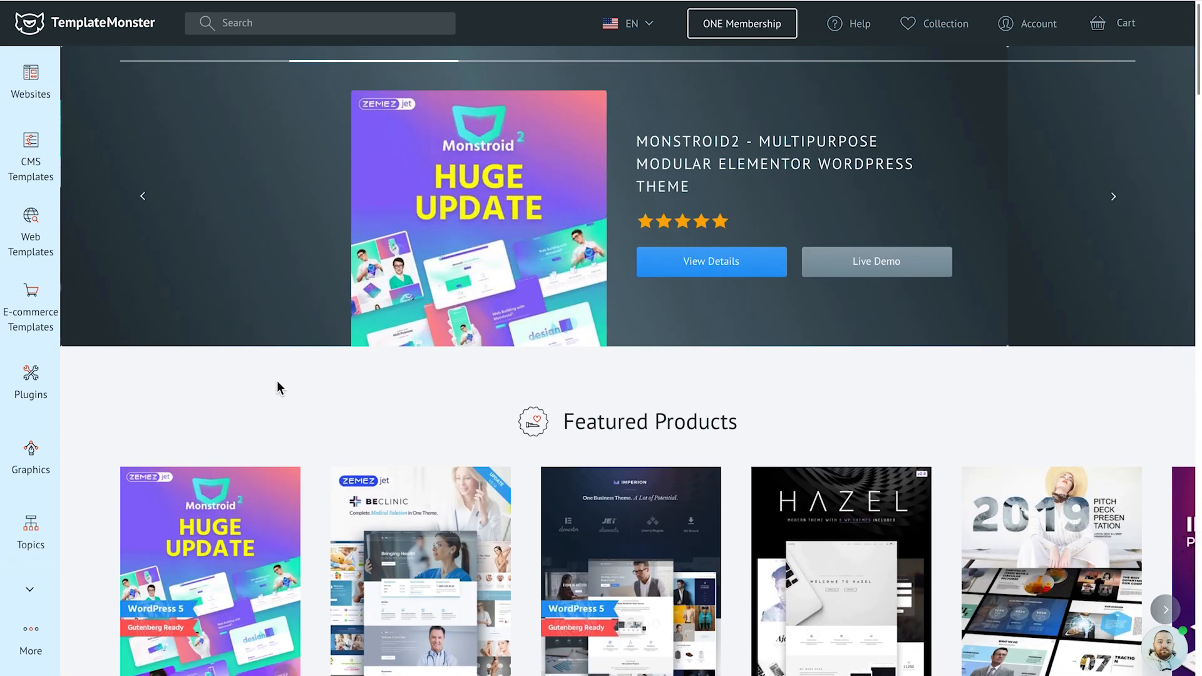
mouse_move(144, 208)
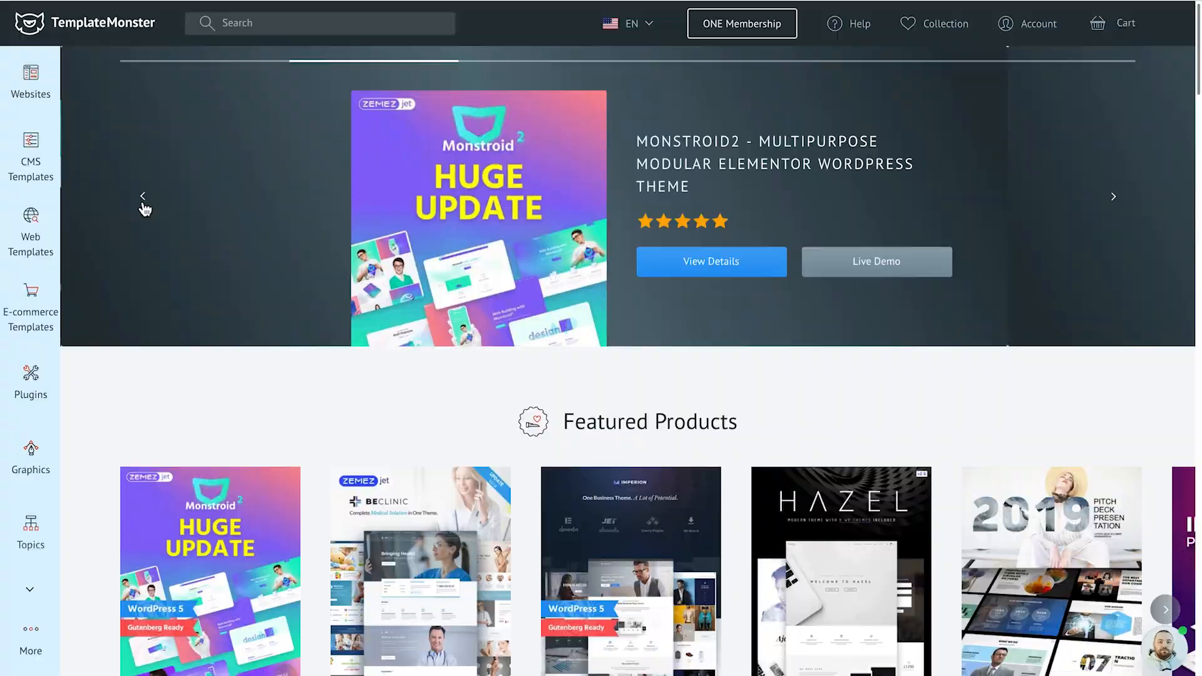
left_click(741, 23)
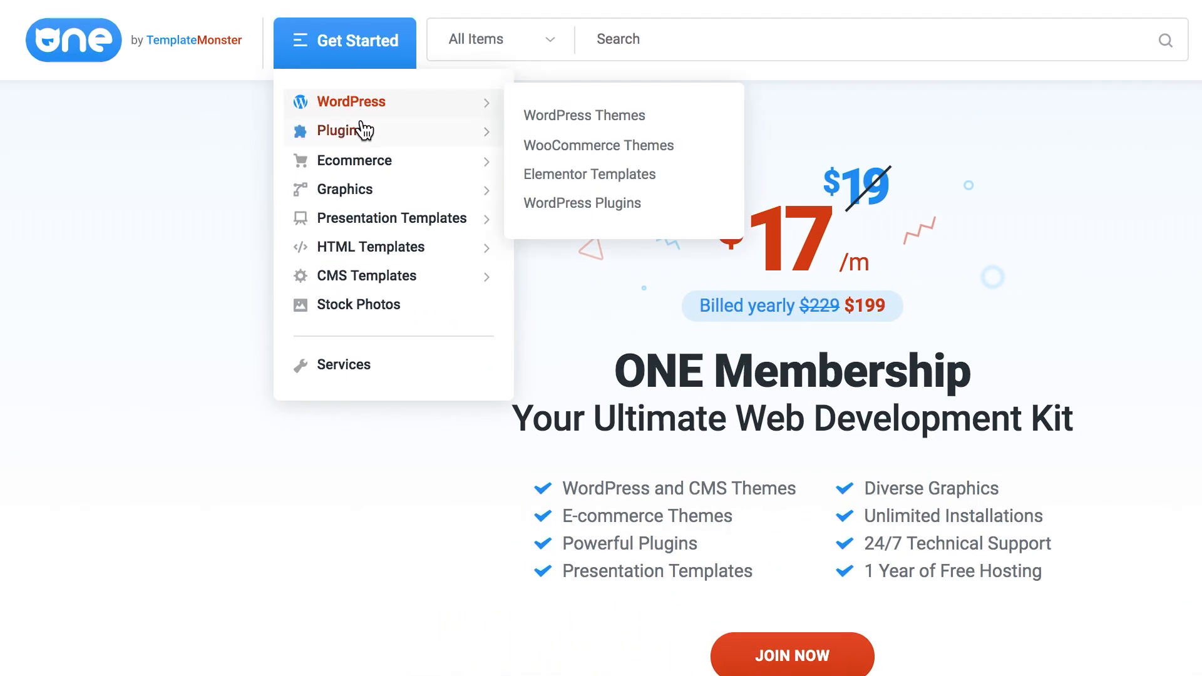
mouse_move(361, 160)
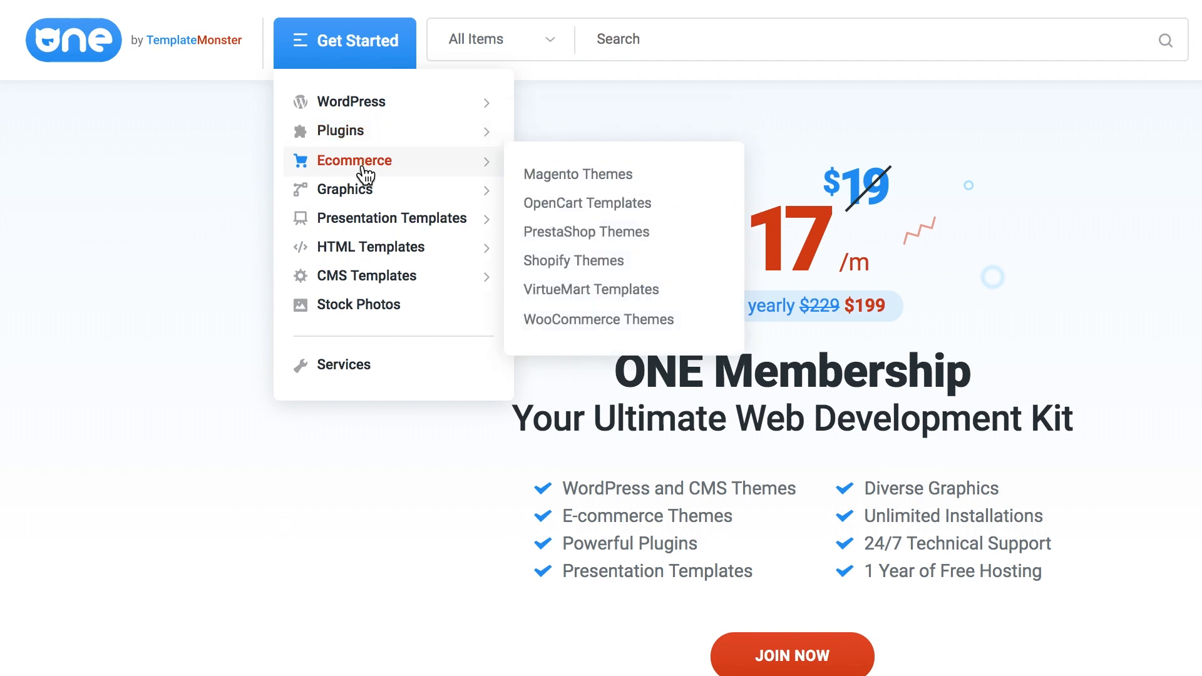
mouse_move(390, 218)
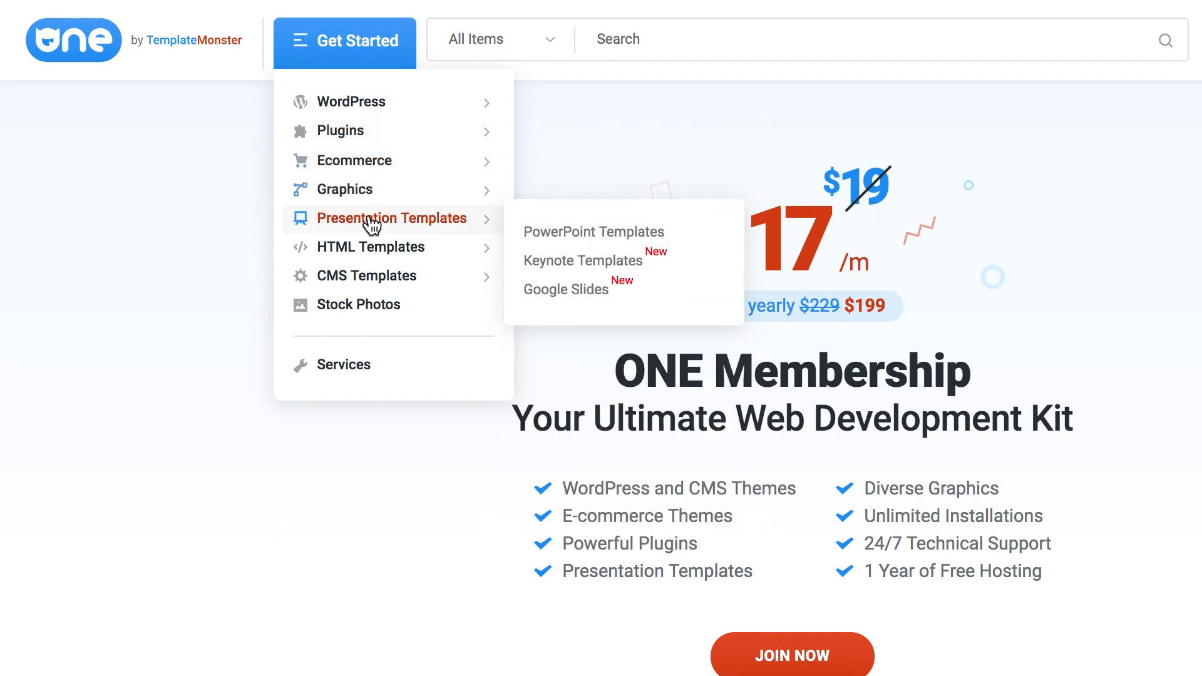
mouse_move(376, 276)
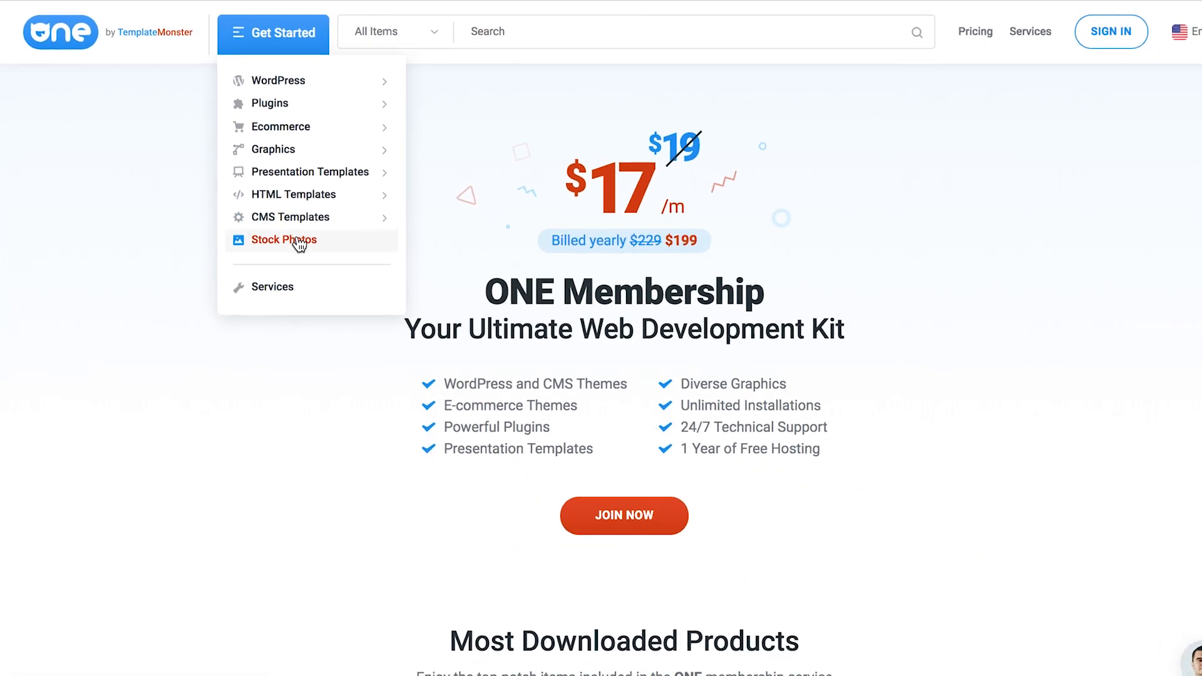
mouse_move(267, 76)
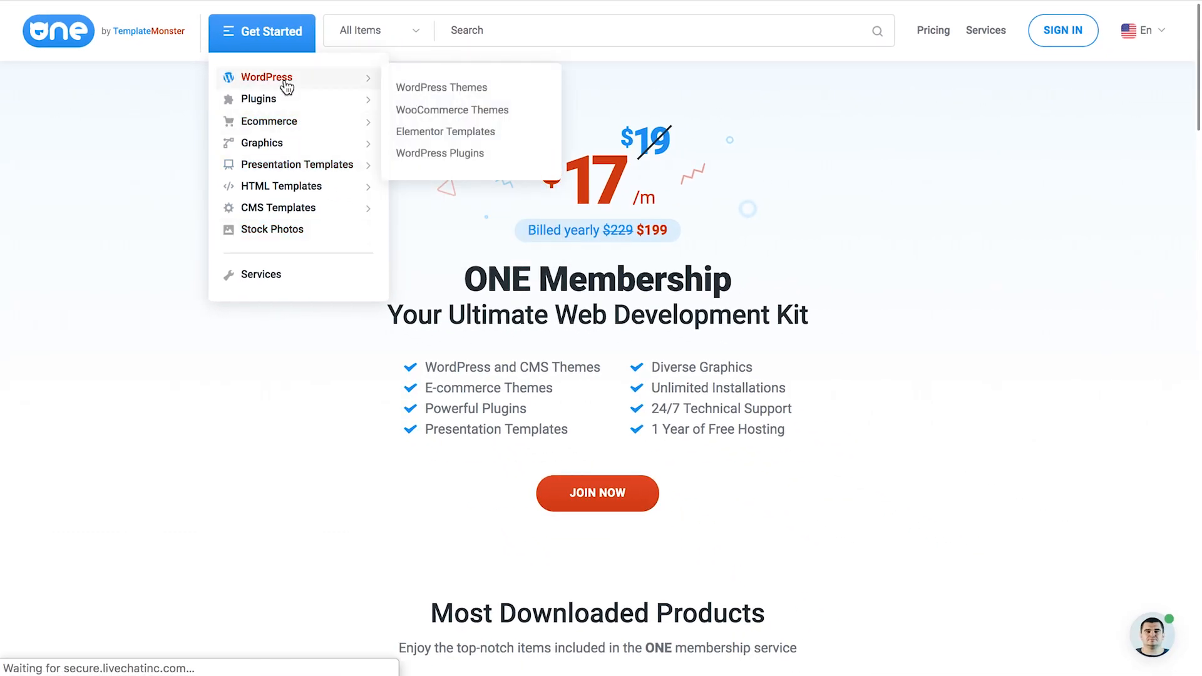
left_click(267, 77)
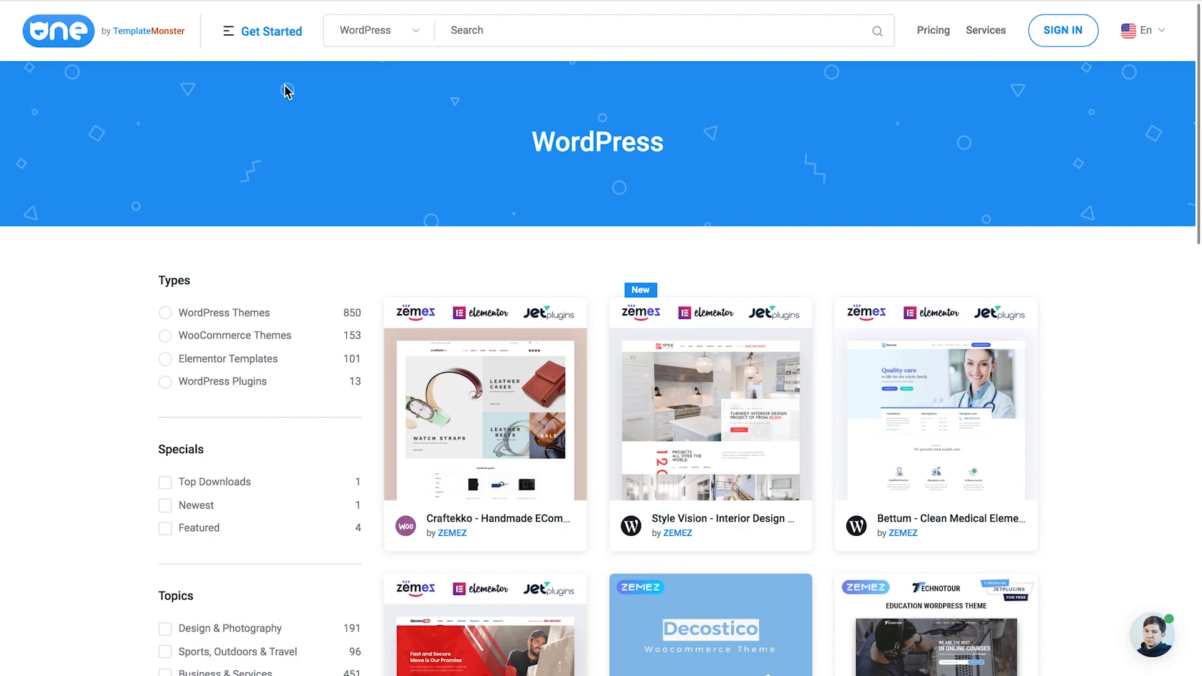
mouse_move(366, 277)
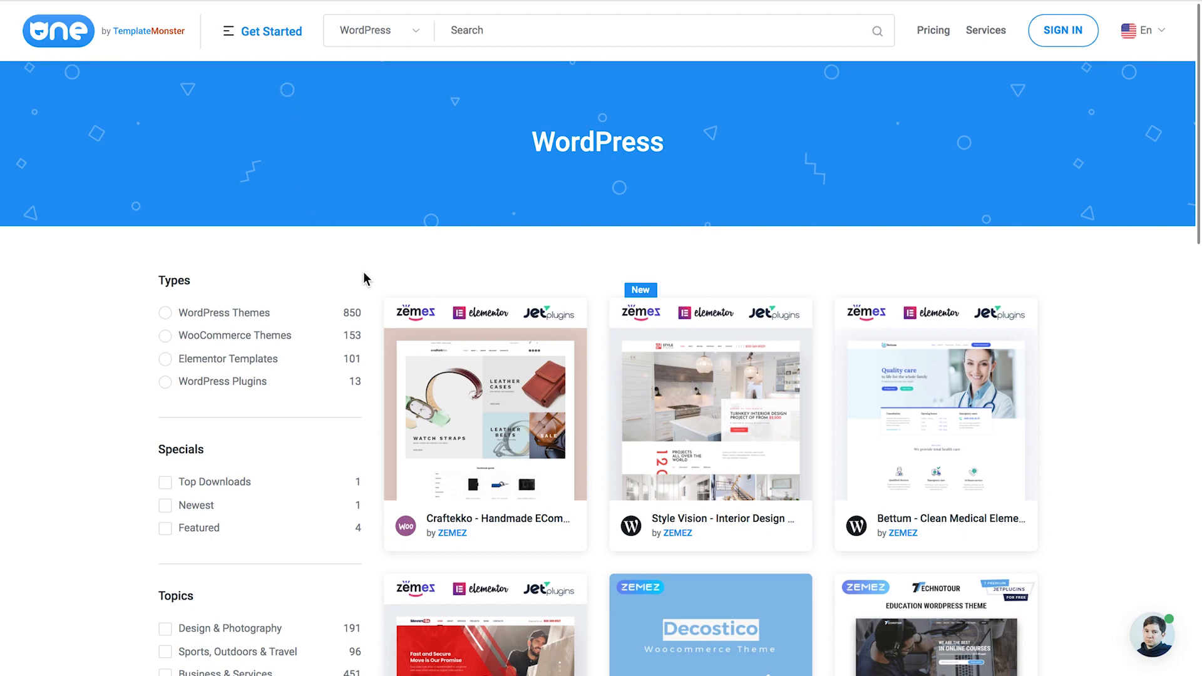
scroll("down", 3)
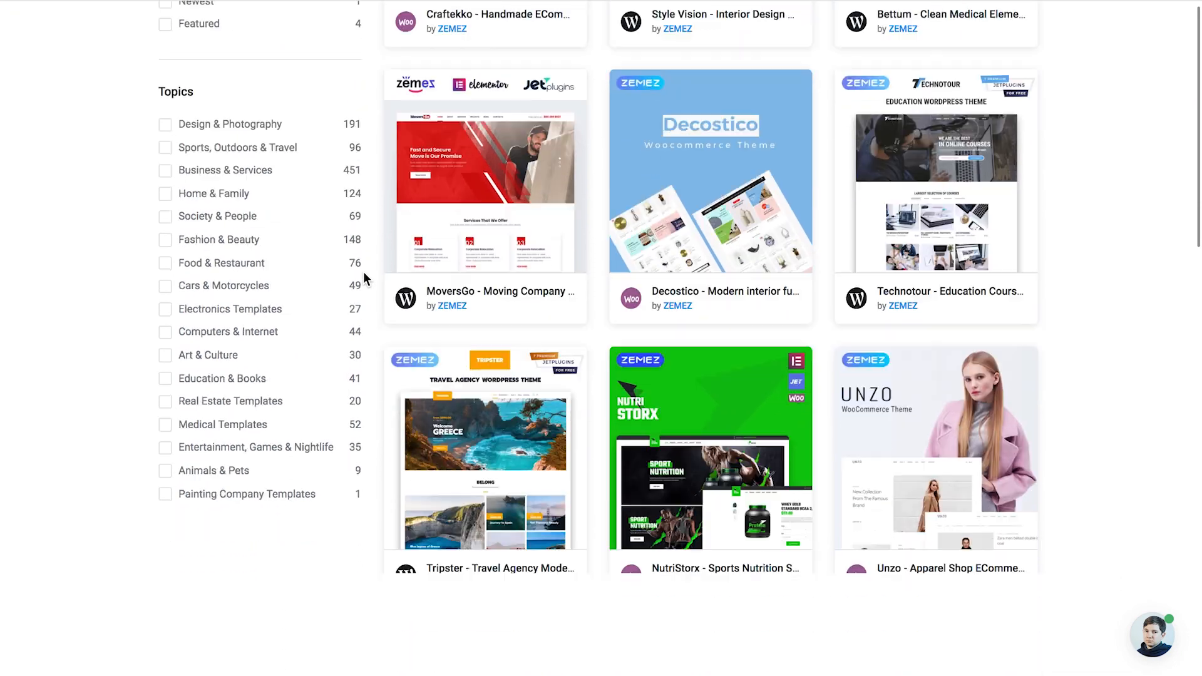
scroll("down", 3)
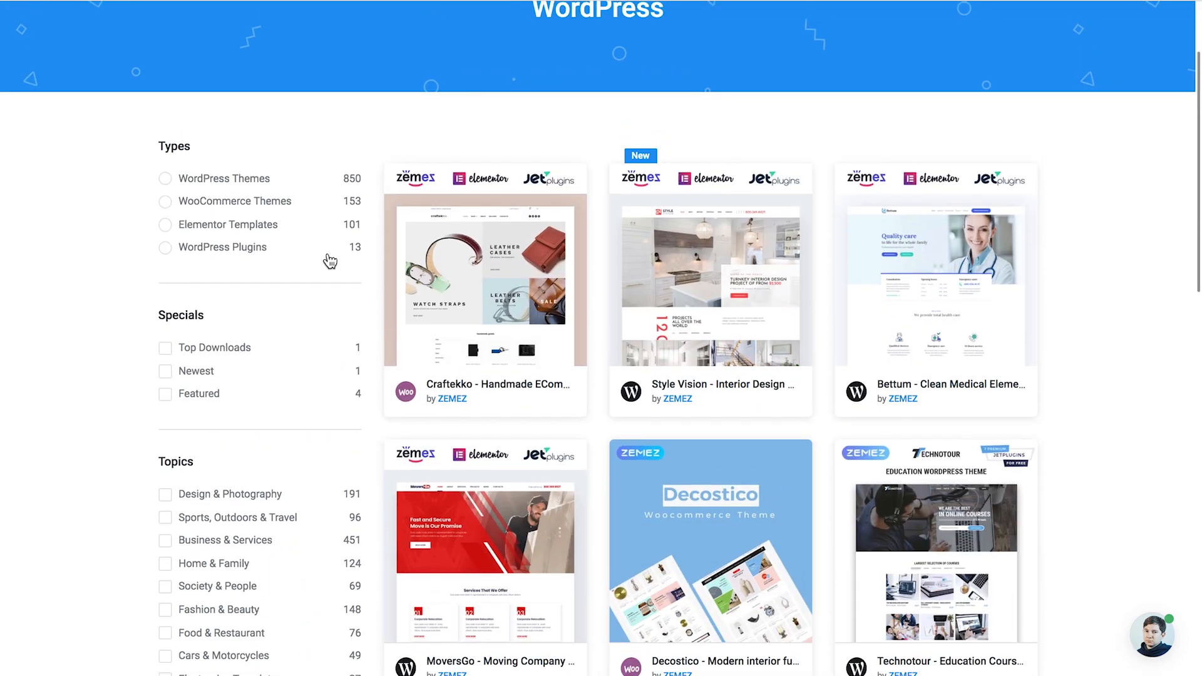
mouse_move(370, 167)
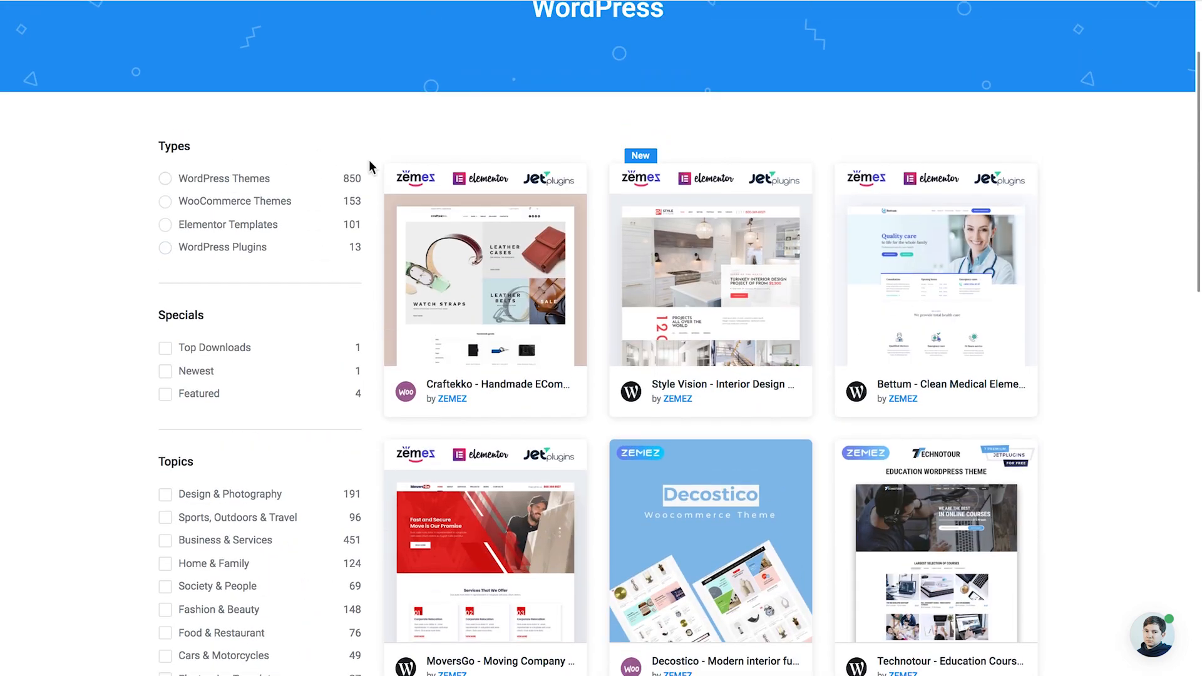
scroll("down", 3)
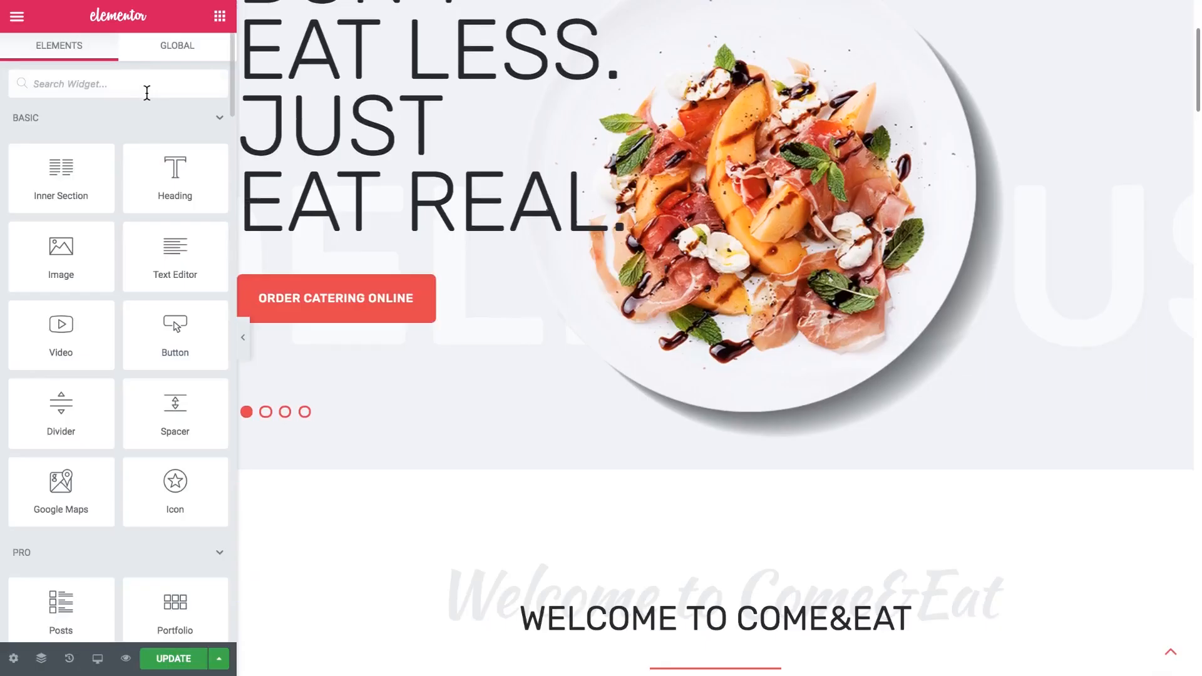
Find the Icon widget by searching 'icon' and drop it into a new section below the hero
type("icon")
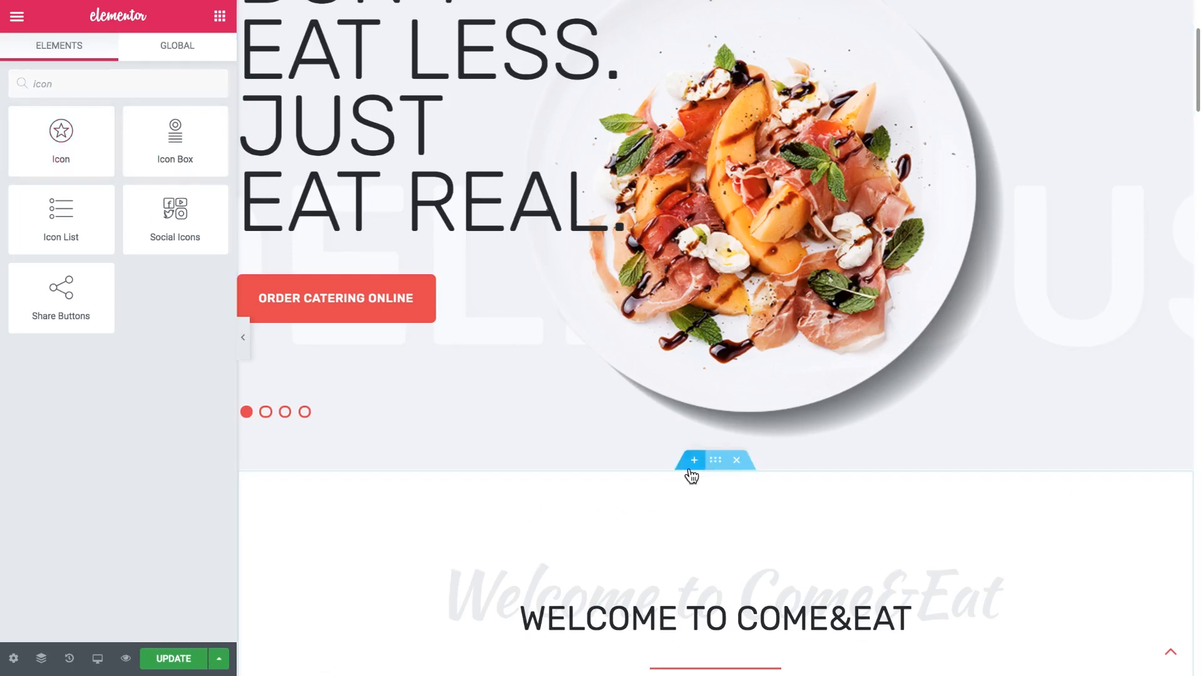
left_click(693, 460)
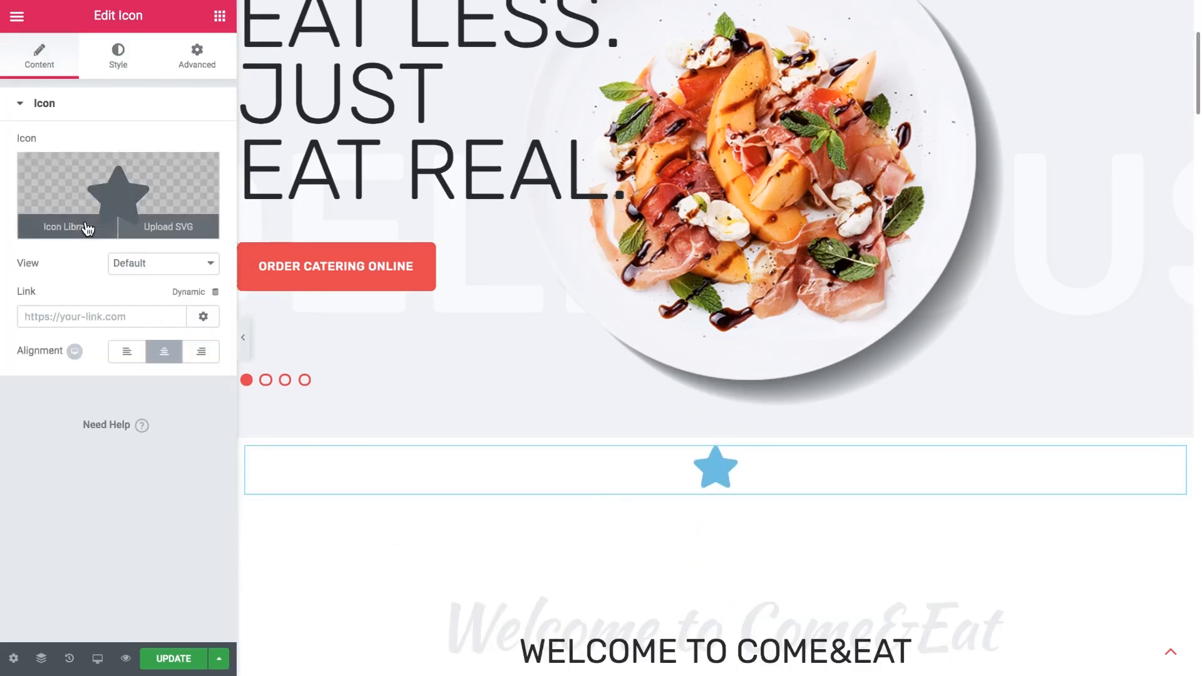
mouse_move(127, 189)
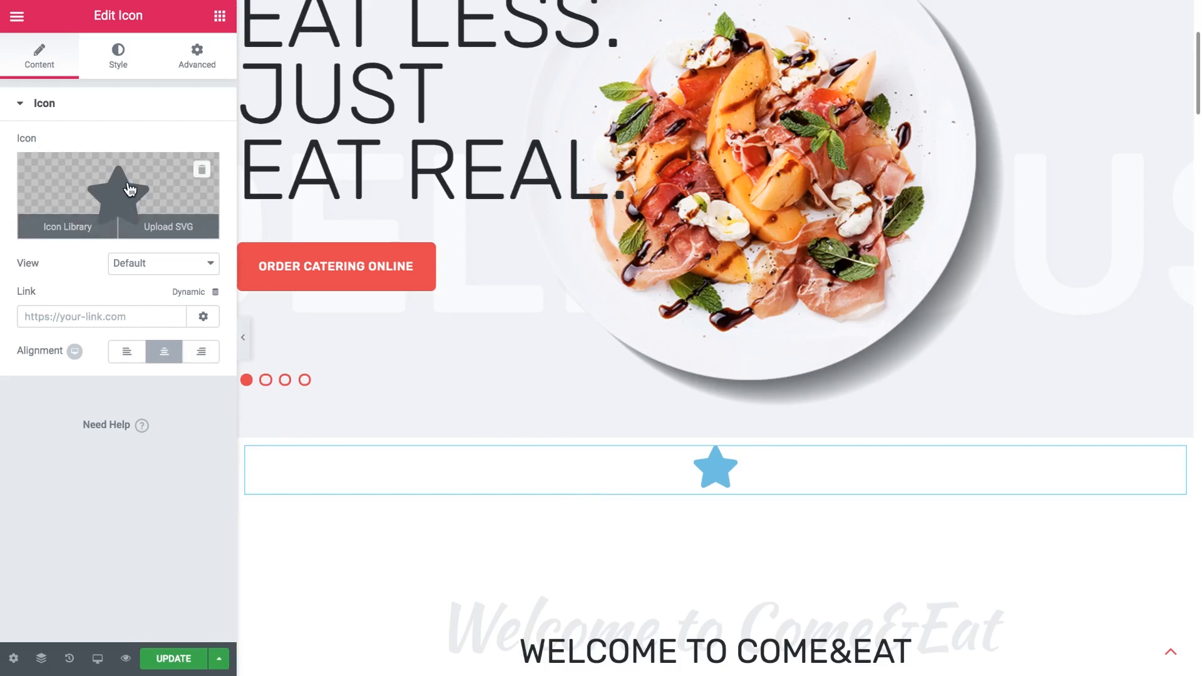
mouse_move(177, 233)
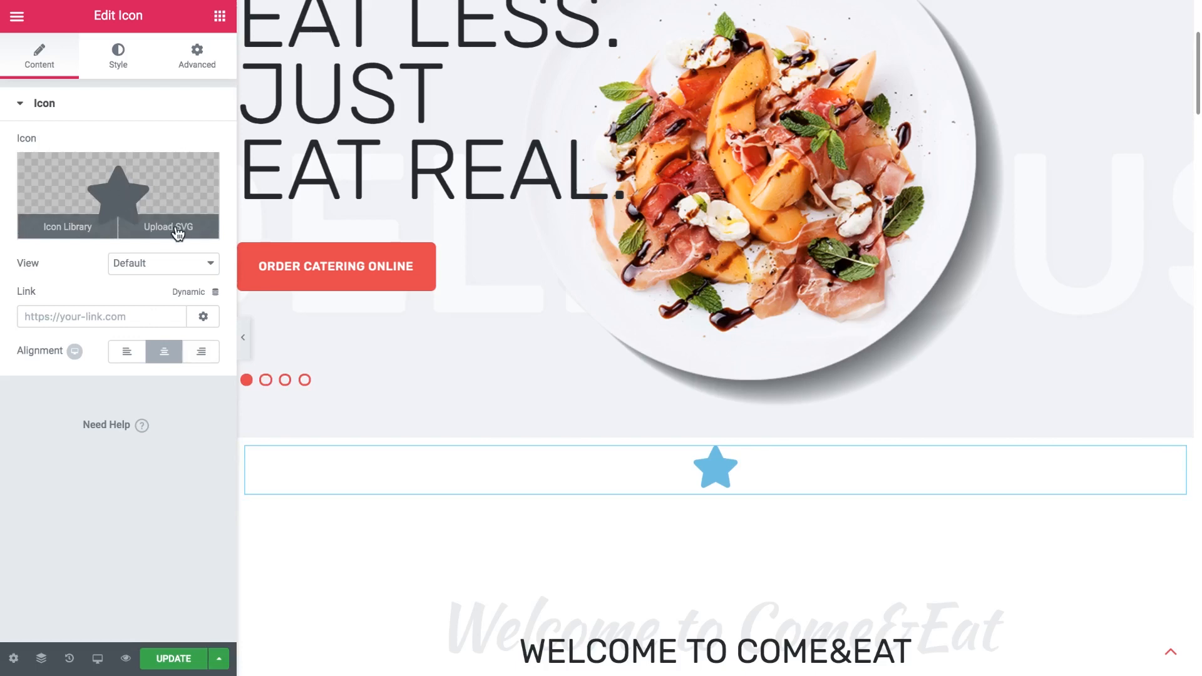
mouse_move(142, 203)
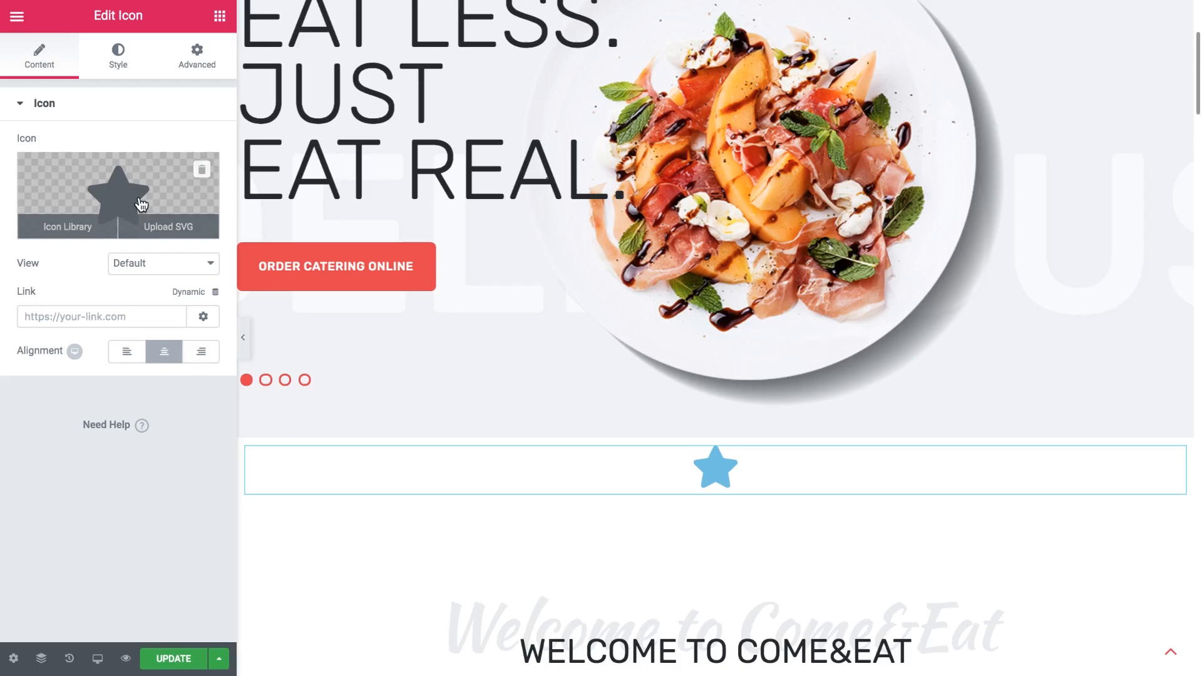
mouse_move(157, 242)
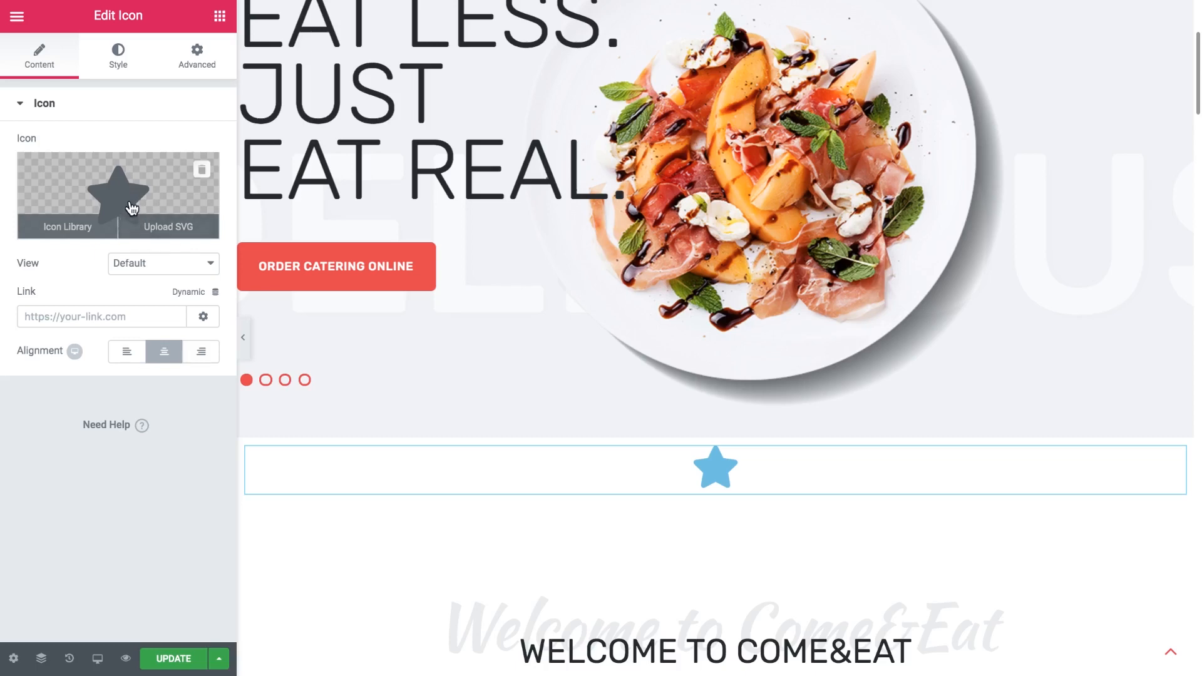
Replace the star with the 'Arrow down' icon found by searching 'down' in the Icon Library
left_click(67, 227)
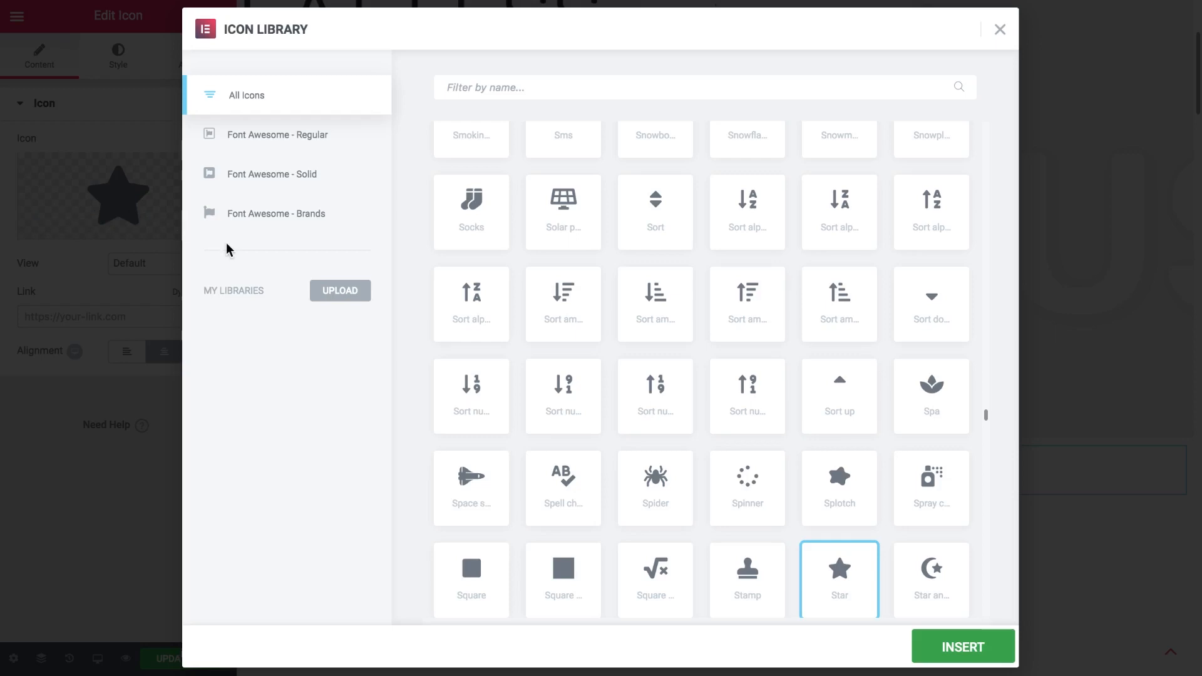
mouse_move(426, 369)
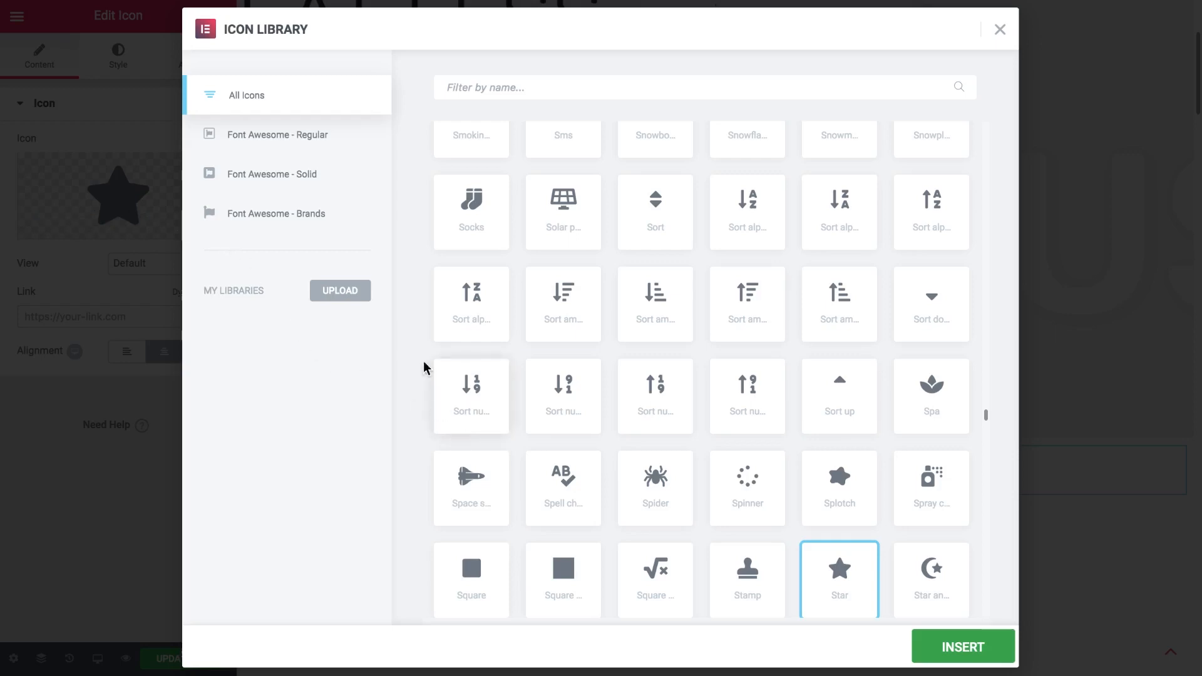
mouse_move(566, 79)
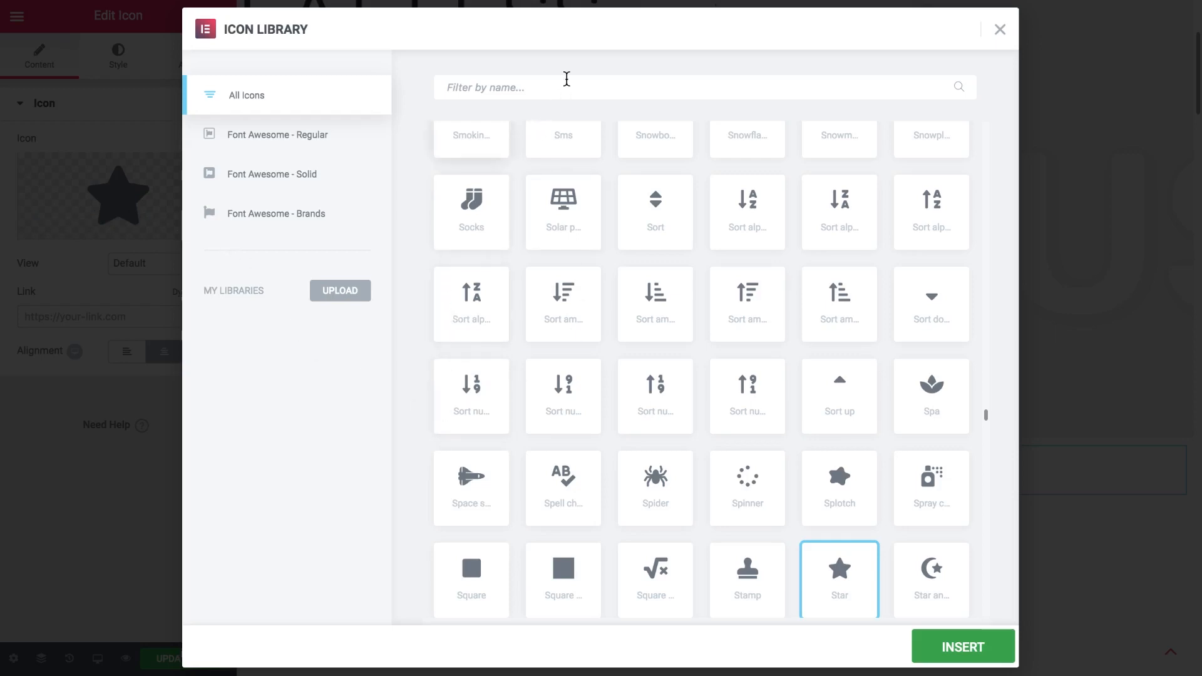
type("down")
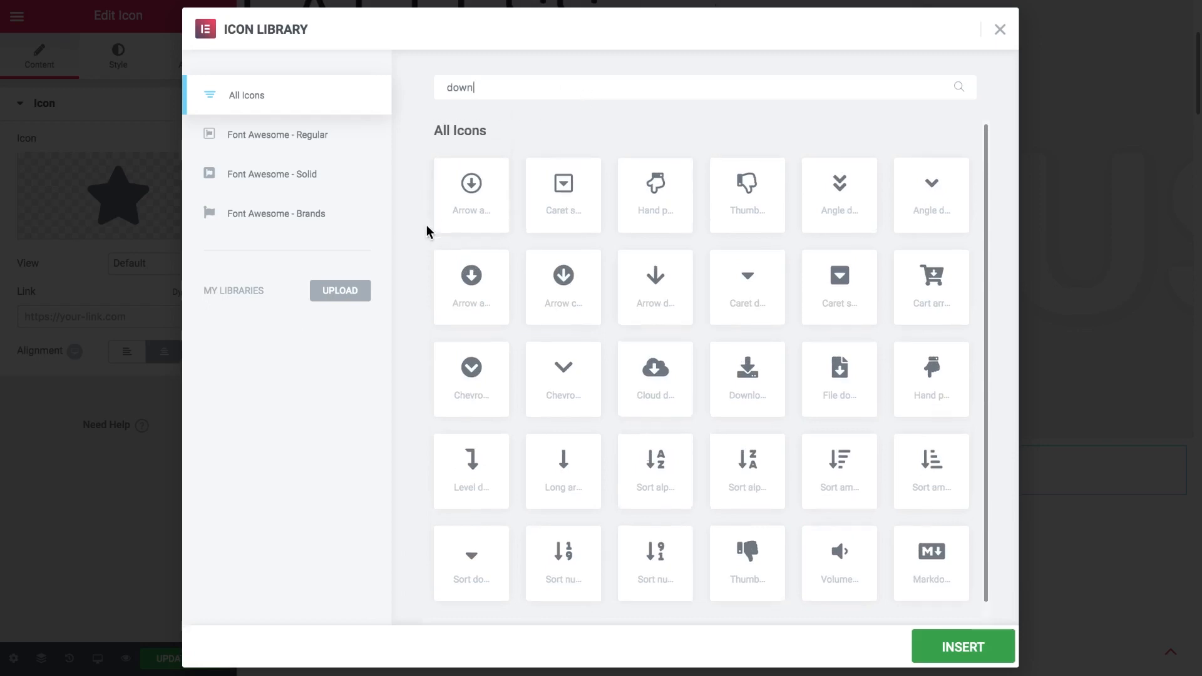
left_click(563, 365)
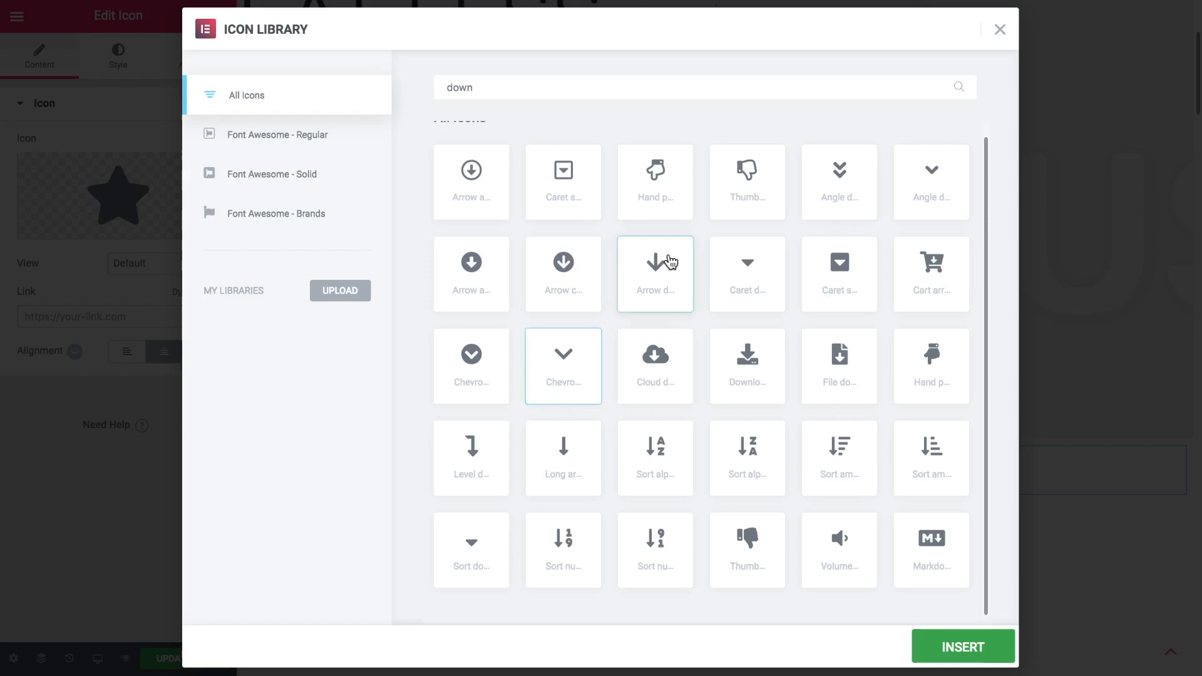
left_click(654, 274)
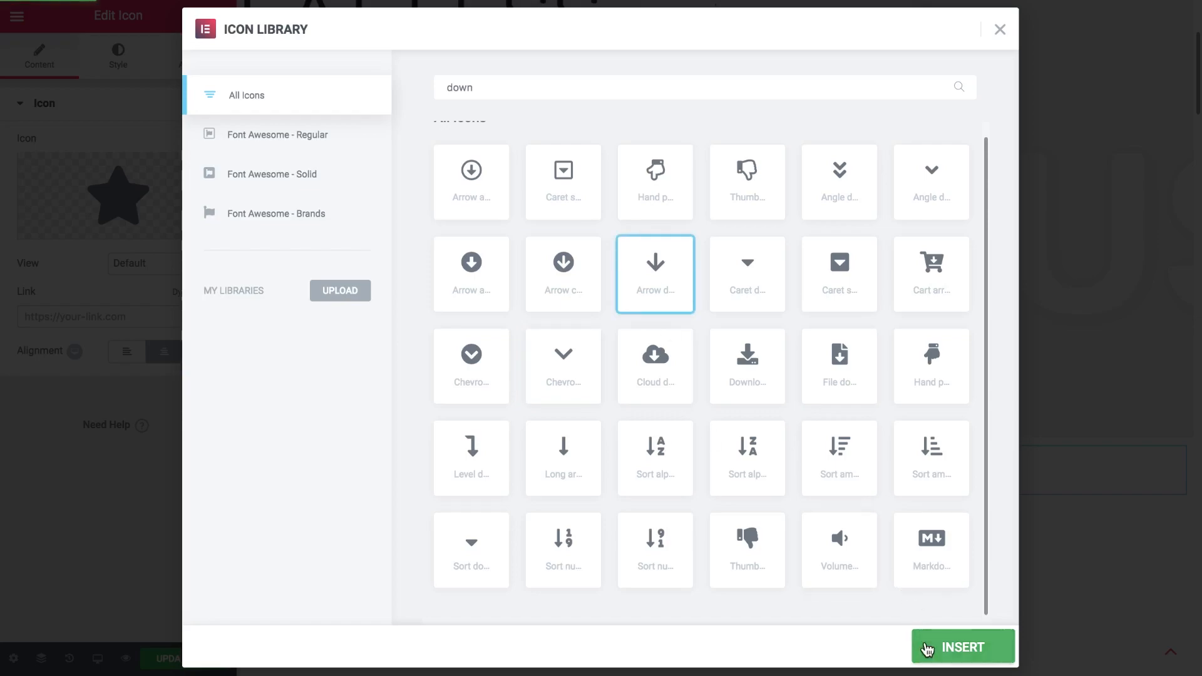
left_click(963, 646)
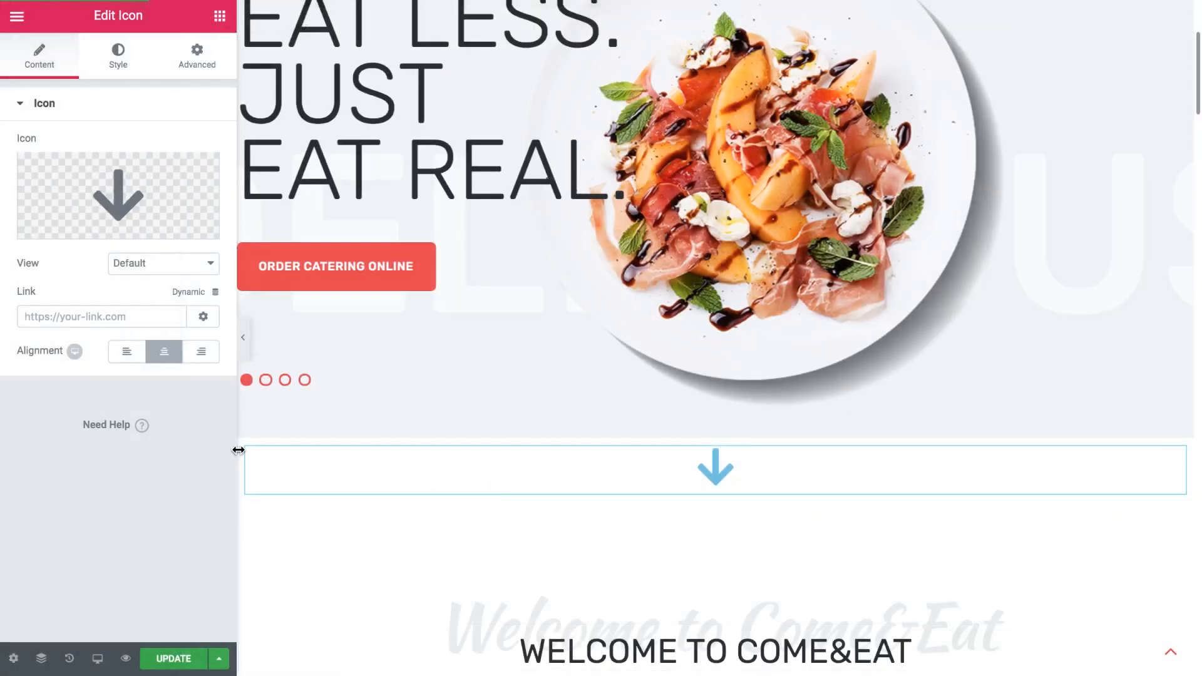
Color the arrow #25292d and set its icon size to 55
left_click(117, 56)
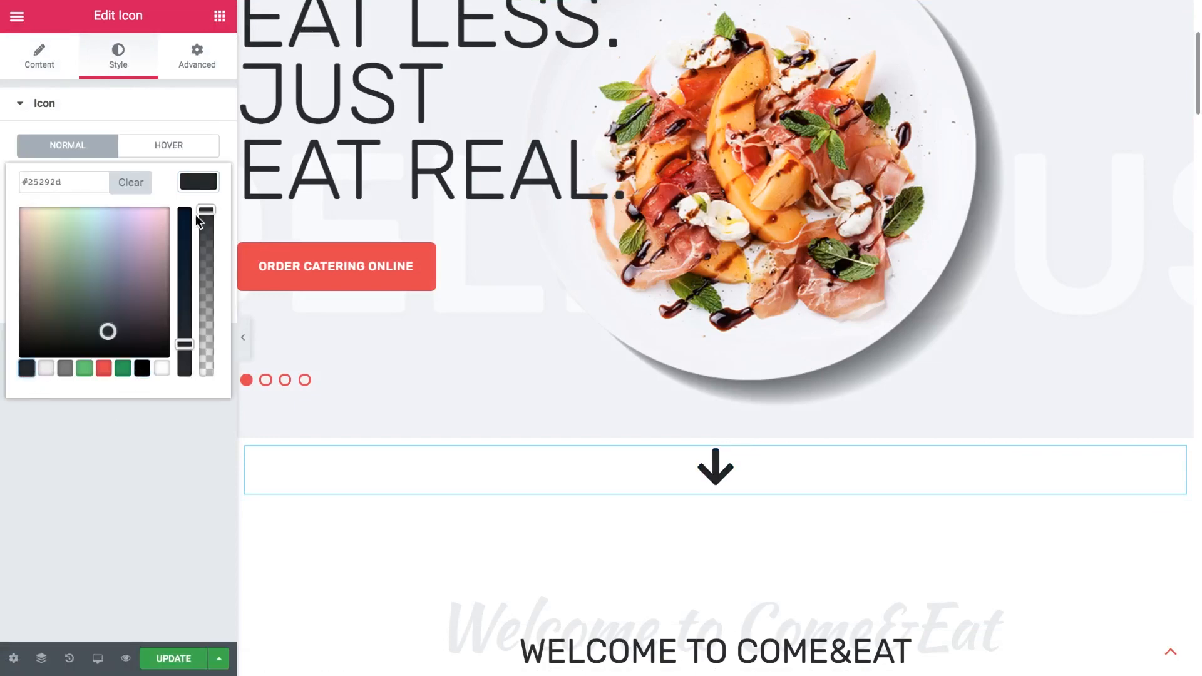
left_click(198, 182)
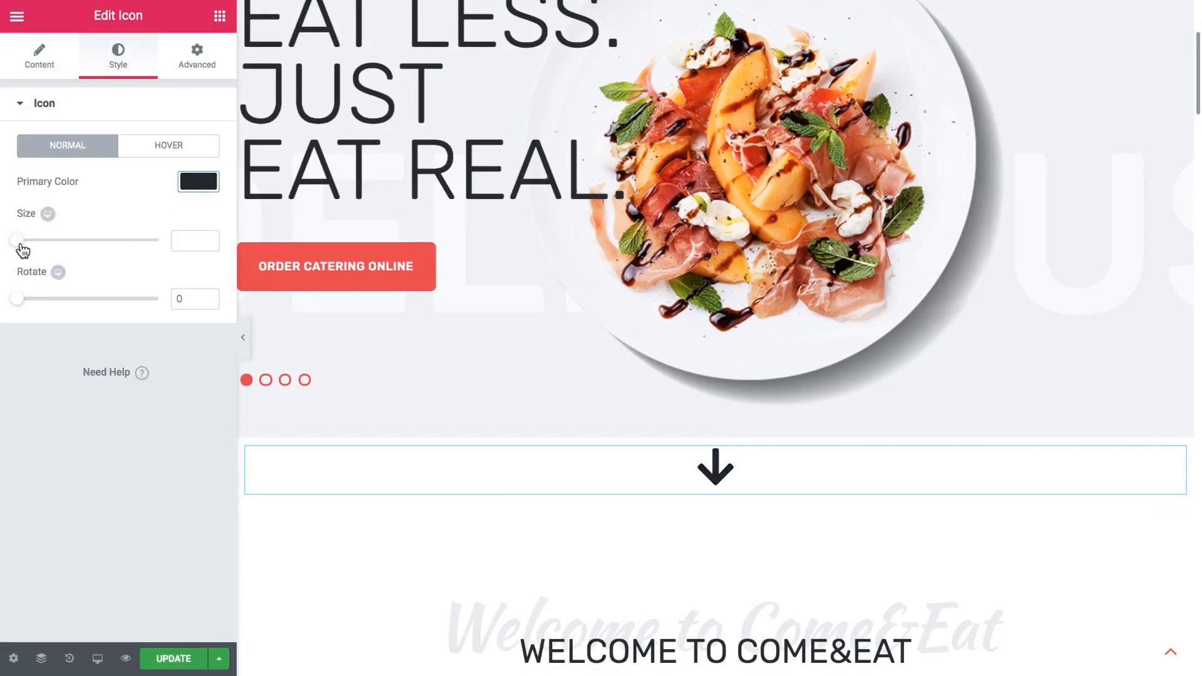
left_click_drag(16, 239, 42, 239)
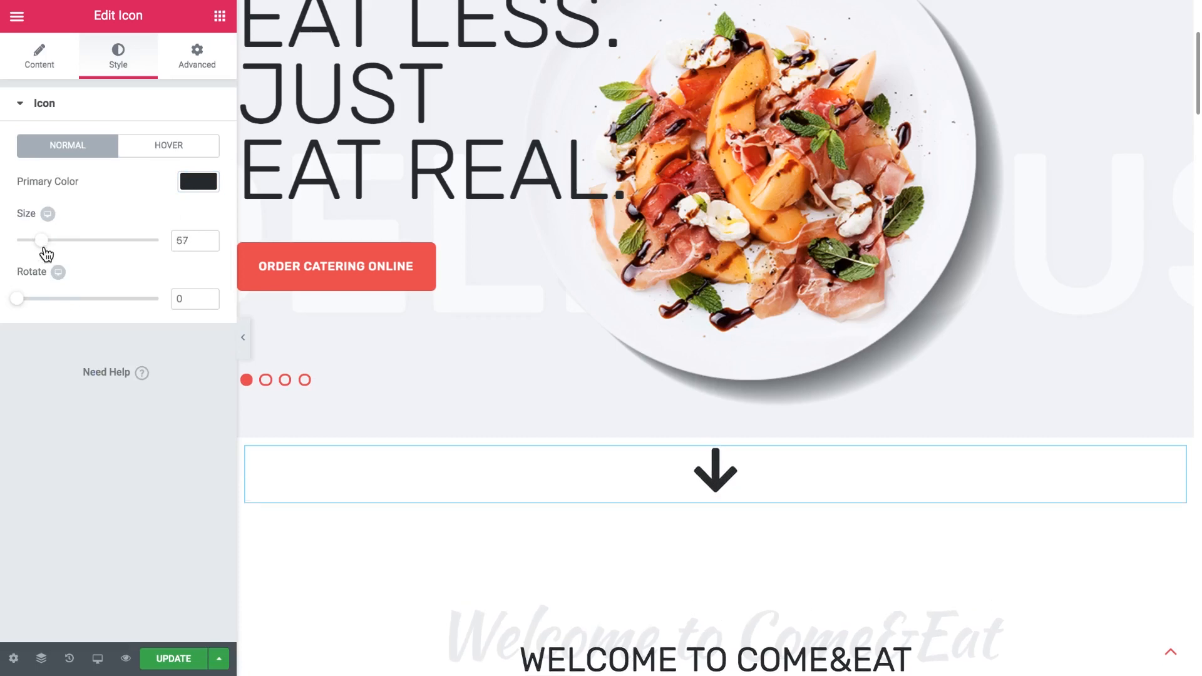
left_click_drag(43, 239, 40, 239)
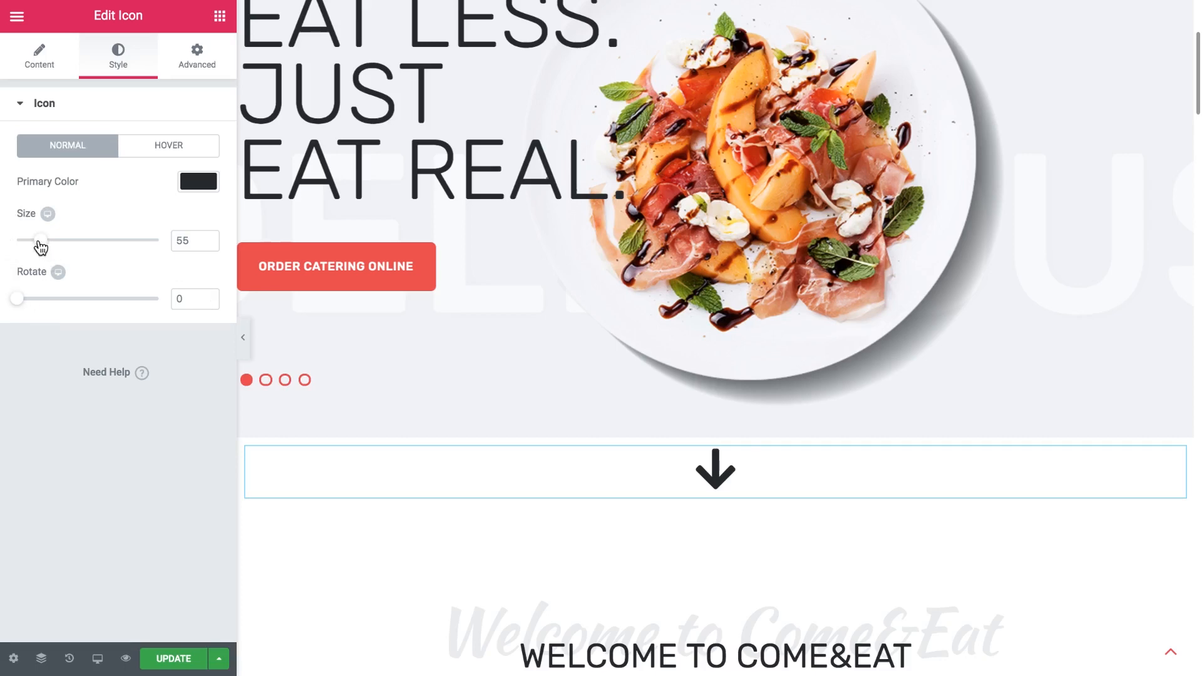
mouse_move(90, 177)
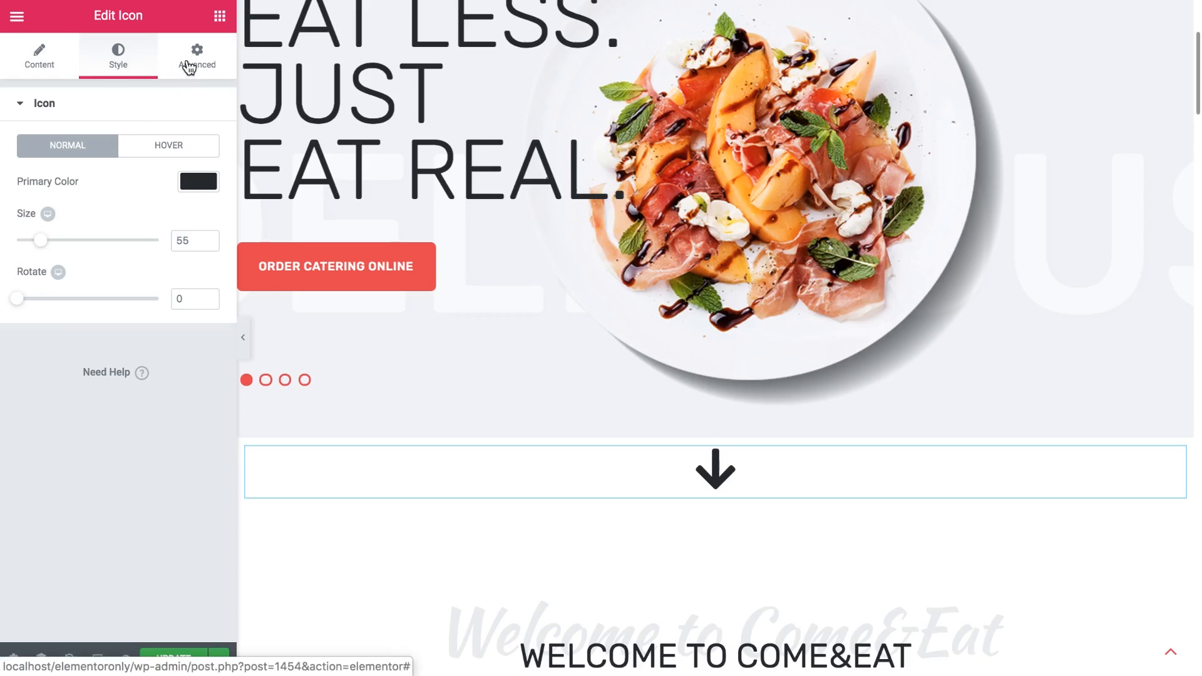
Switch the arrow widget to its Advanced settings
left_click(196, 56)
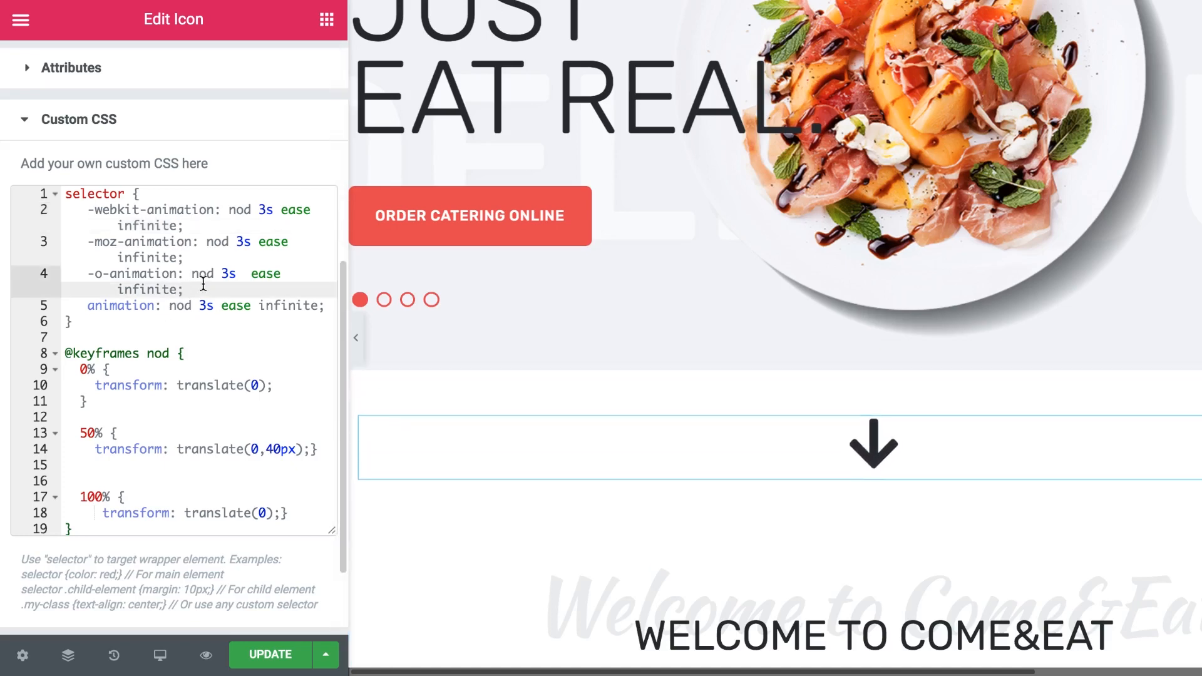
left_click_drag(90, 209, 184, 290)
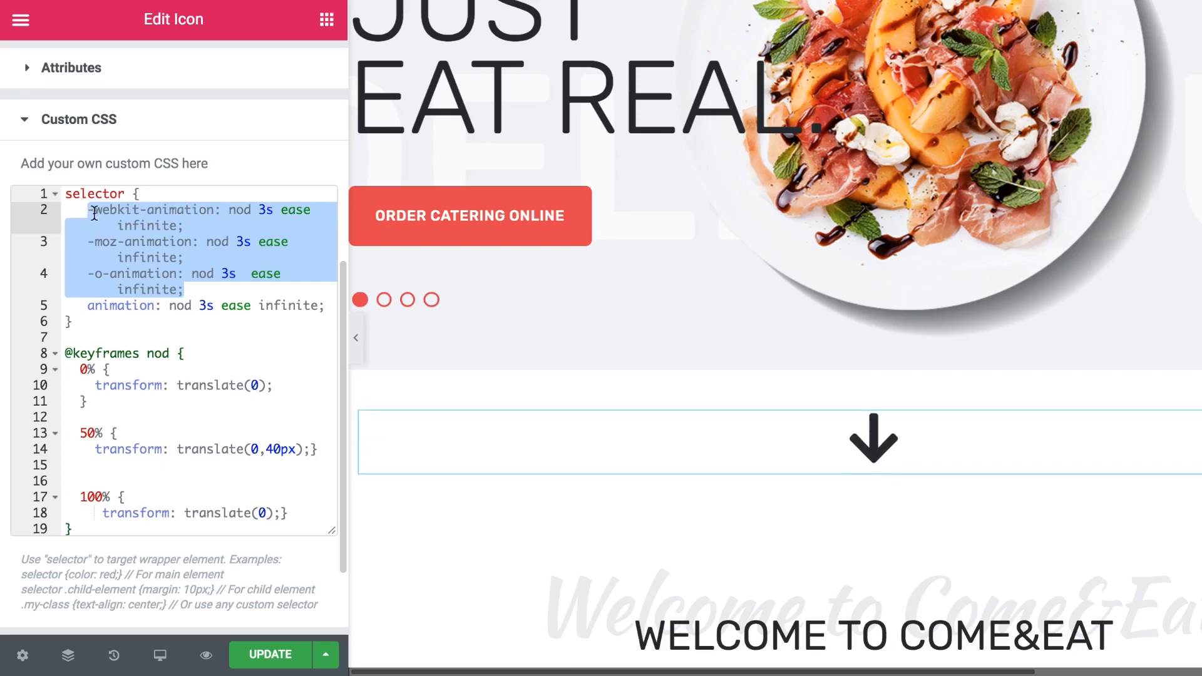
left_click(146, 226)
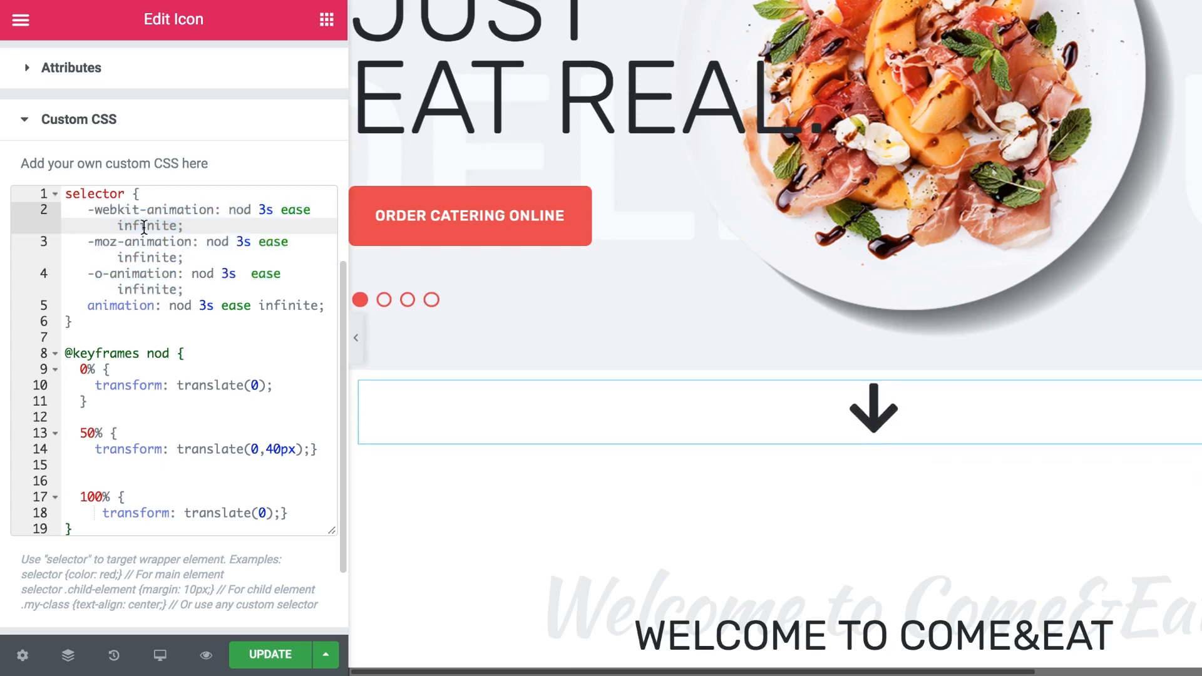
left_click_drag(143, 225, 187, 278)
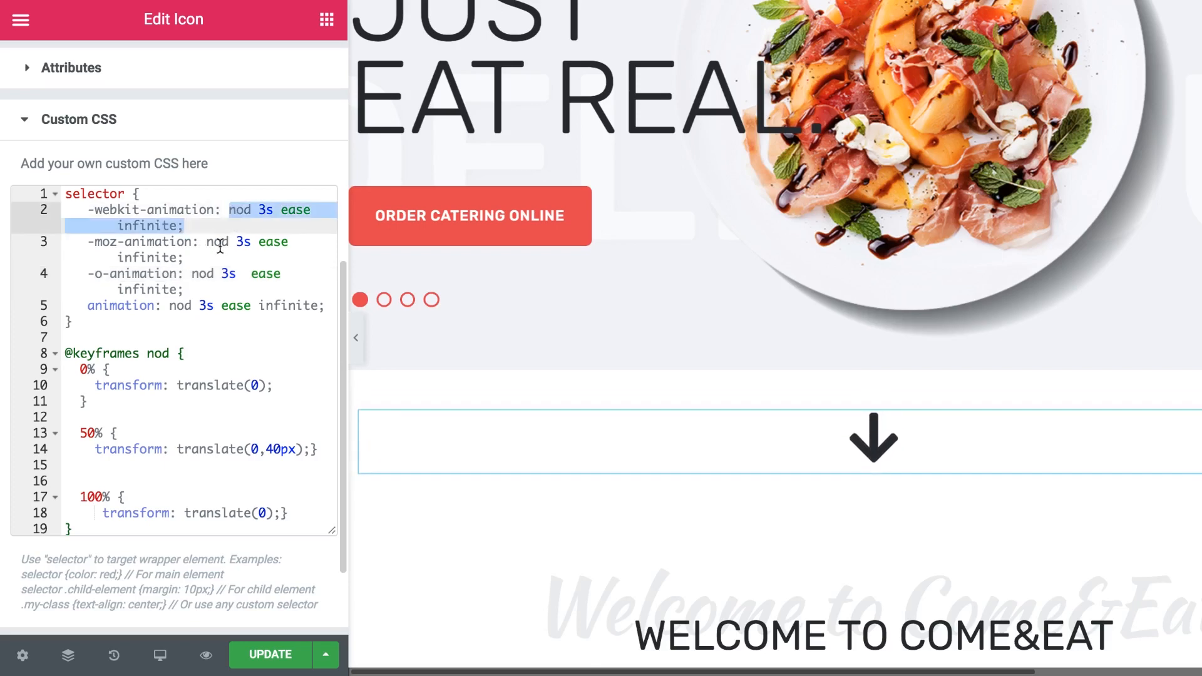
left_click(168, 242)
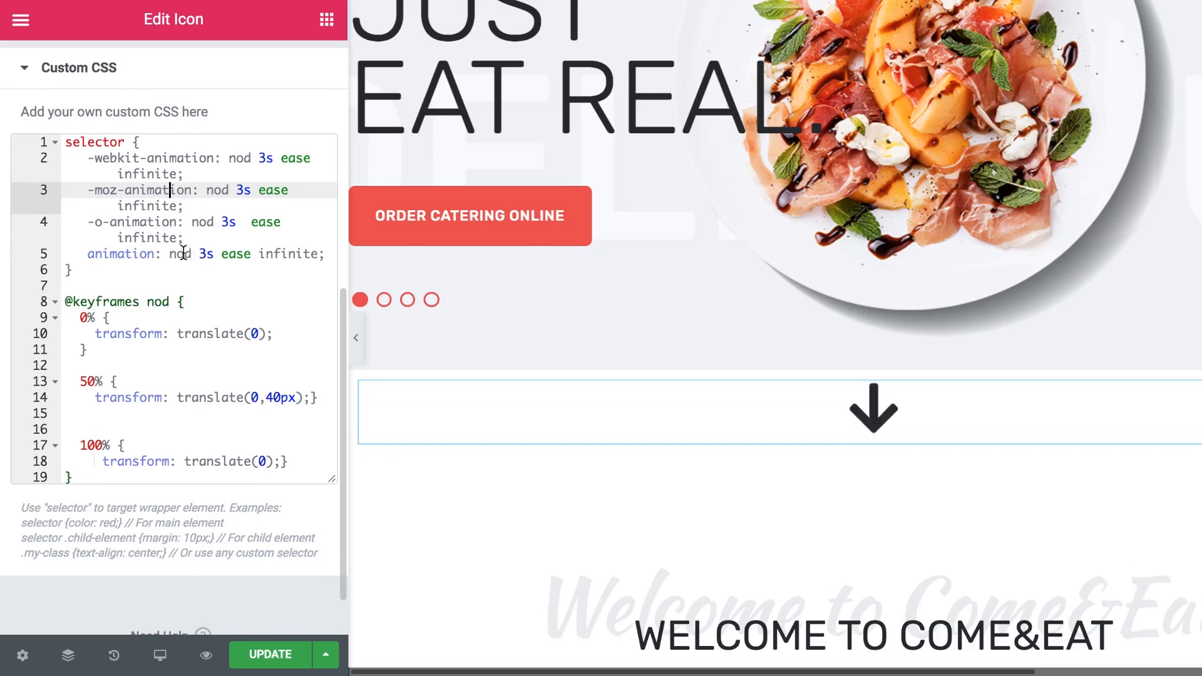
type("scrolling")
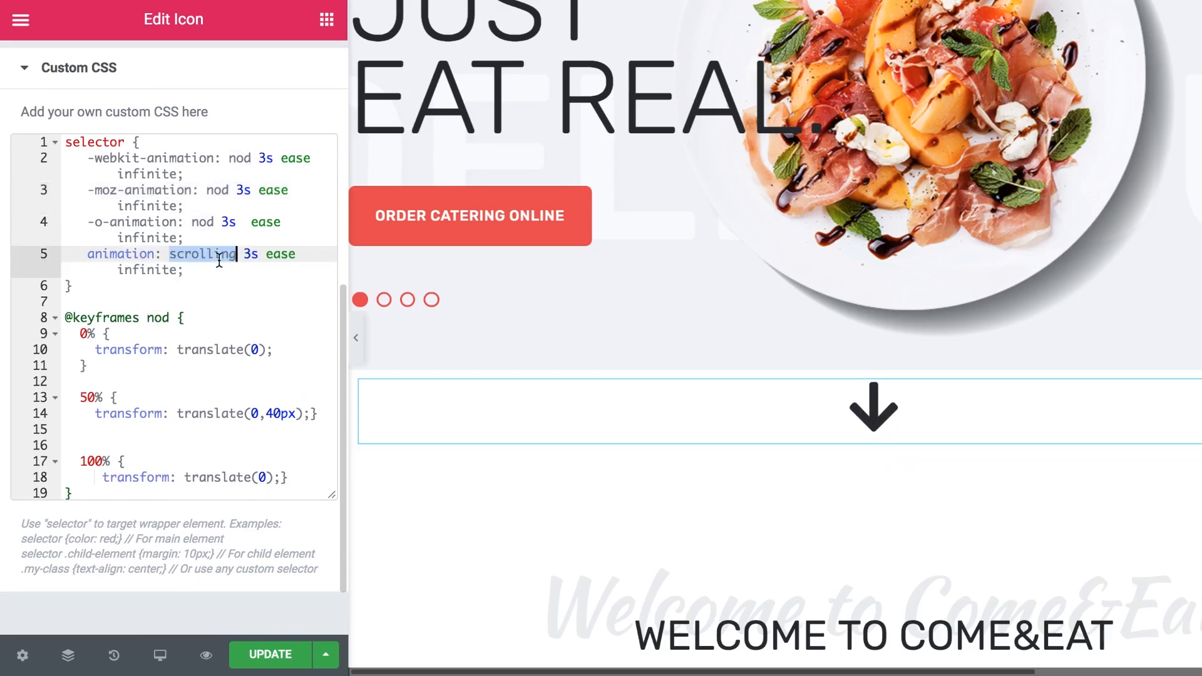
type("scrolling")
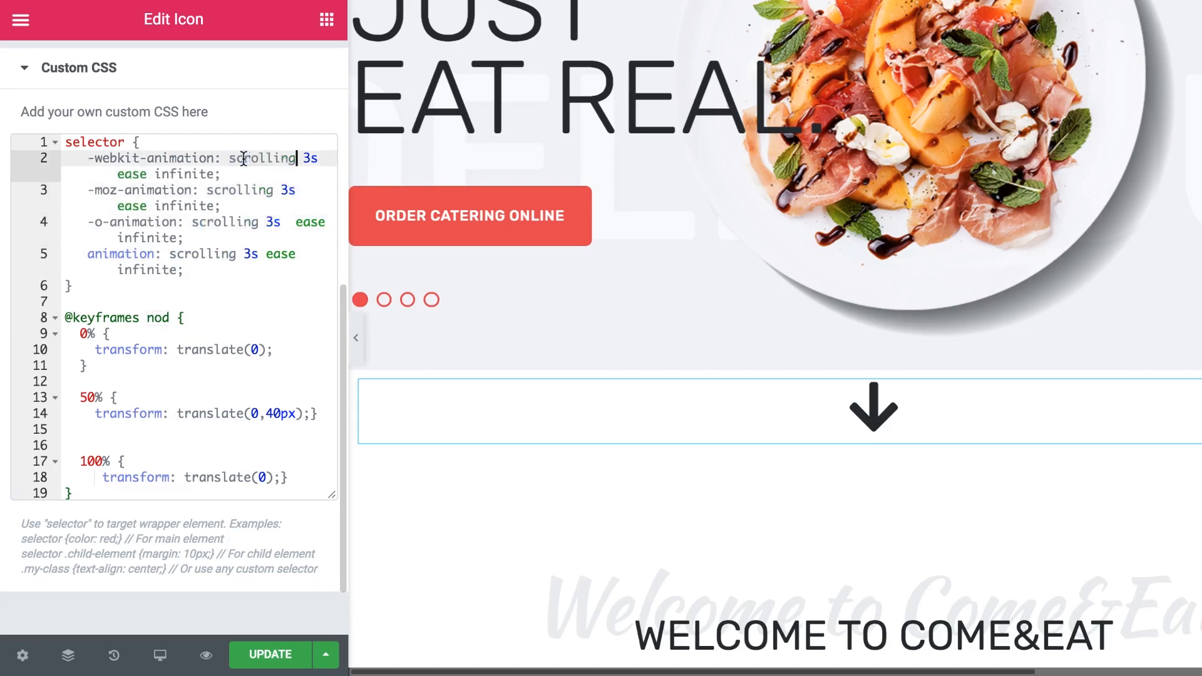
type("scrolling")
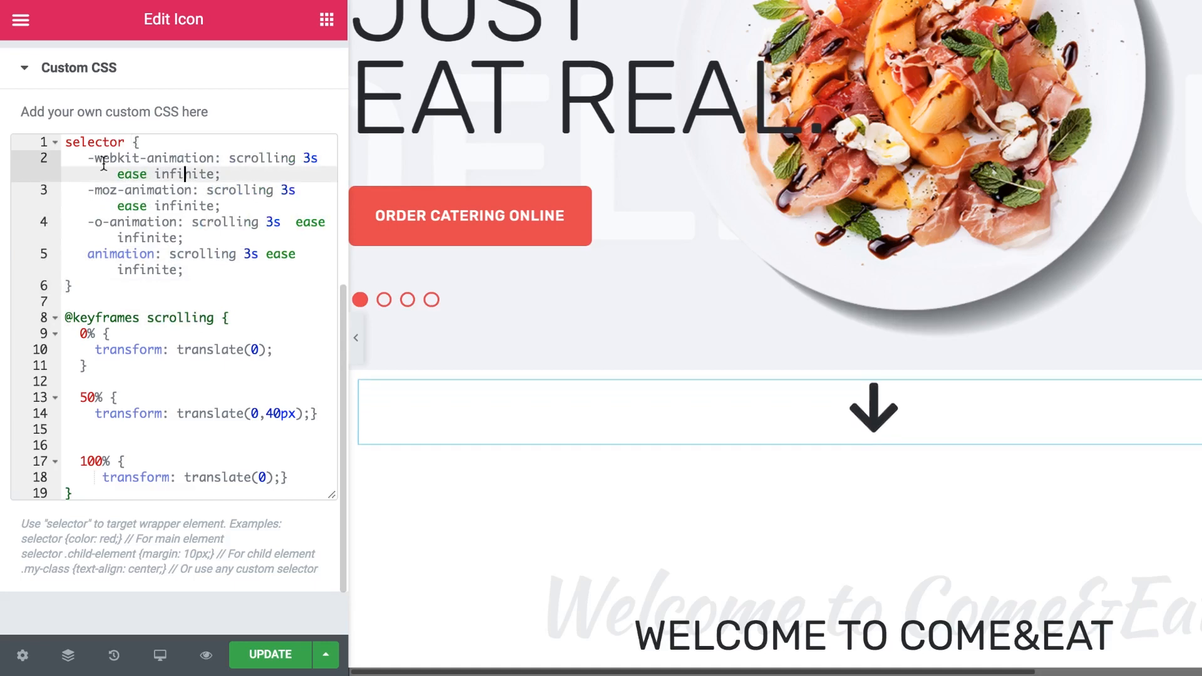
left_click_drag(103, 161, 219, 242)
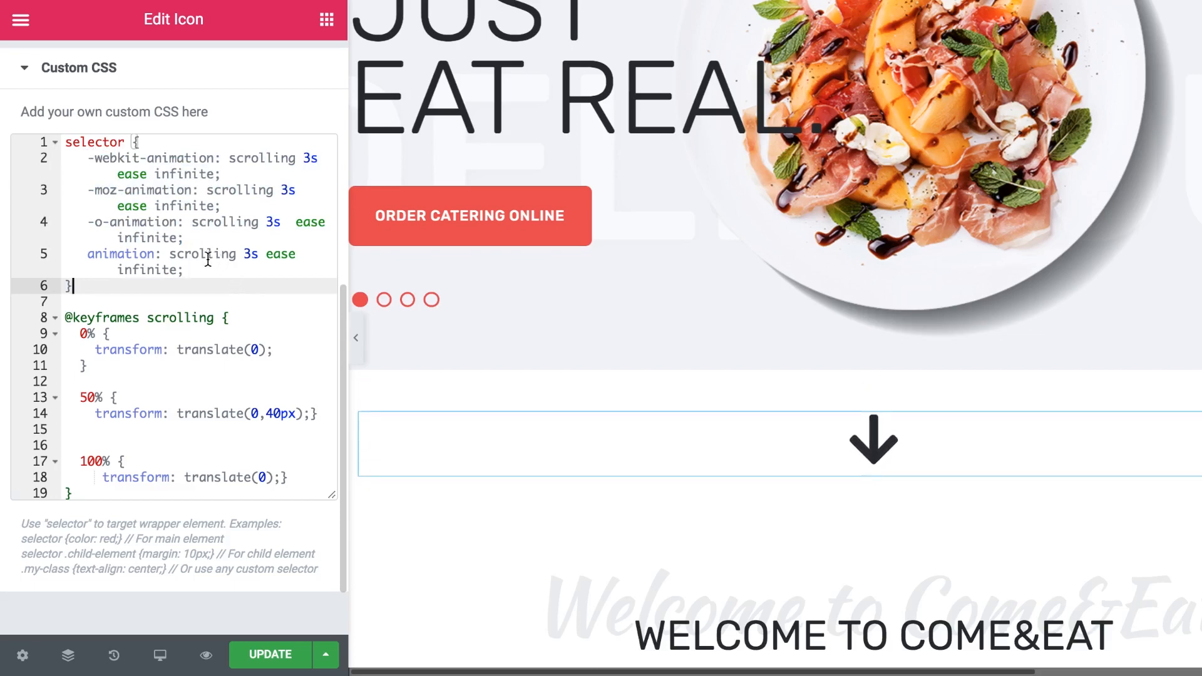
Try a 7s animation duration, revert it to 3s, and select the ease keyword
double_click(202, 253)
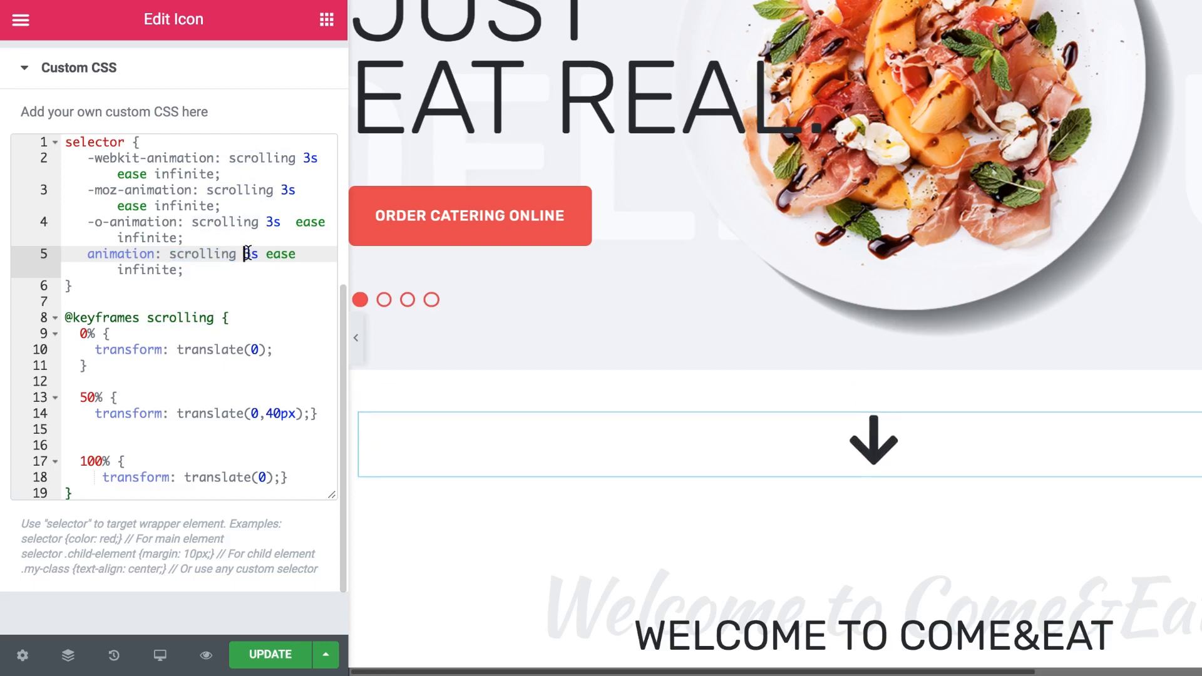
type("7")
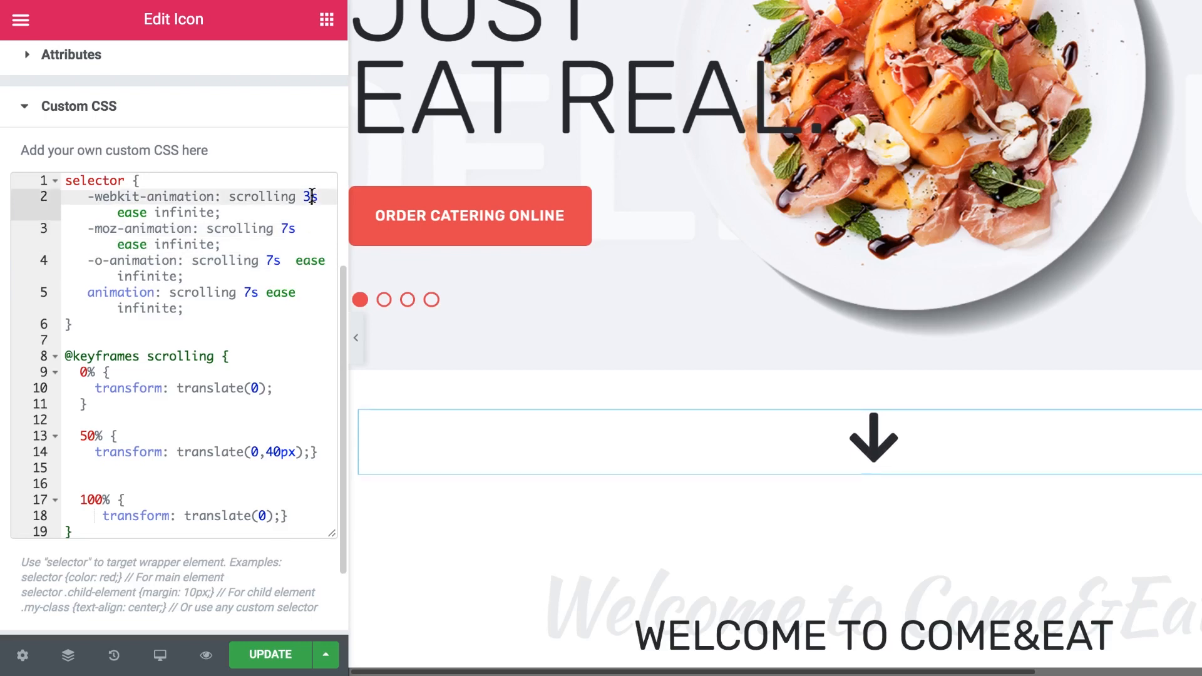
type("7")
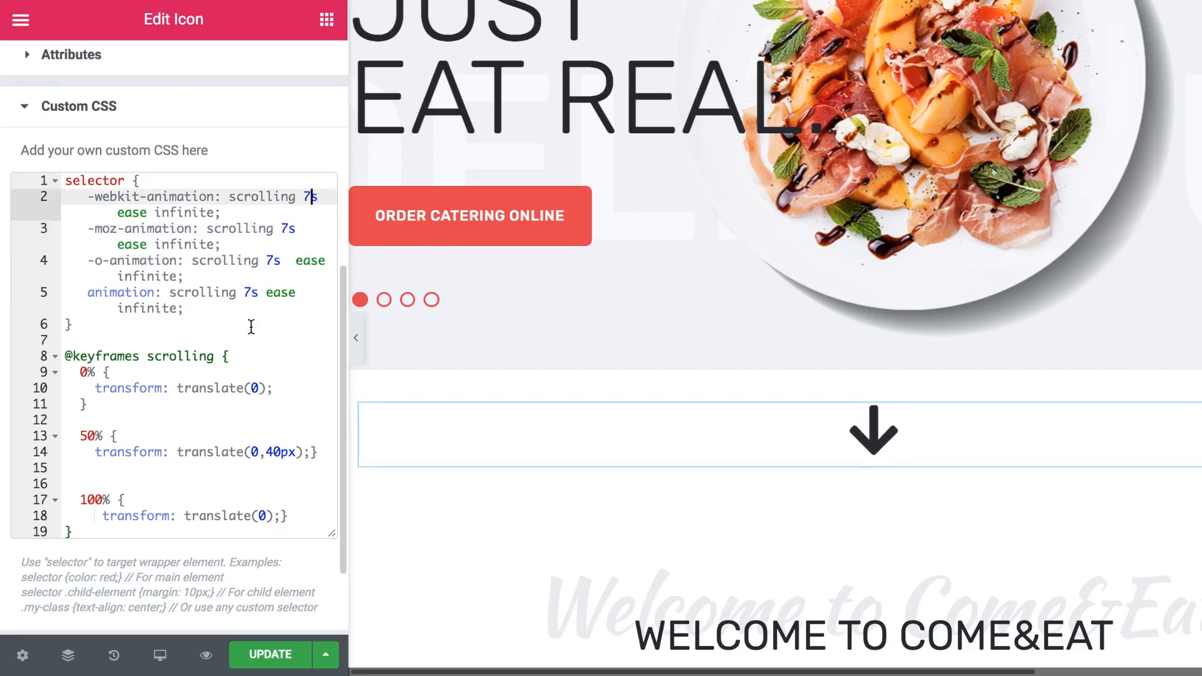
type("3")
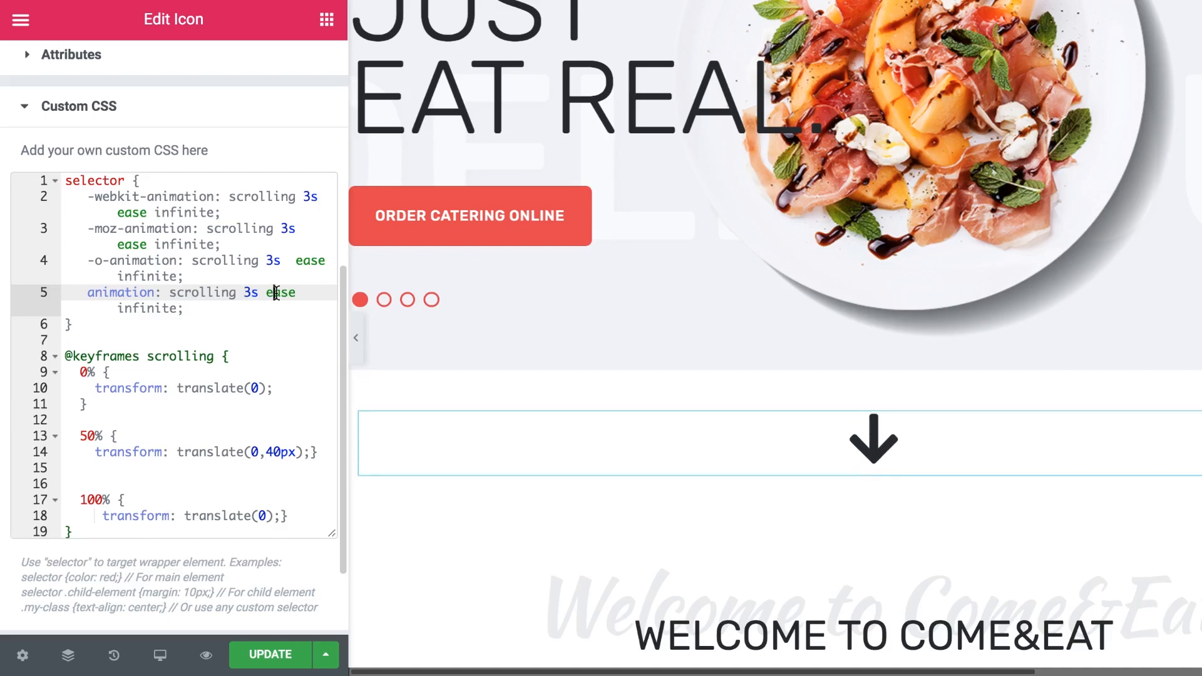
double_click(280, 292)
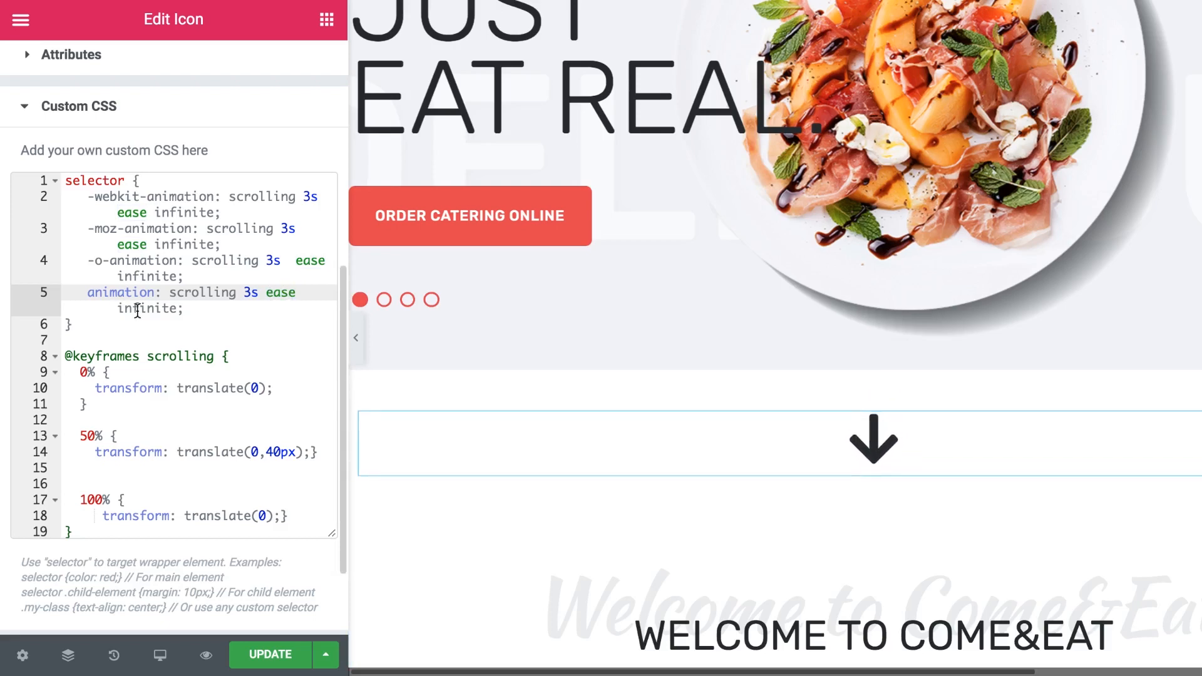
double_click(145, 308)
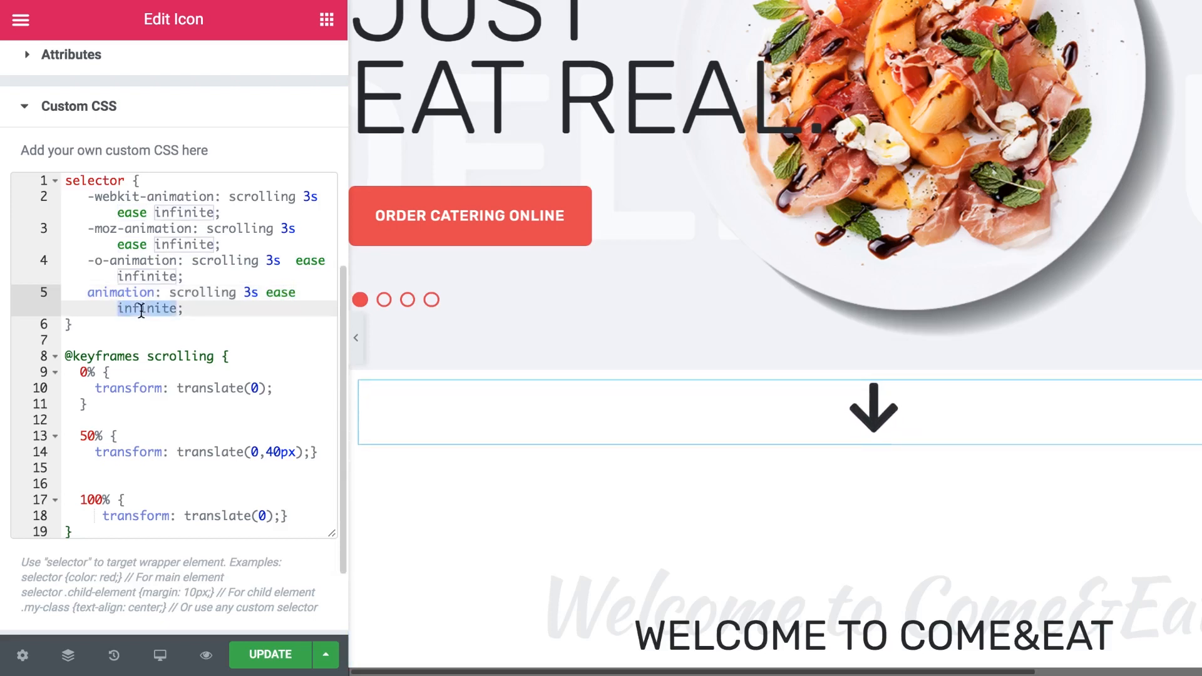
type("2")
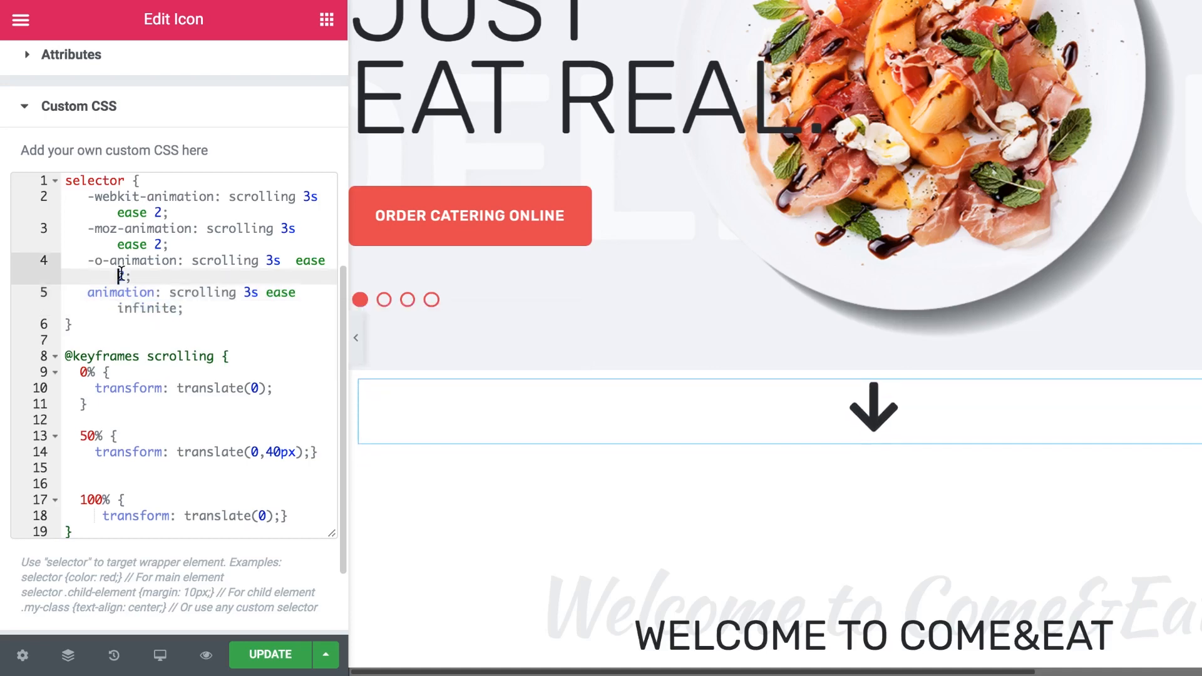
type("infinite")
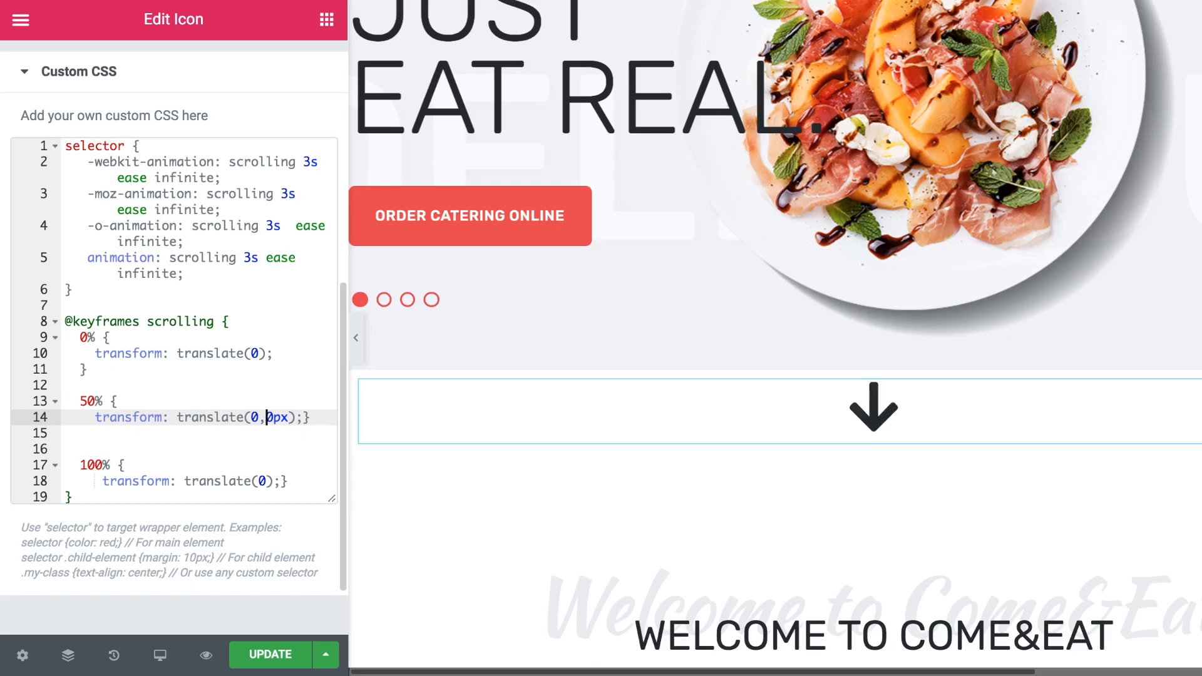
Edit the translate Y value in the 50% keyframe of the arrow's custom CSS
type("14")
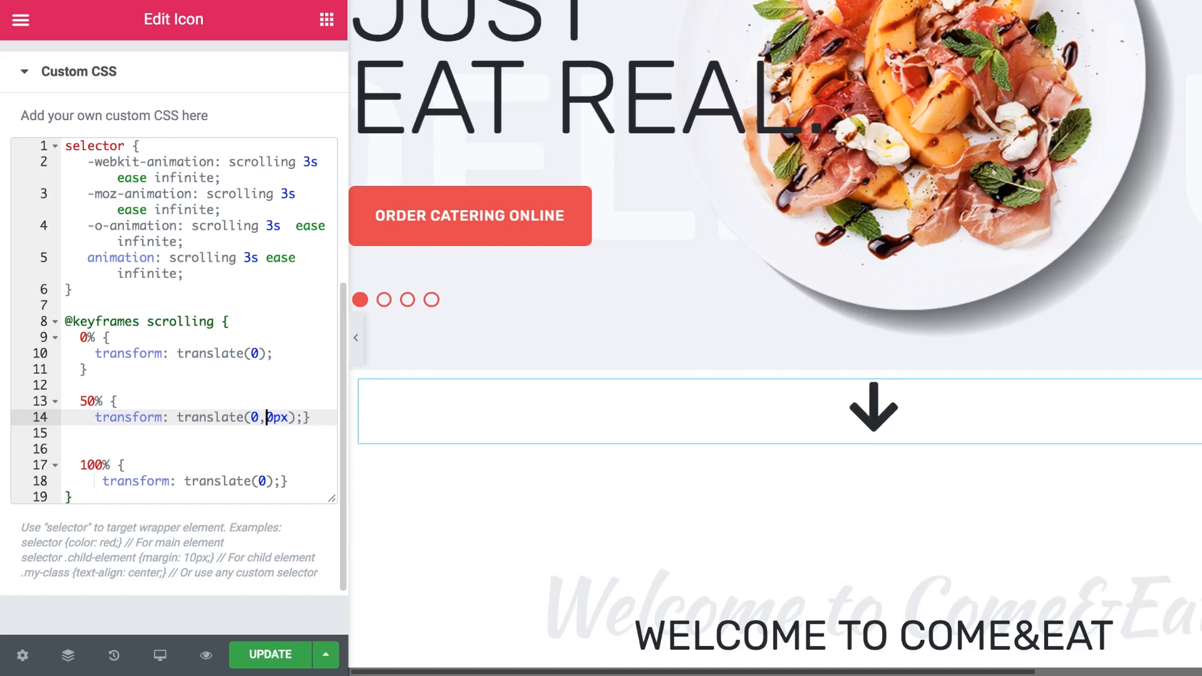
type("1")
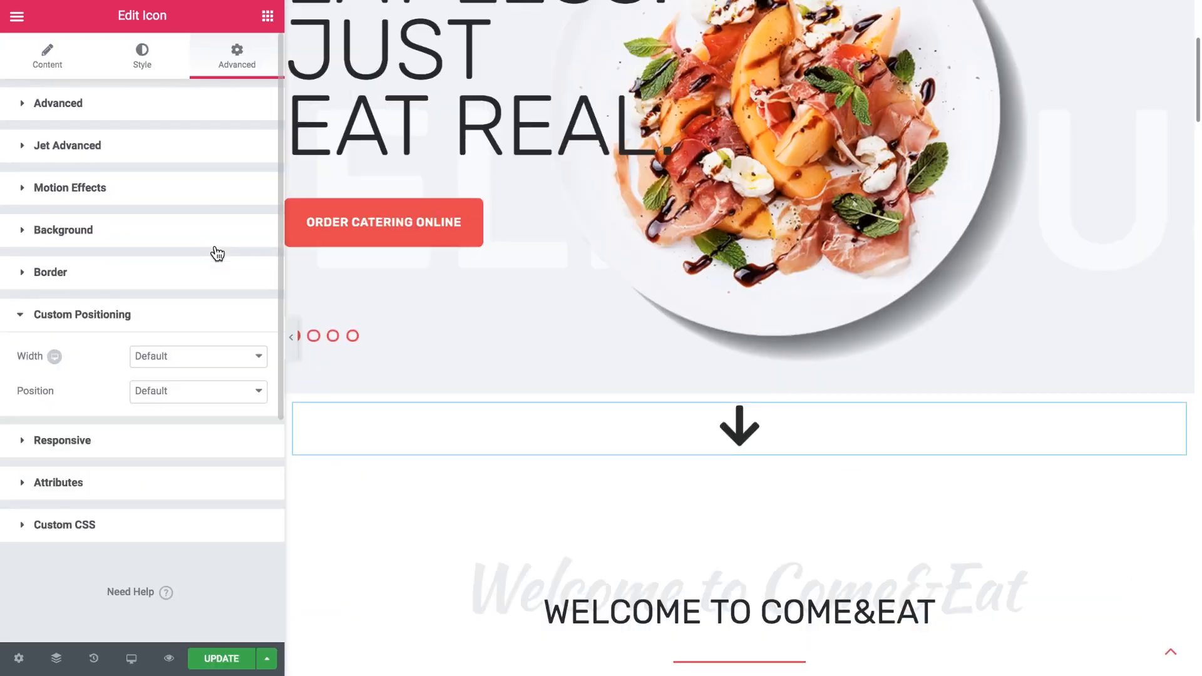
Set the arrow widget to inline width with Absolute positioning
left_click(197, 355)
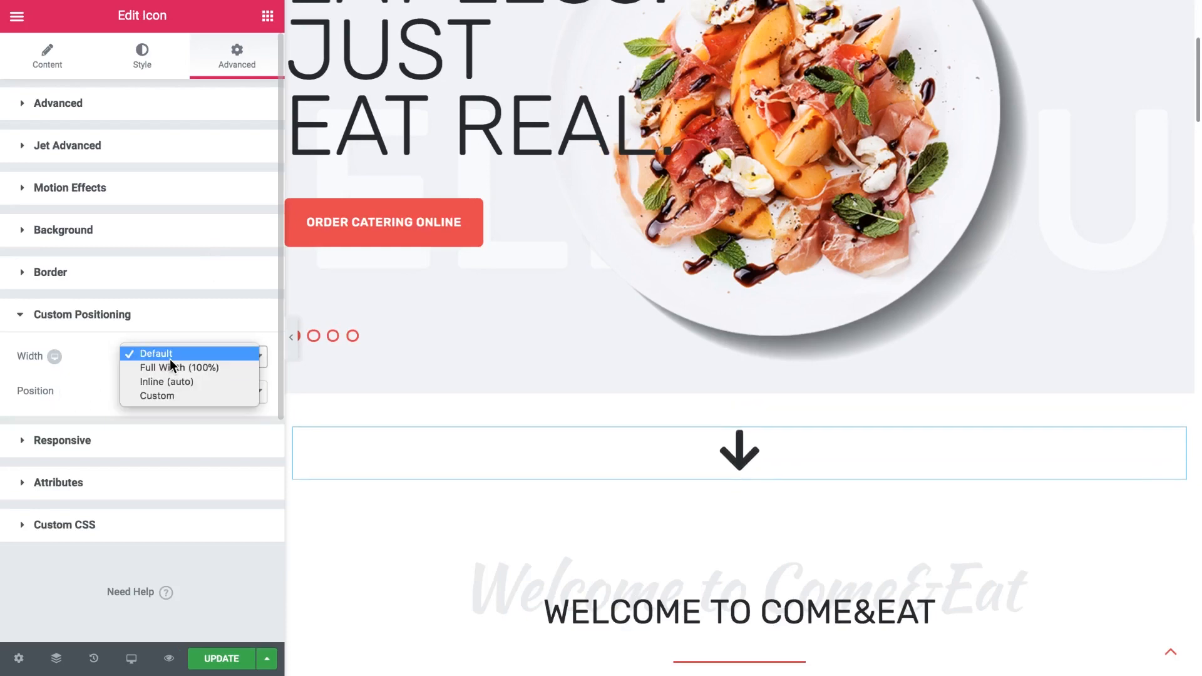
left_click(166, 381)
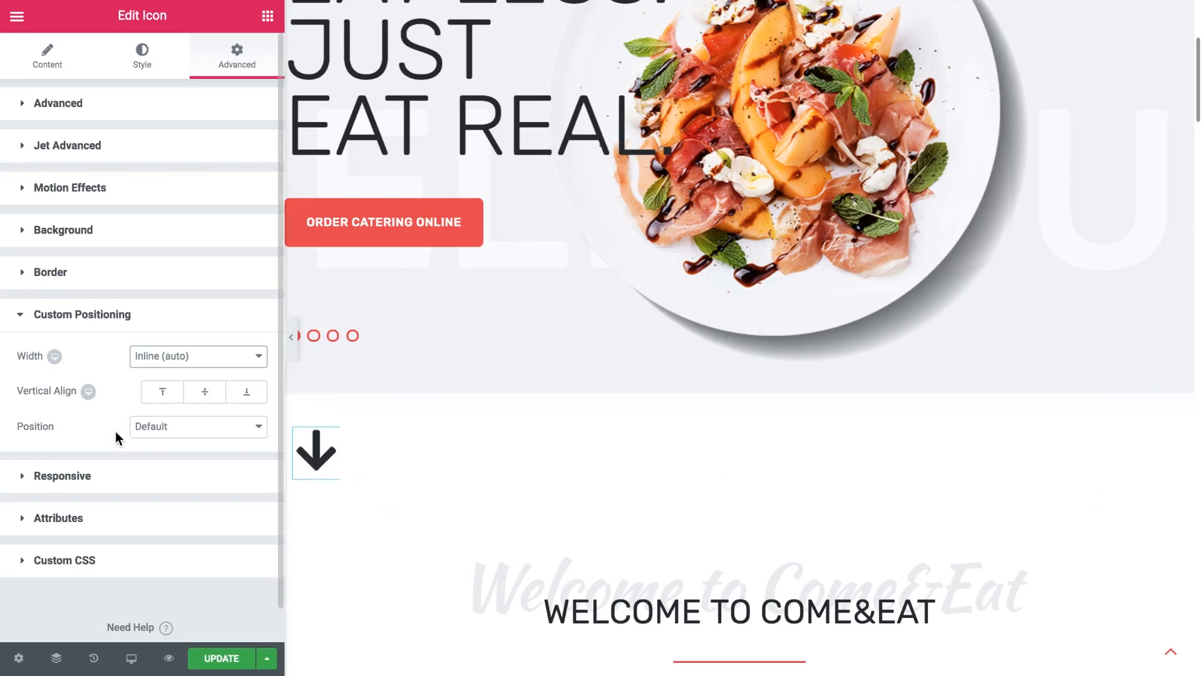
left_click(198, 427)
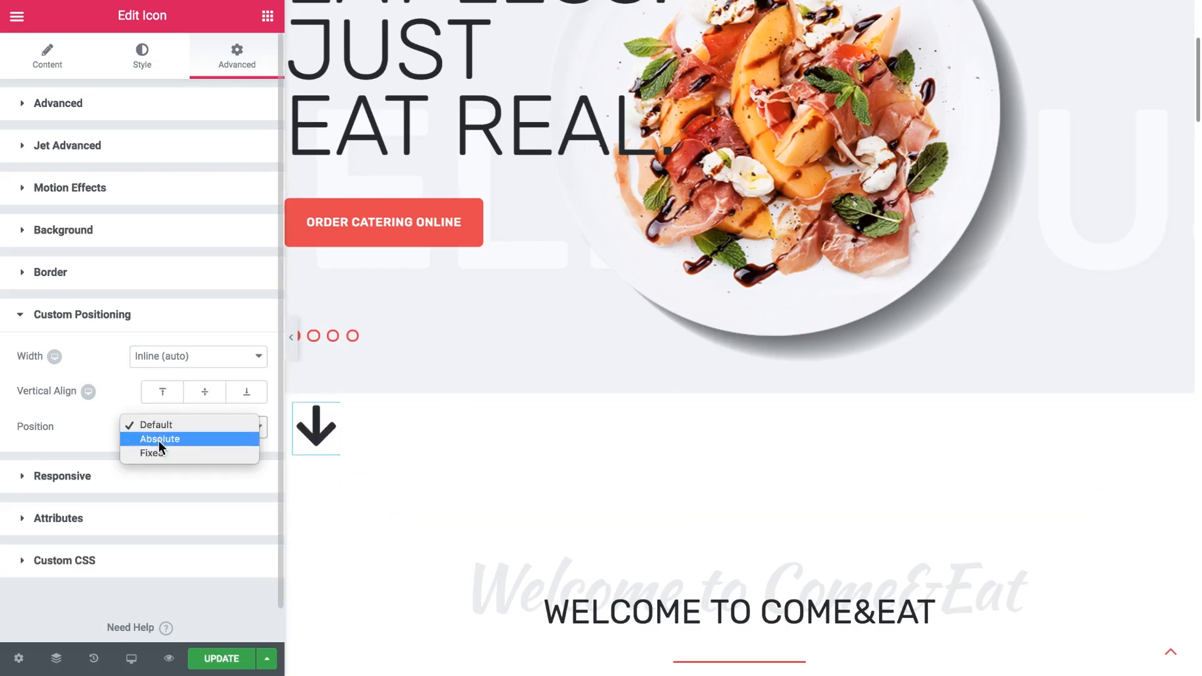
left_click(160, 438)
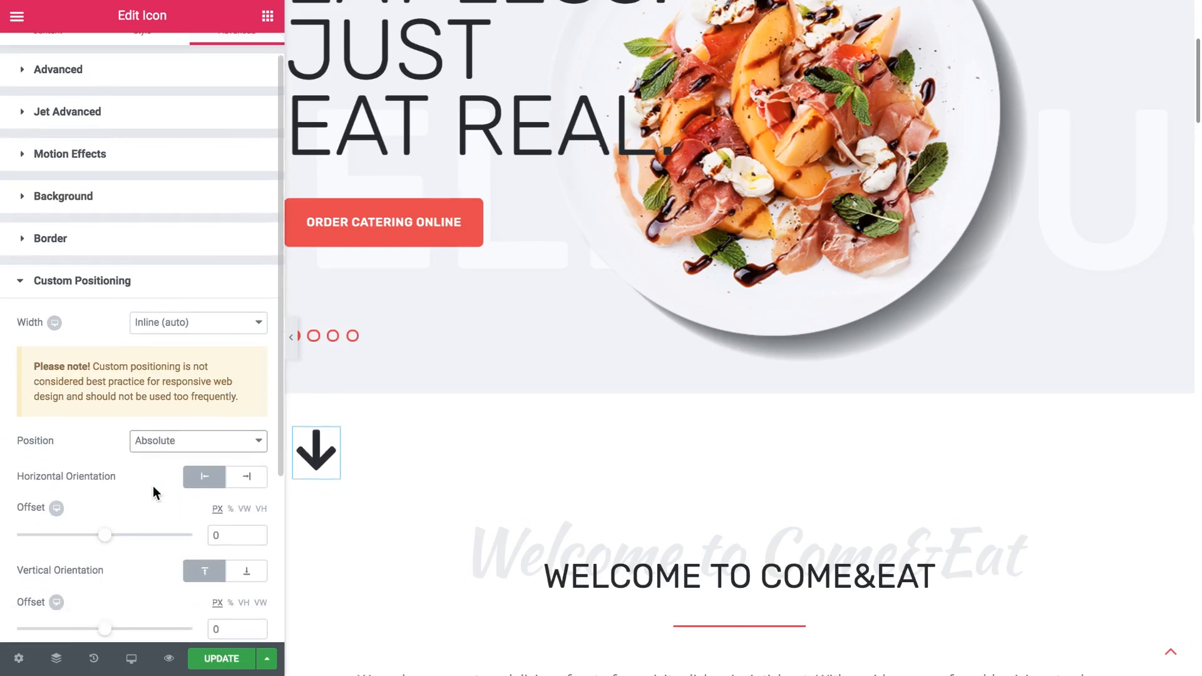
Drag the arrow to the hero's bottom right and enter an 85 horizontal offset
left_click(315, 429)
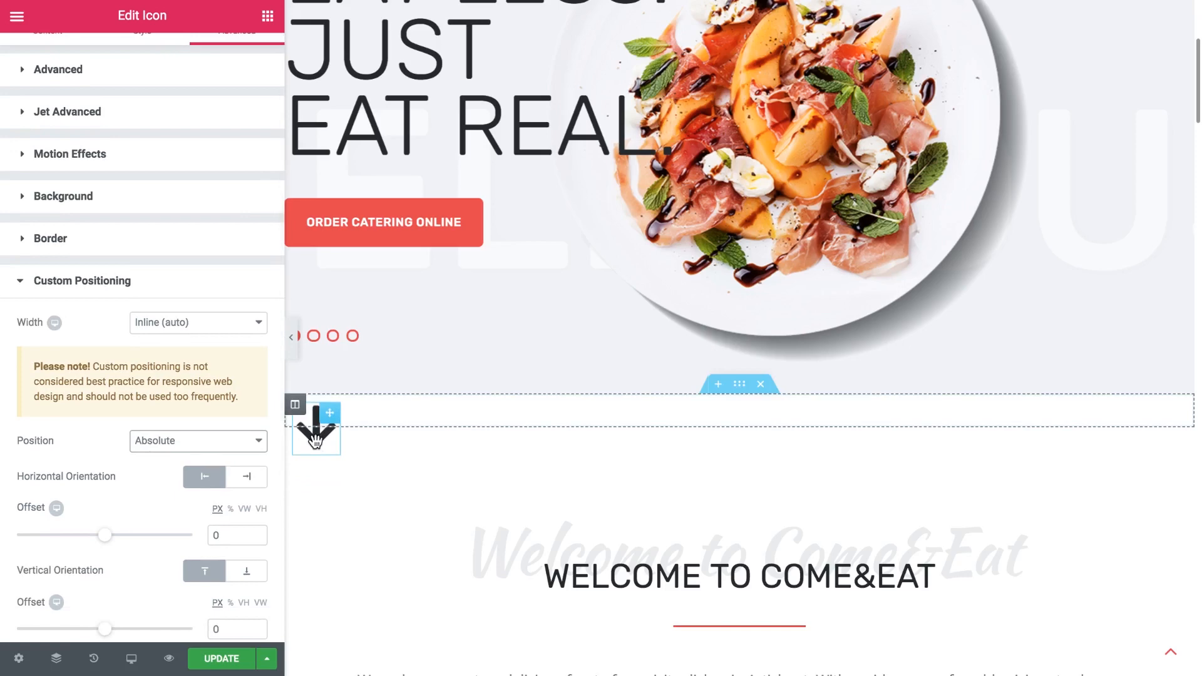
left_click_drag(316, 426, 902, 325)
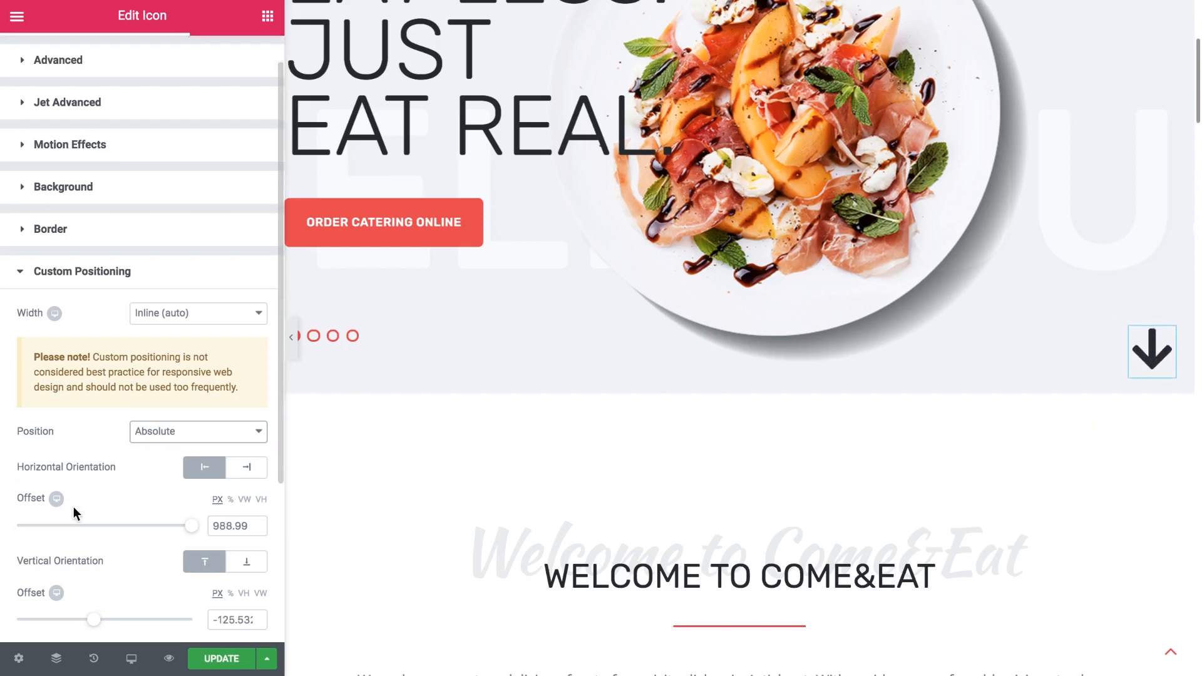
scroll("down", 3)
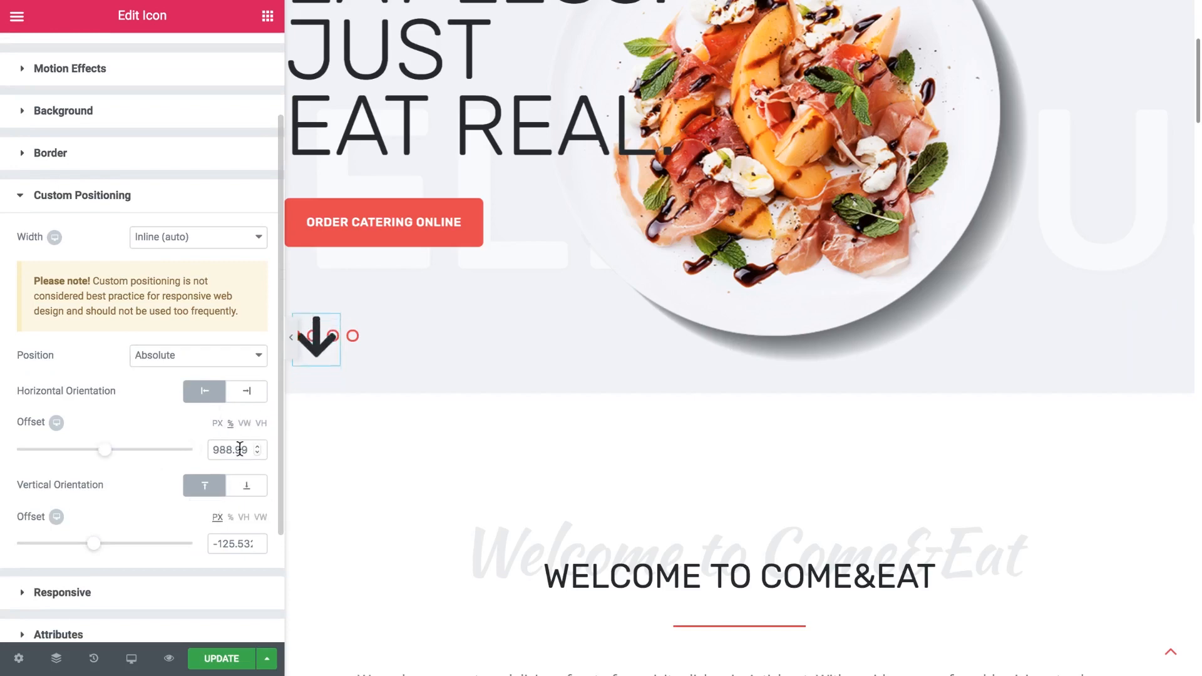
type("85")
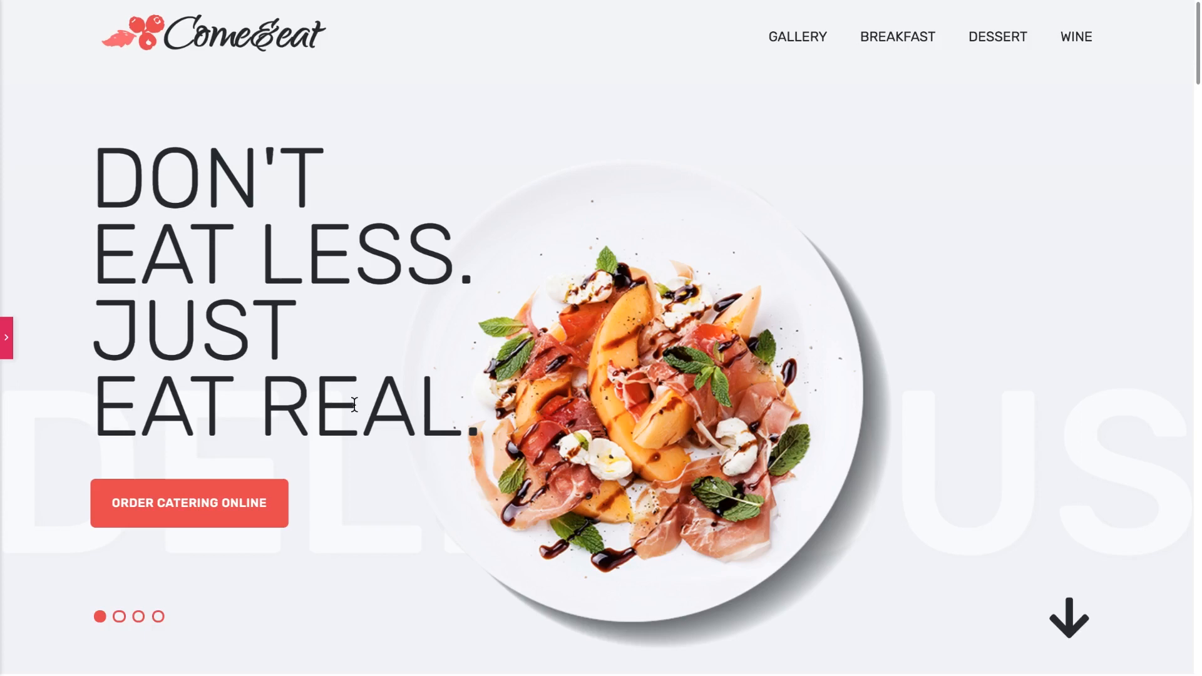
mouse_move(1056, 321)
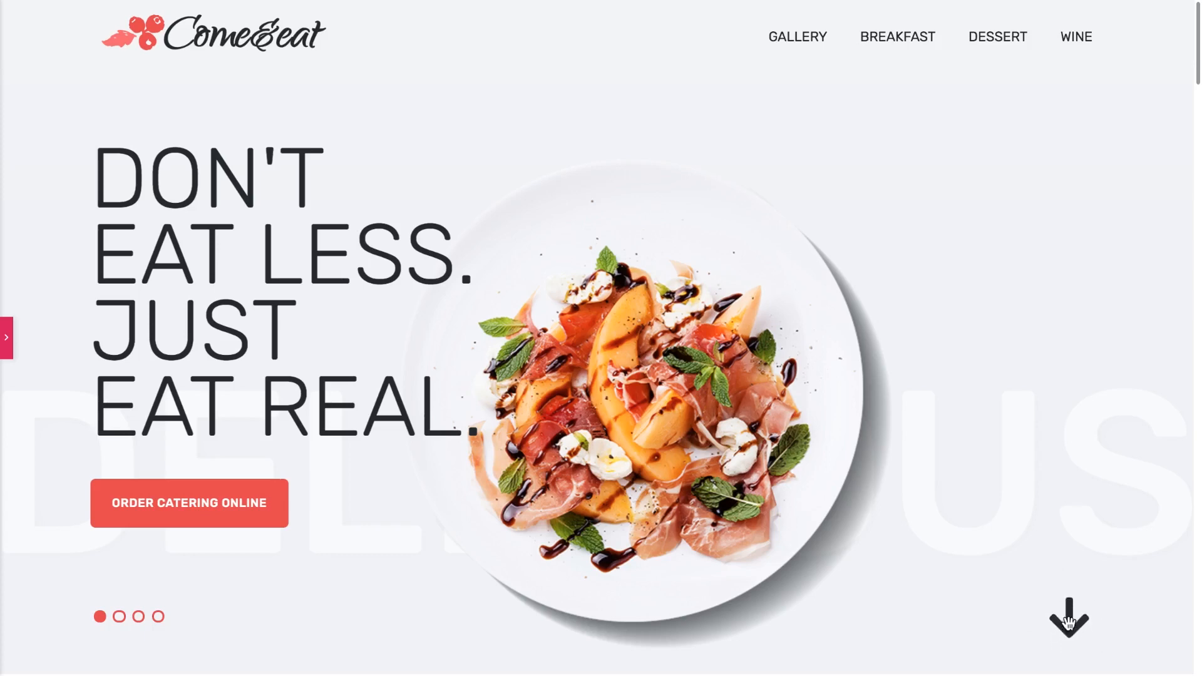
mouse_move(995, 588)
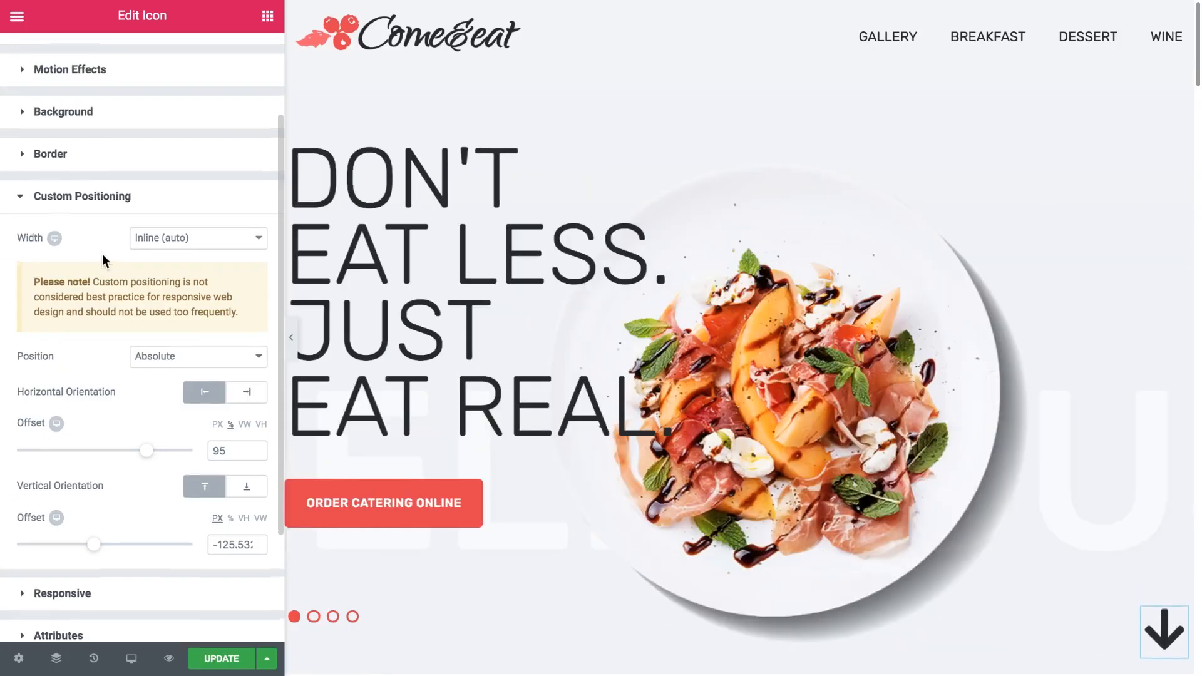
Start editing the arrow's link and scroll down to the zigzag section above the menu
left_click(47, 55)
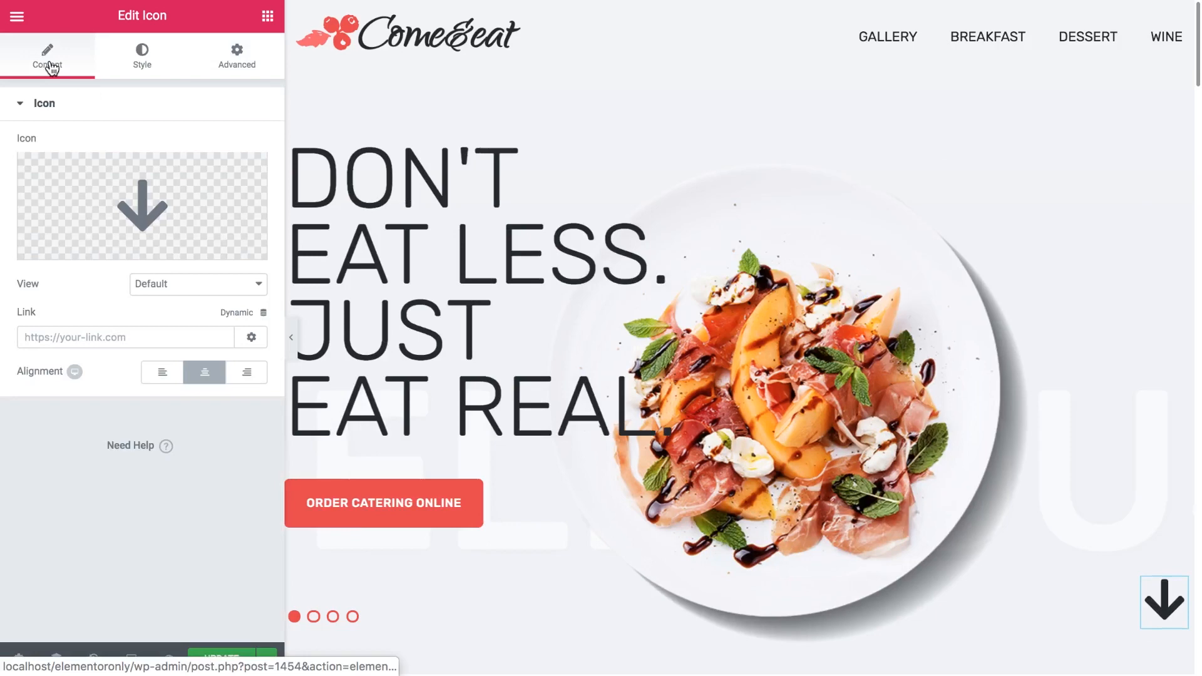
left_click(123, 337)
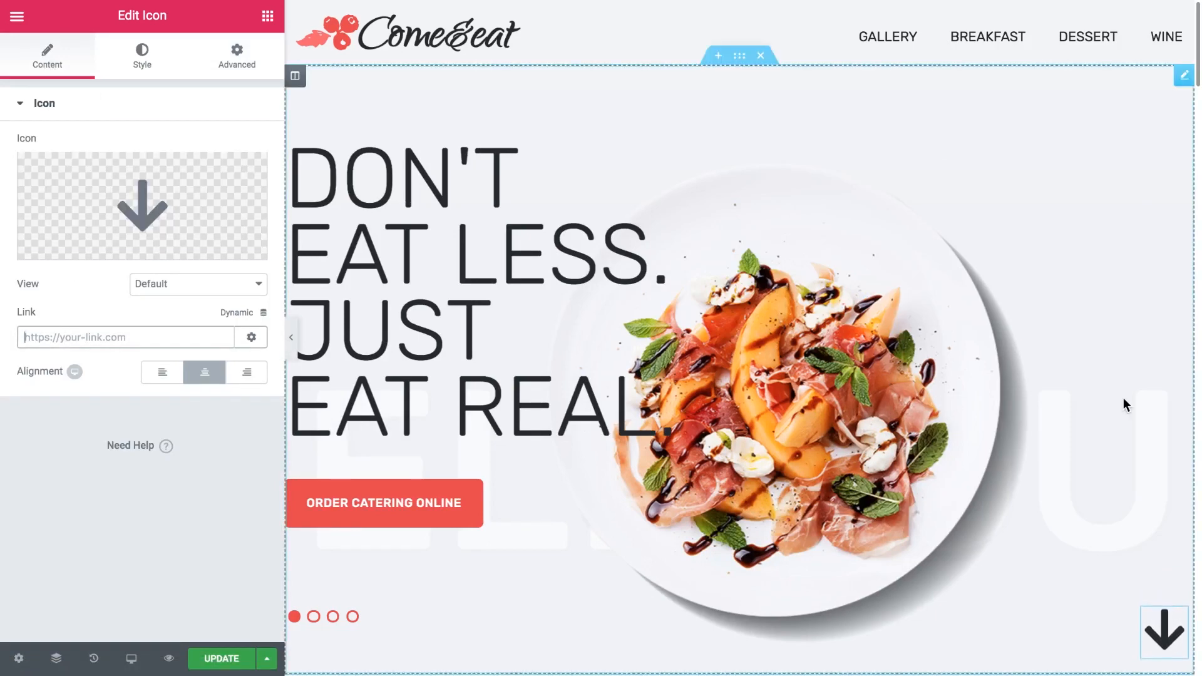
scroll("down", 3)
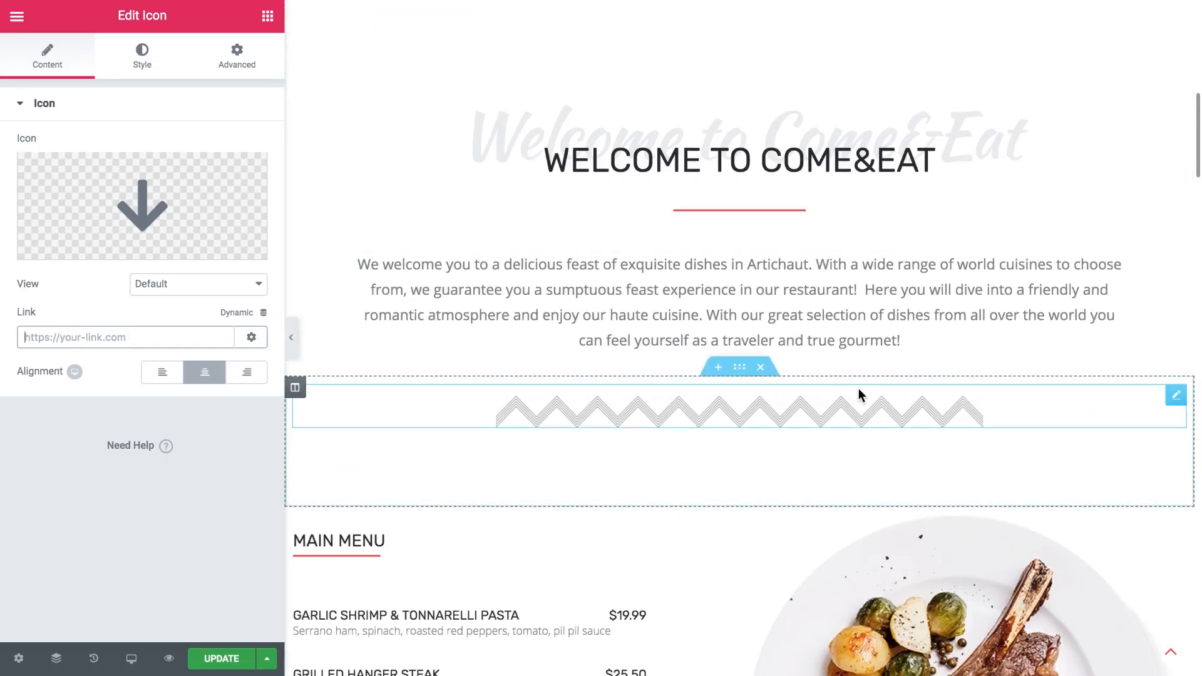
scroll("down", 3)
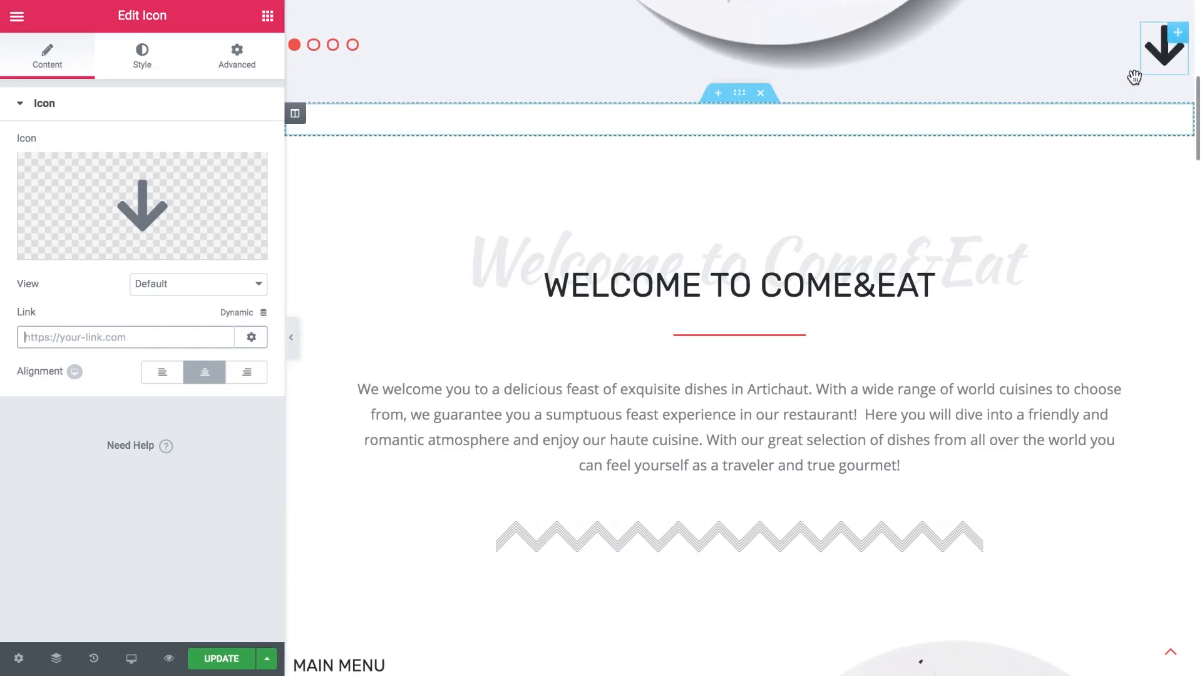
scroll("down", 3)
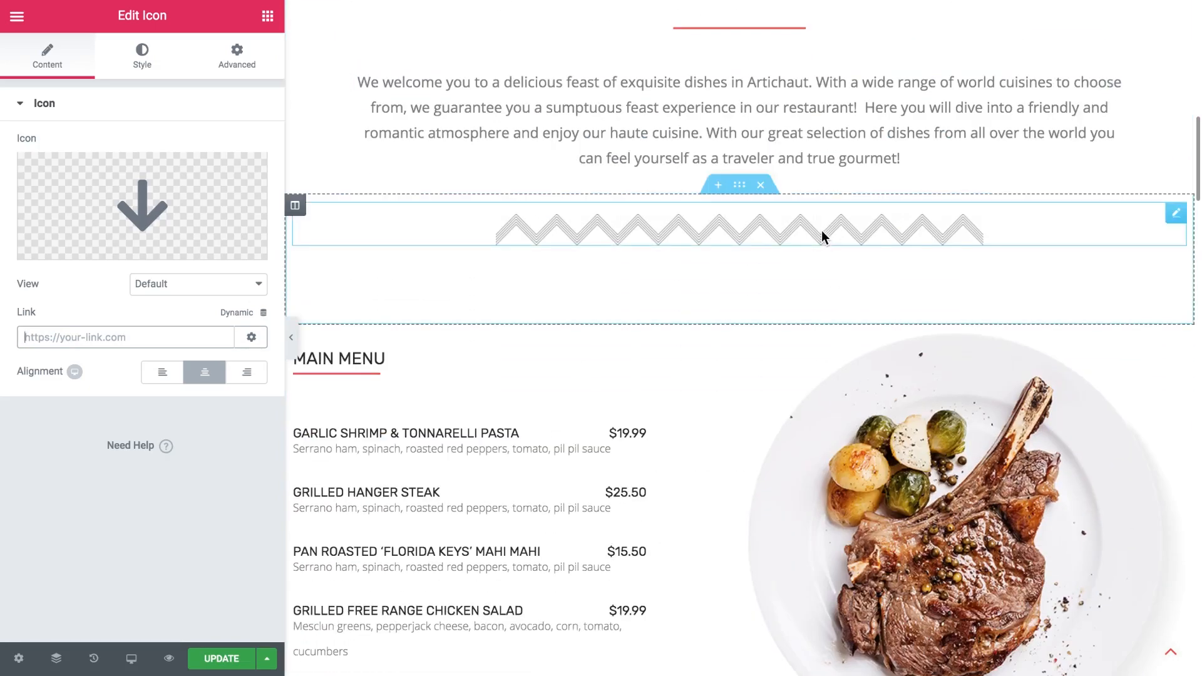
scroll("down", 3)
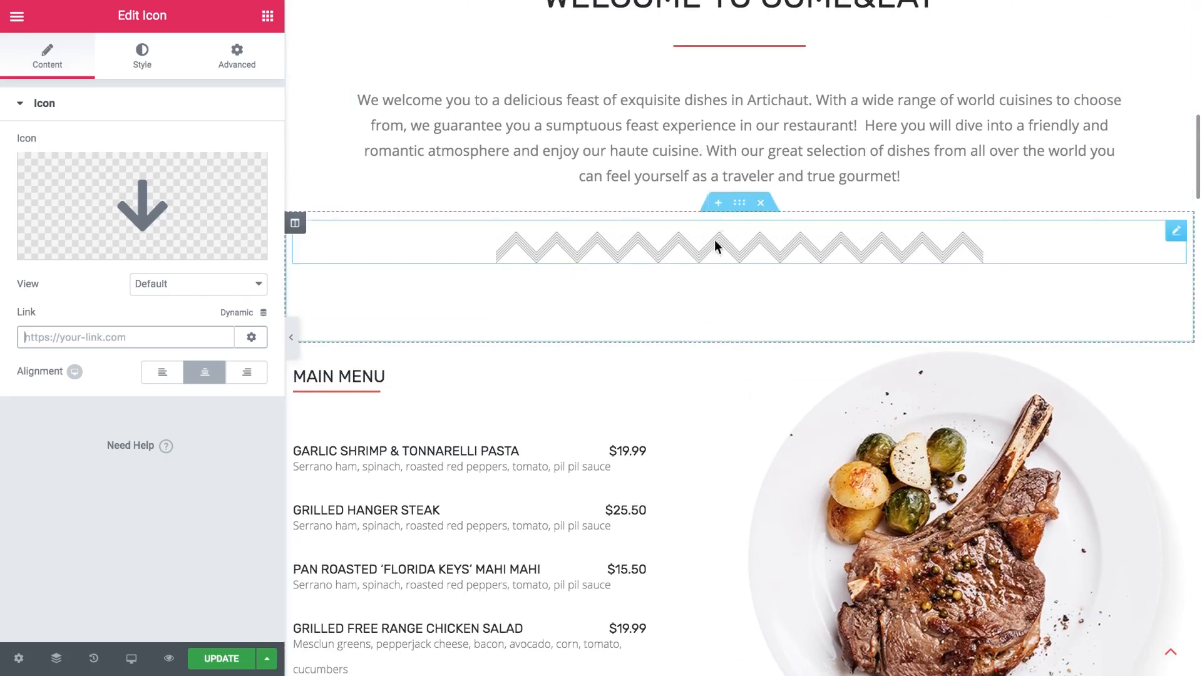
mouse_move(751, 245)
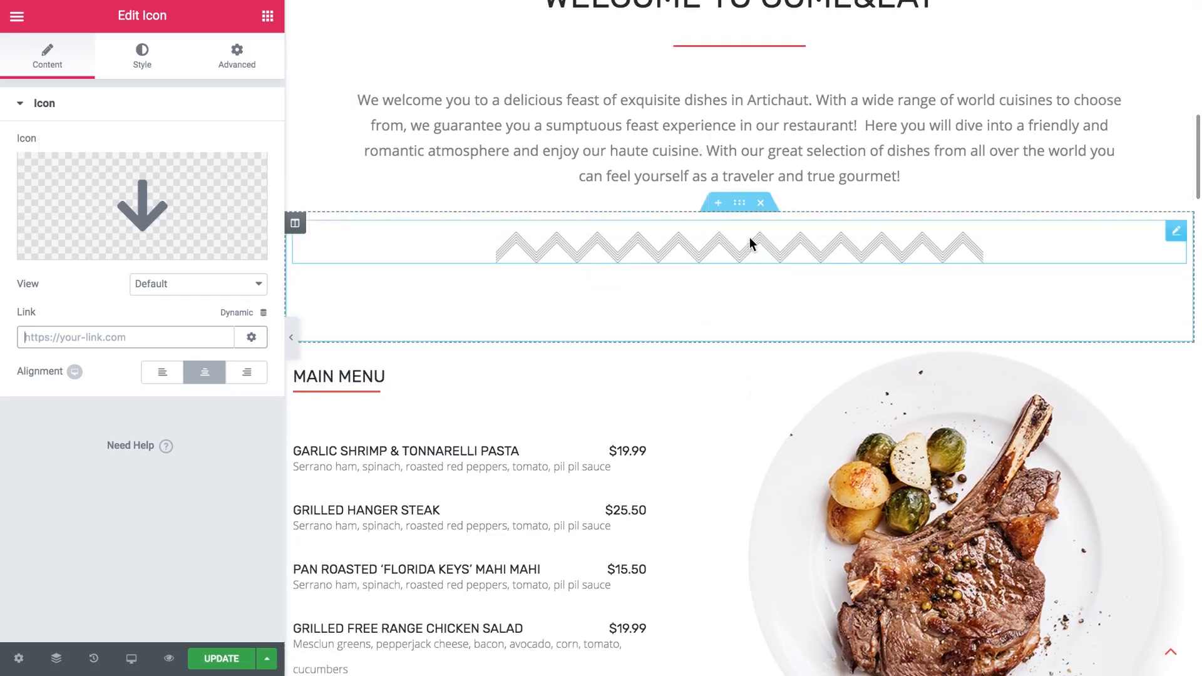
Give the zigzag section the CSS ID menu_section, copy it, and reselect the arrow
left_click(738, 202)
type("menu_section")
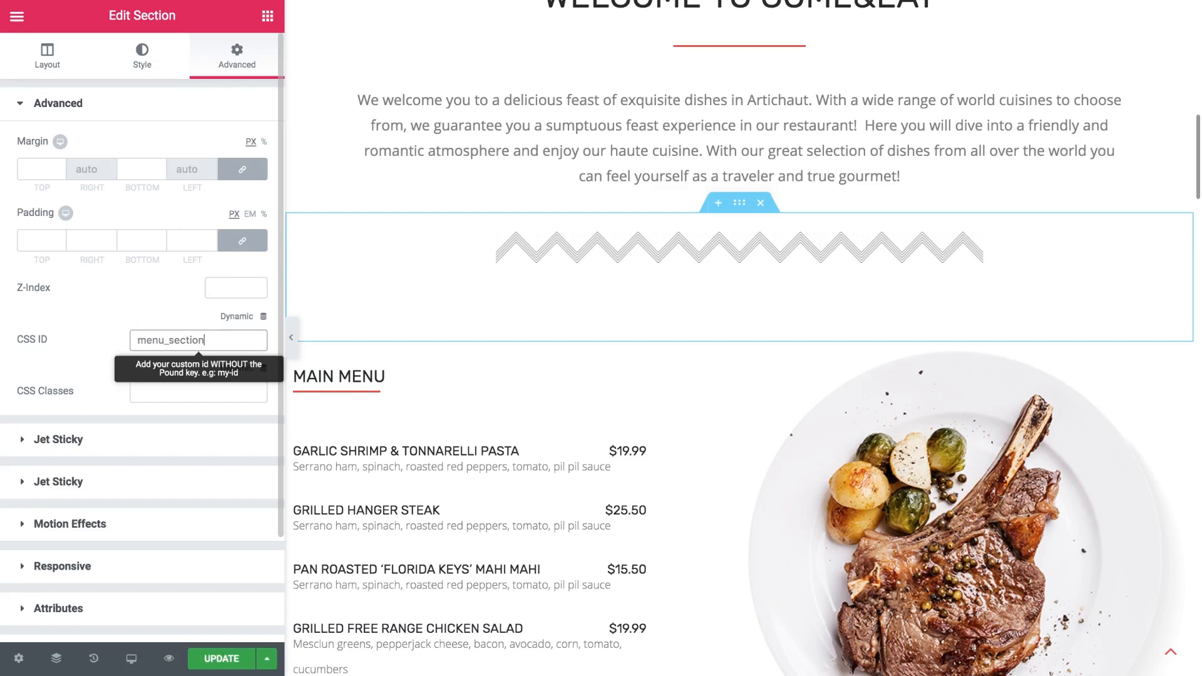
double_click(170, 340)
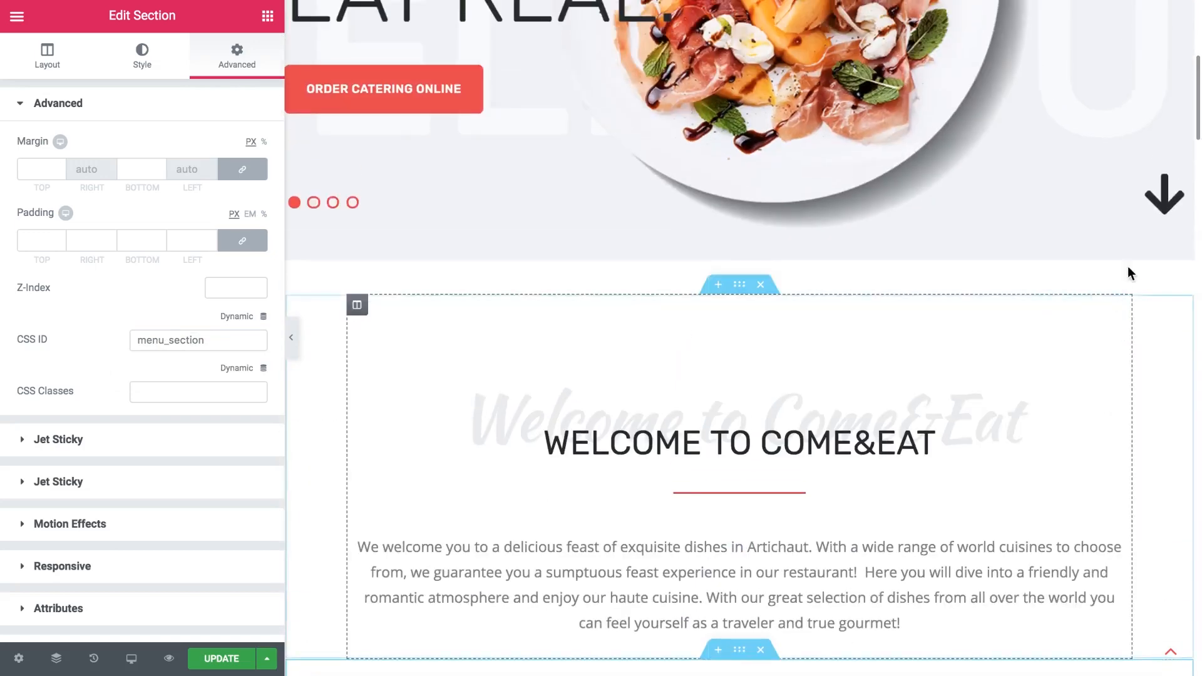
left_click(1163, 194)
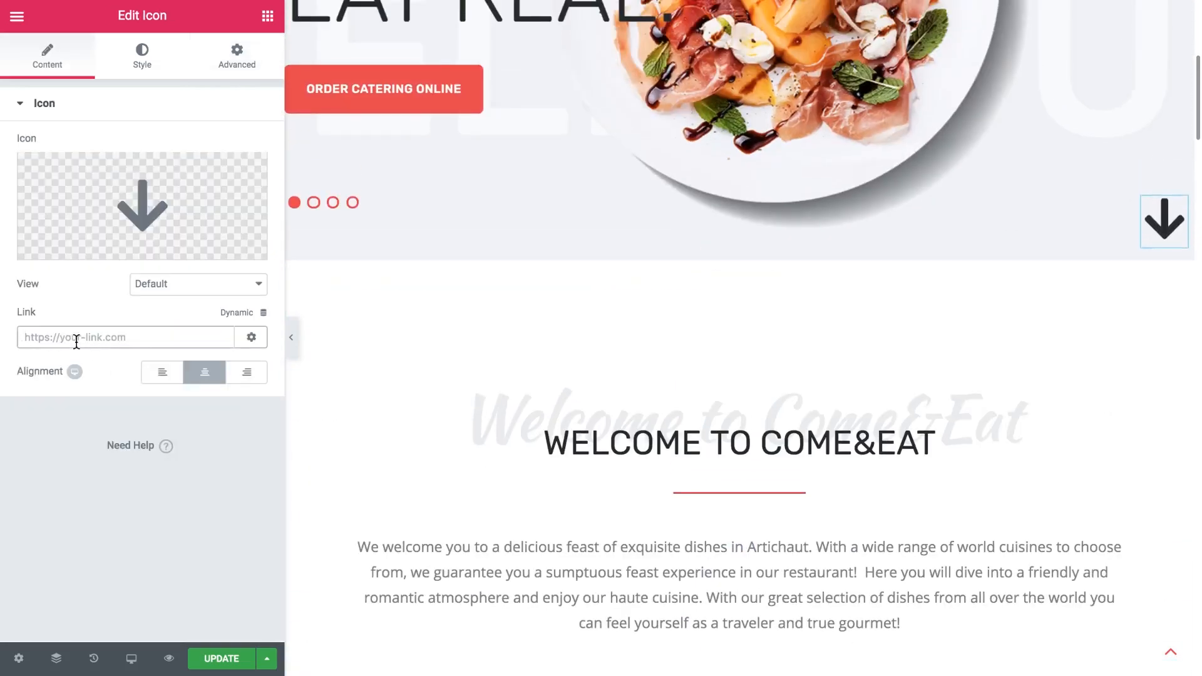
Set the arrow icon's link to #menu_section and test that it scrolls to the Main Menu
type("#")
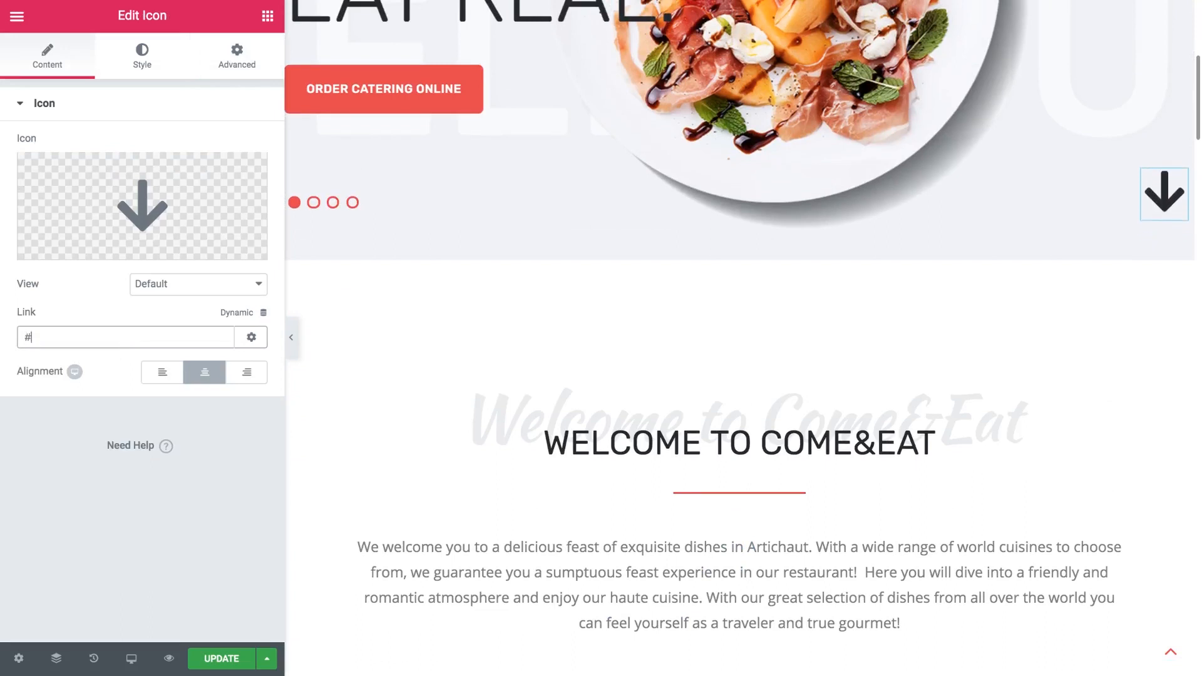
type("menu_section")
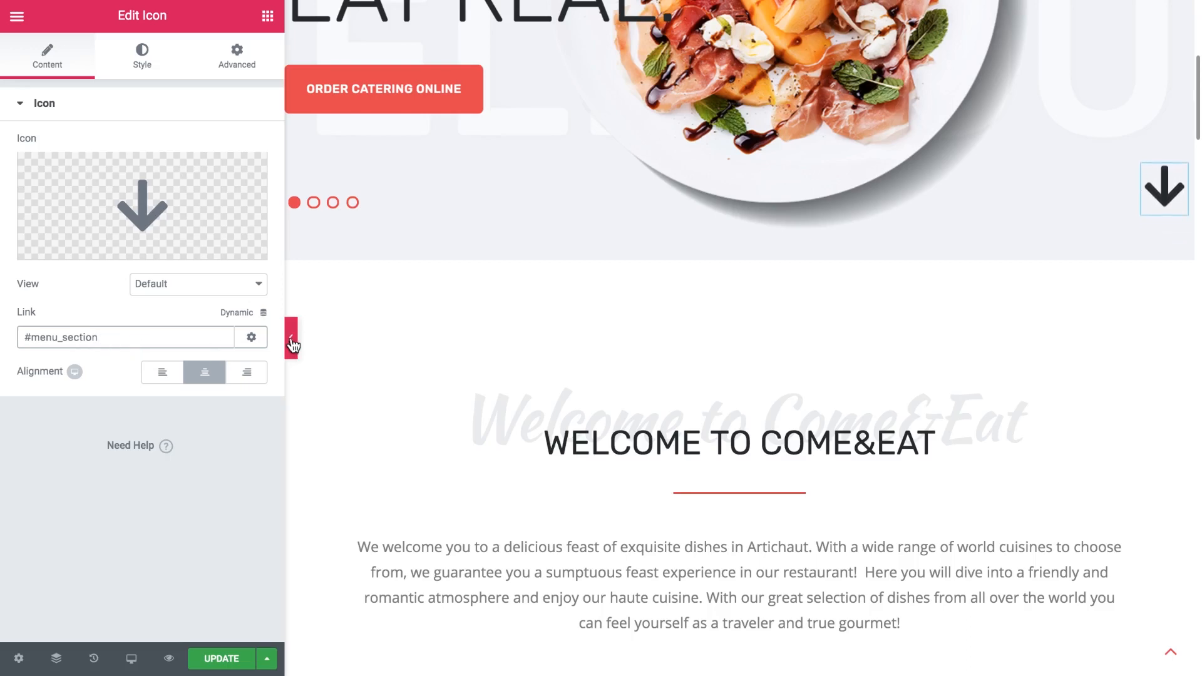
left_click(292, 341)
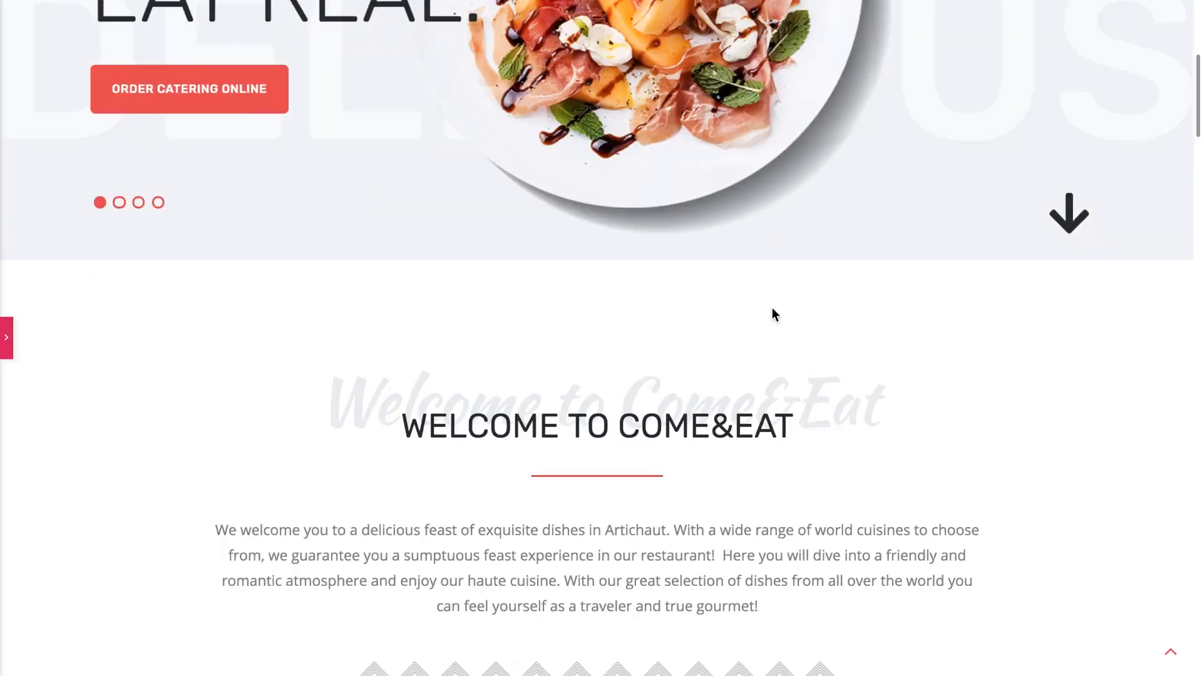
scroll("down", 3)
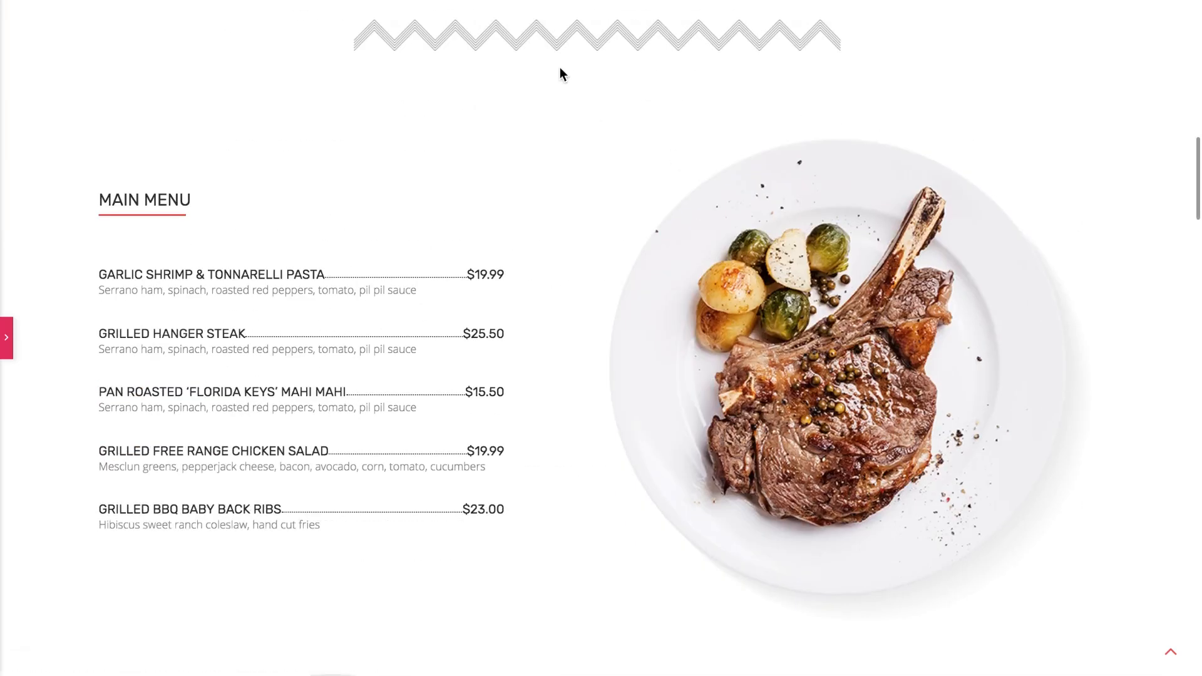
mouse_move(442, 65)
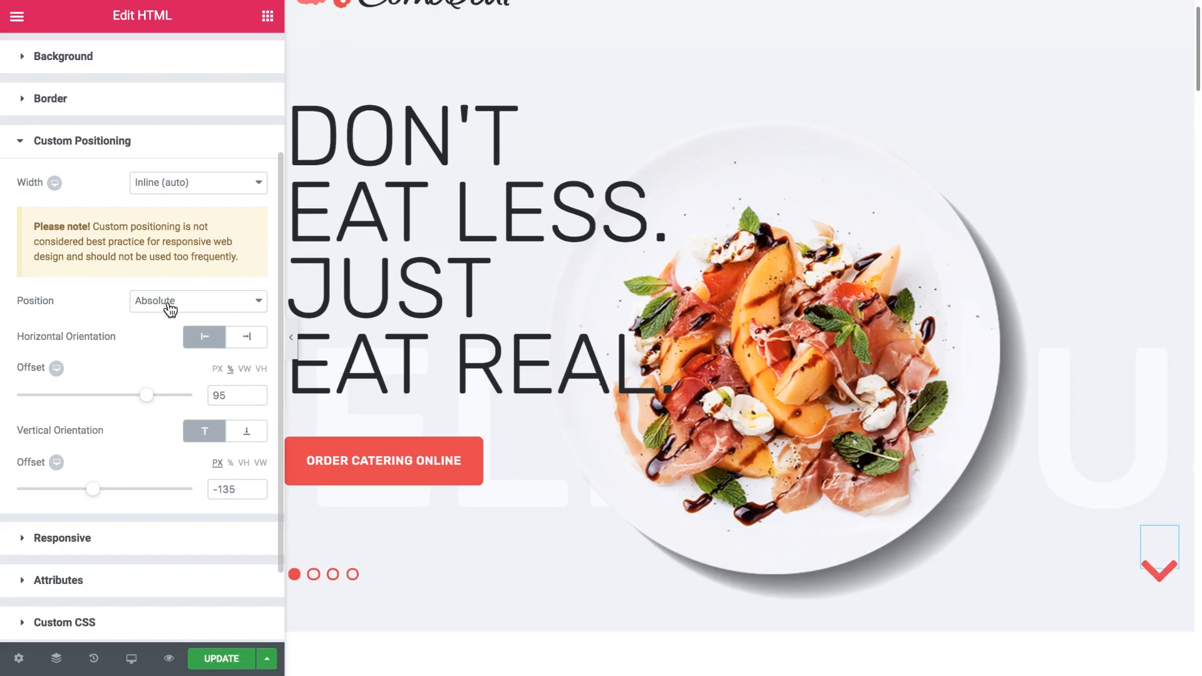
In Tablet view, set the chevron's horizontal offset to about 654 px
left_click(131, 662)
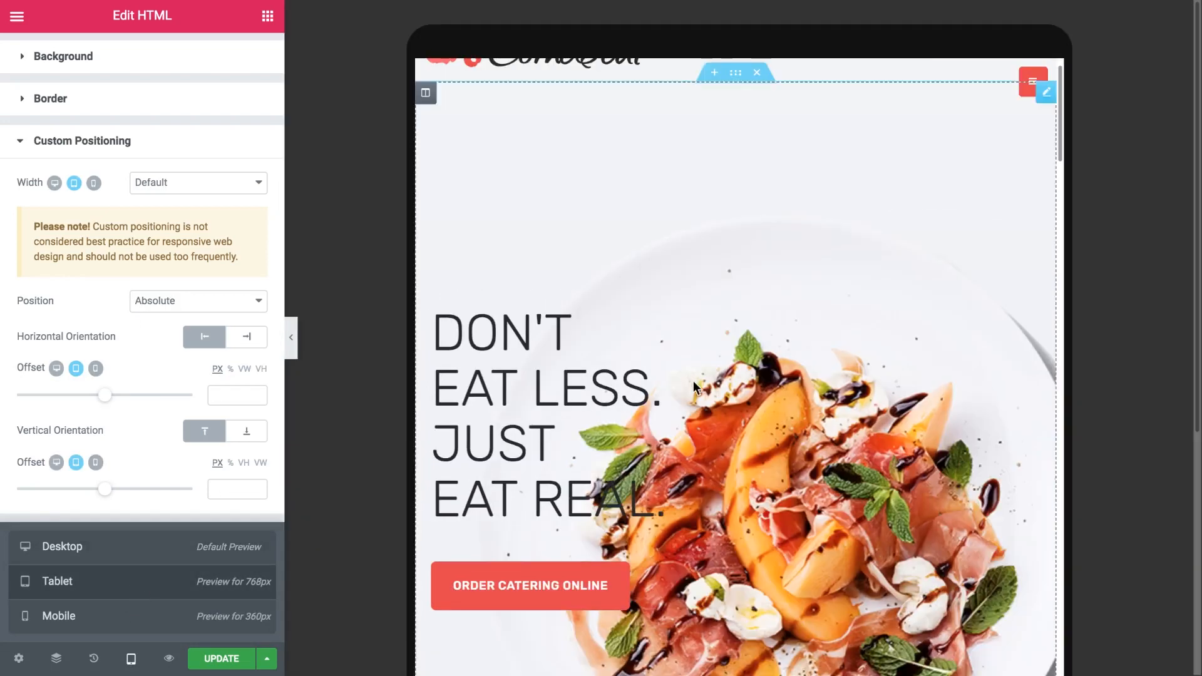
scroll("down", 3)
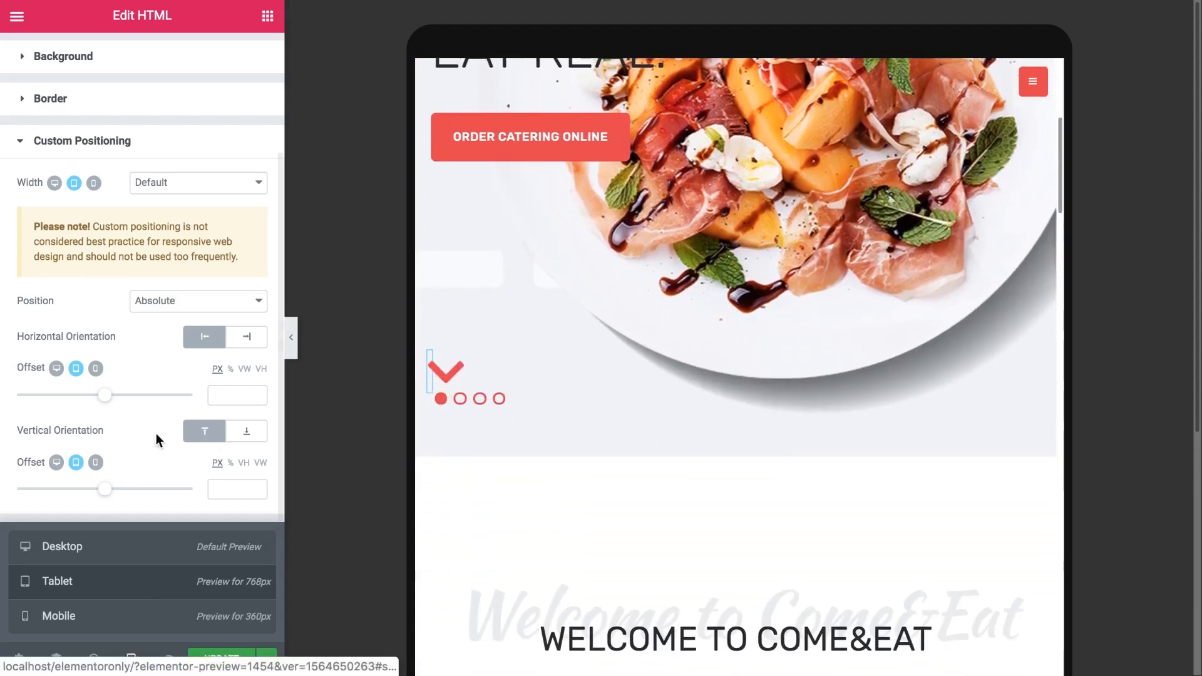
left_click_drag(106, 393, 161, 342)
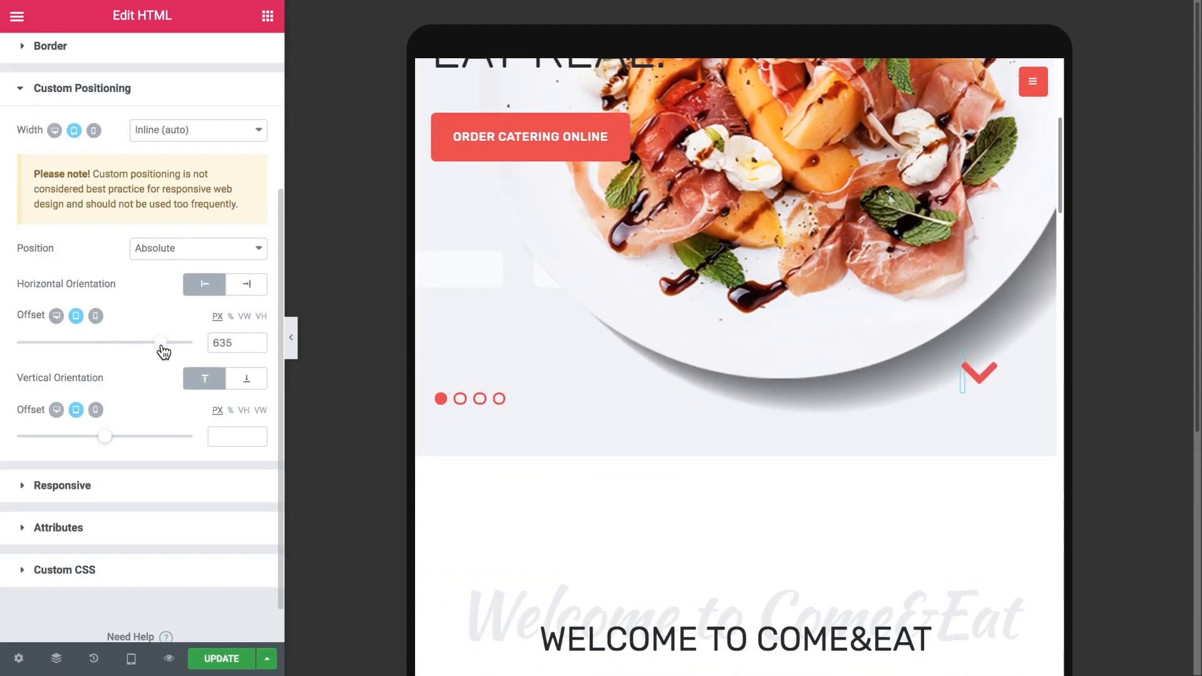
left_click_drag(161, 341, 163, 342)
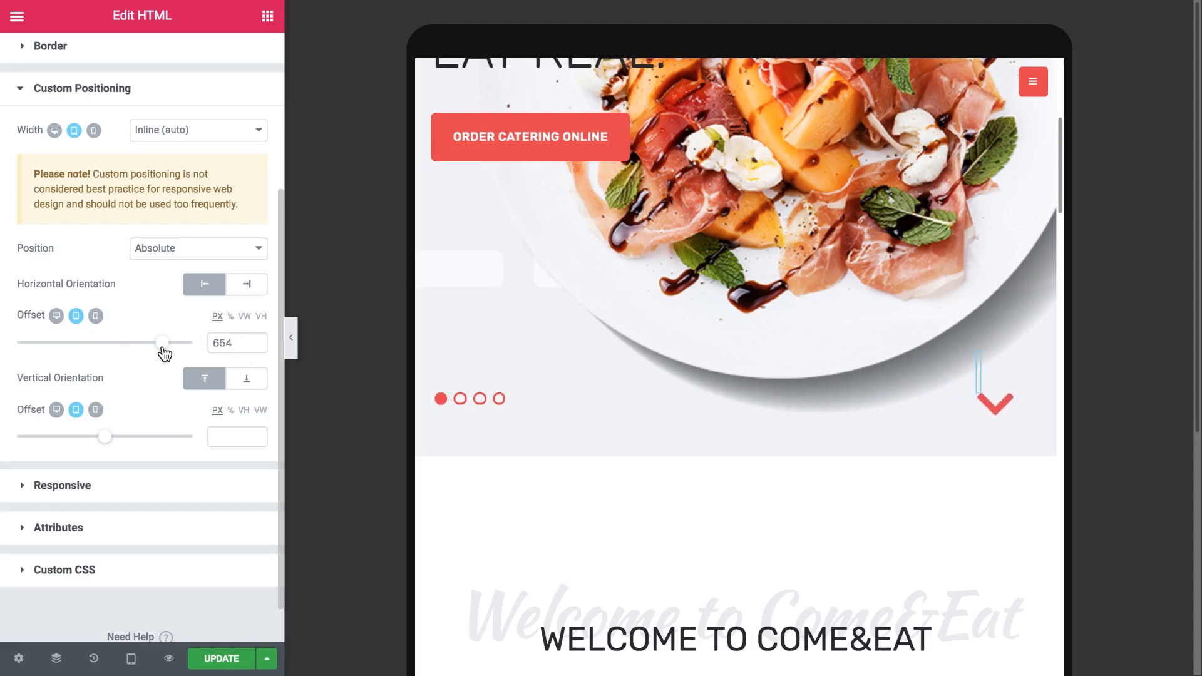
left_click_drag(161, 341, 163, 342)
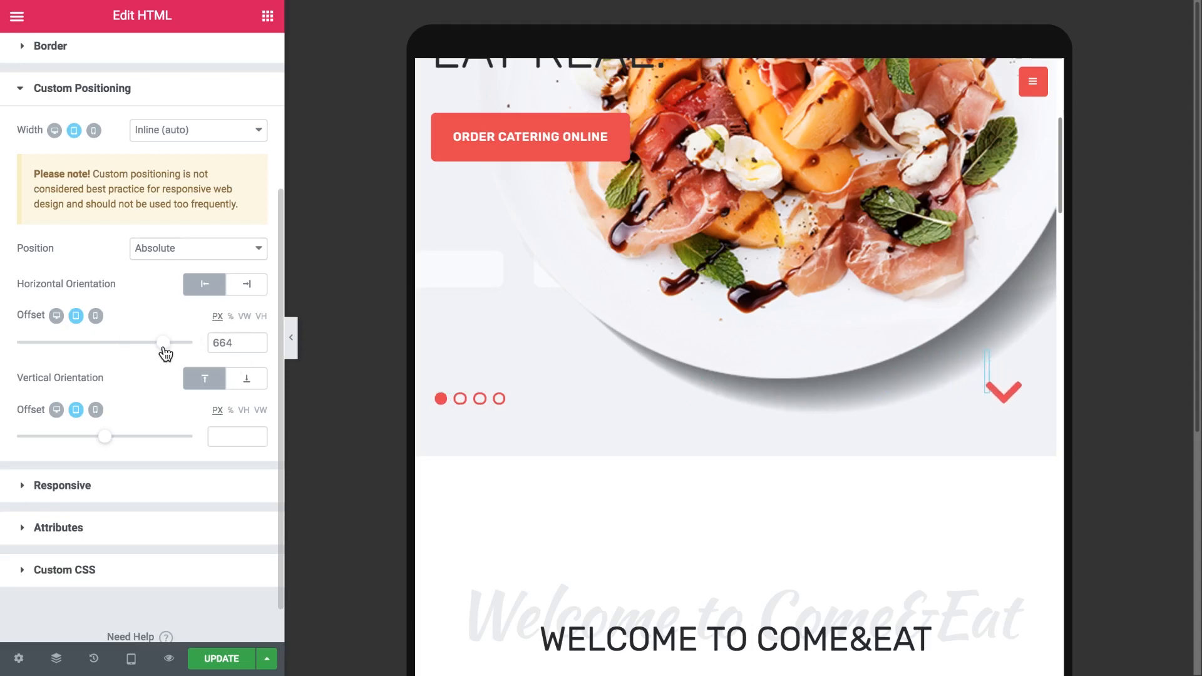
left_click_drag(163, 342, 147, 342)
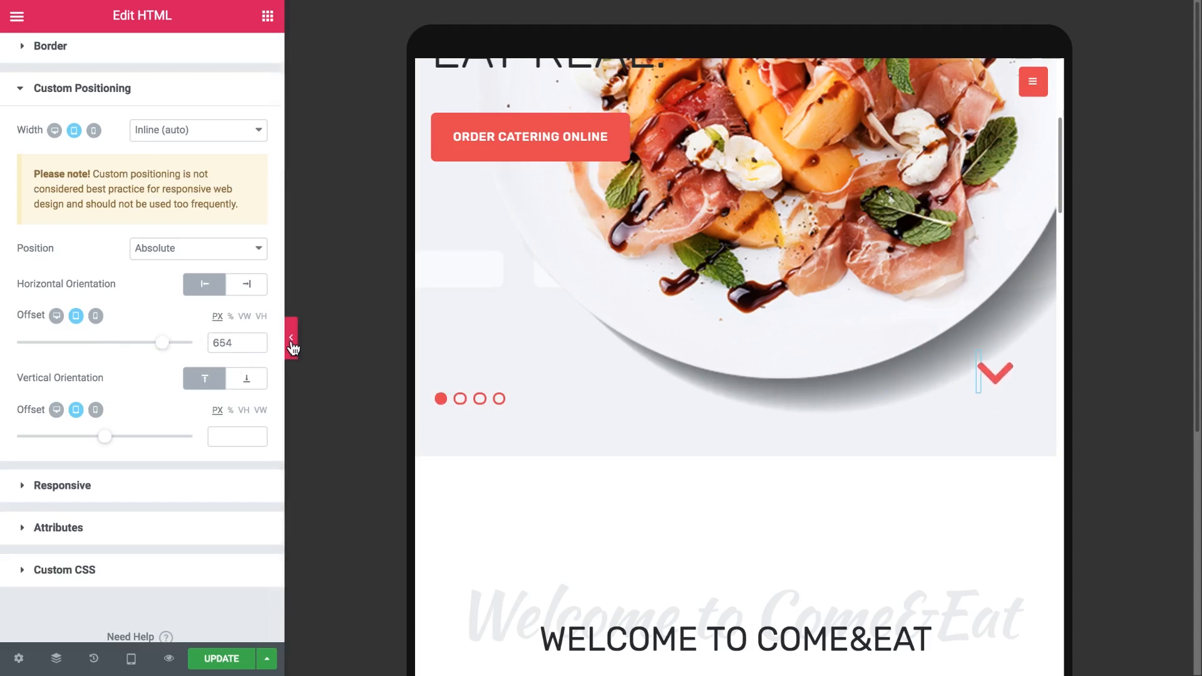
left_click(293, 342)
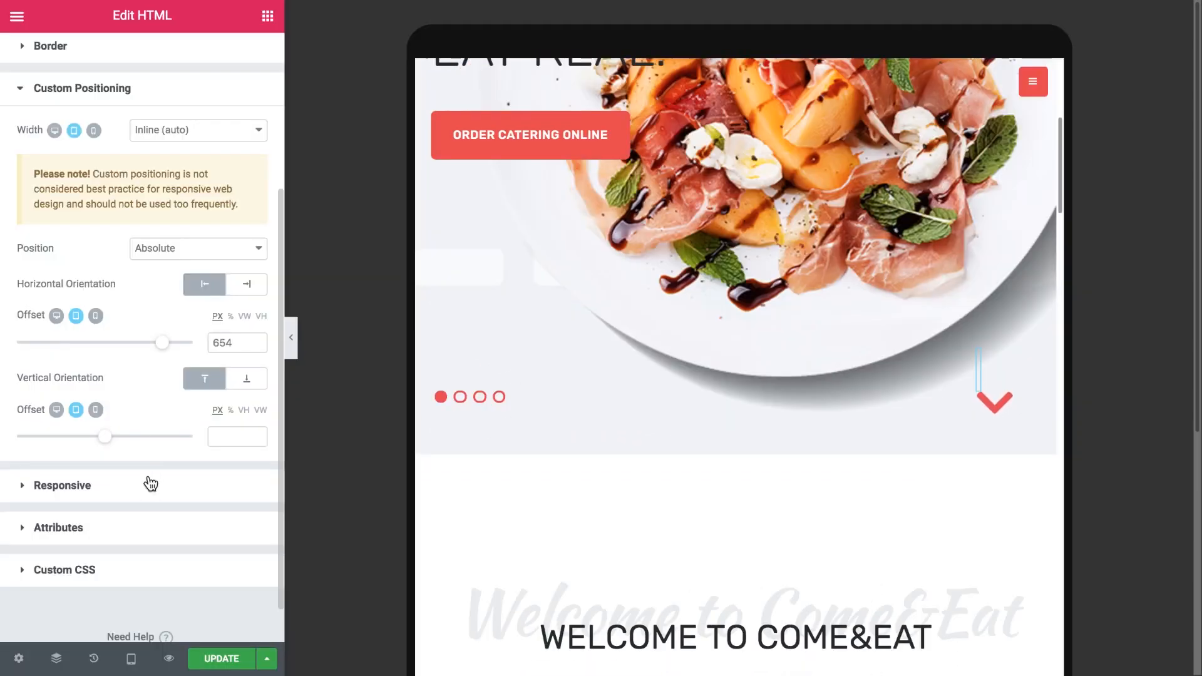
Turn on Hide On Tablet under the chevron's Advanced > Responsive settings
left_click(61, 486)
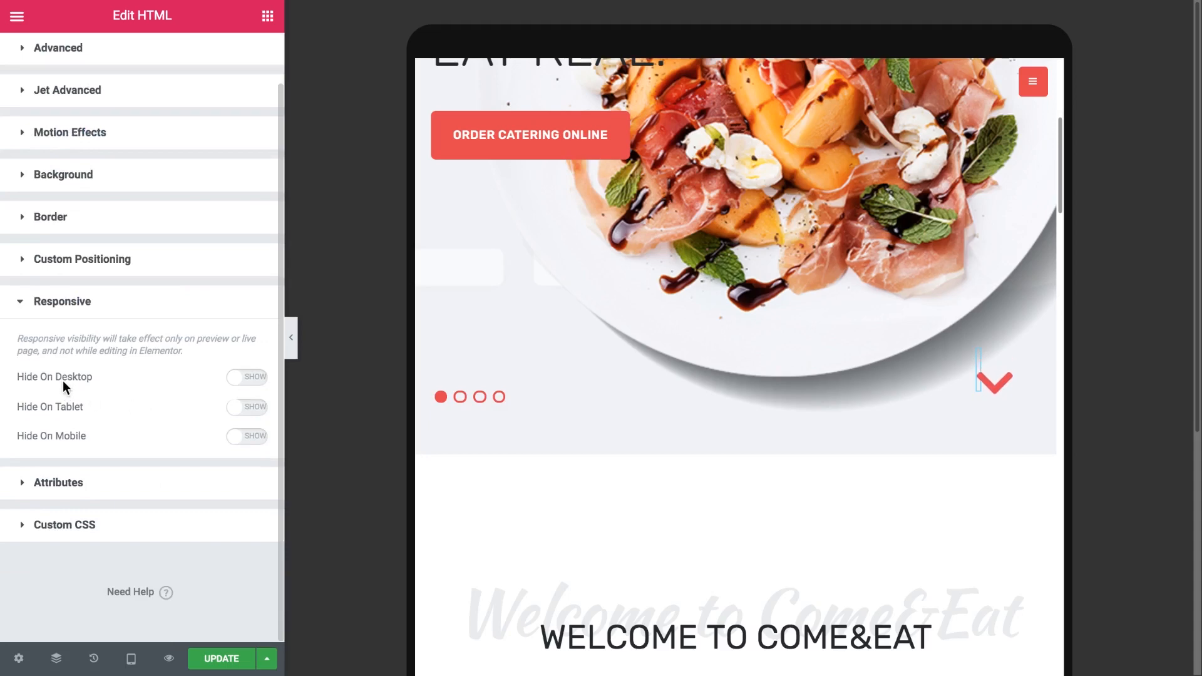
left_click(247, 406)
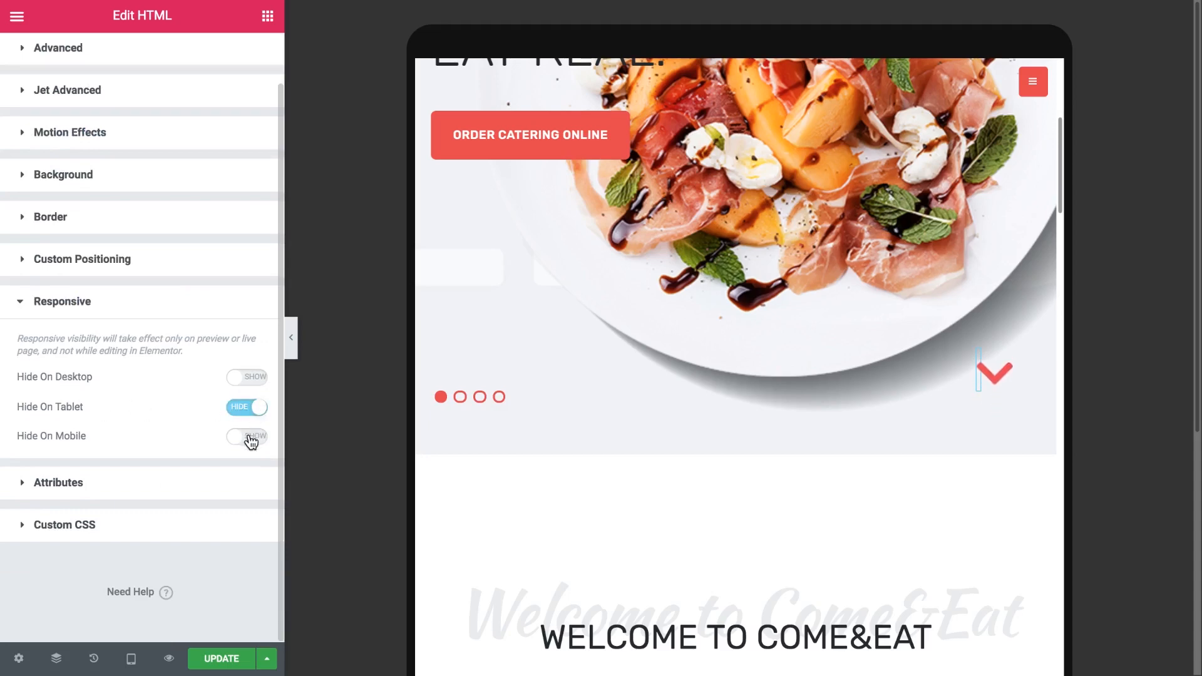